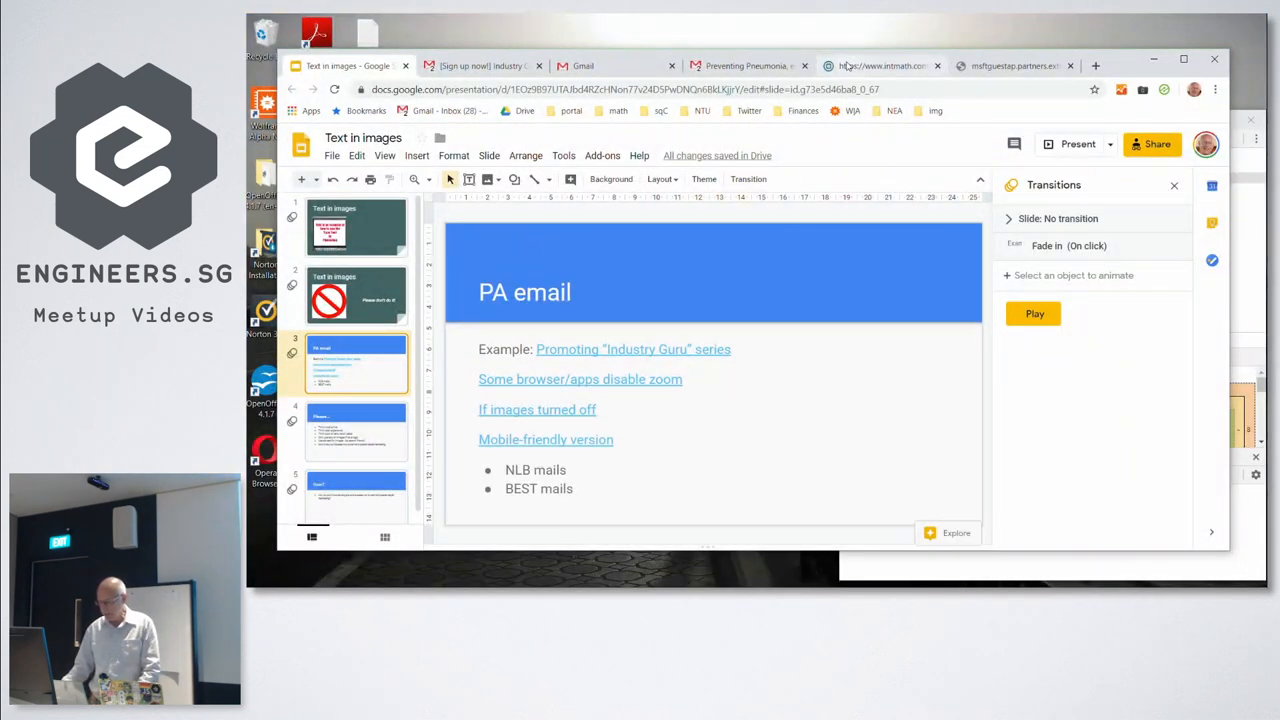
Open the linked Industry Guru promotional email page from the PA email slide
{"action": "left_click", "coordinate": [880, 64]}
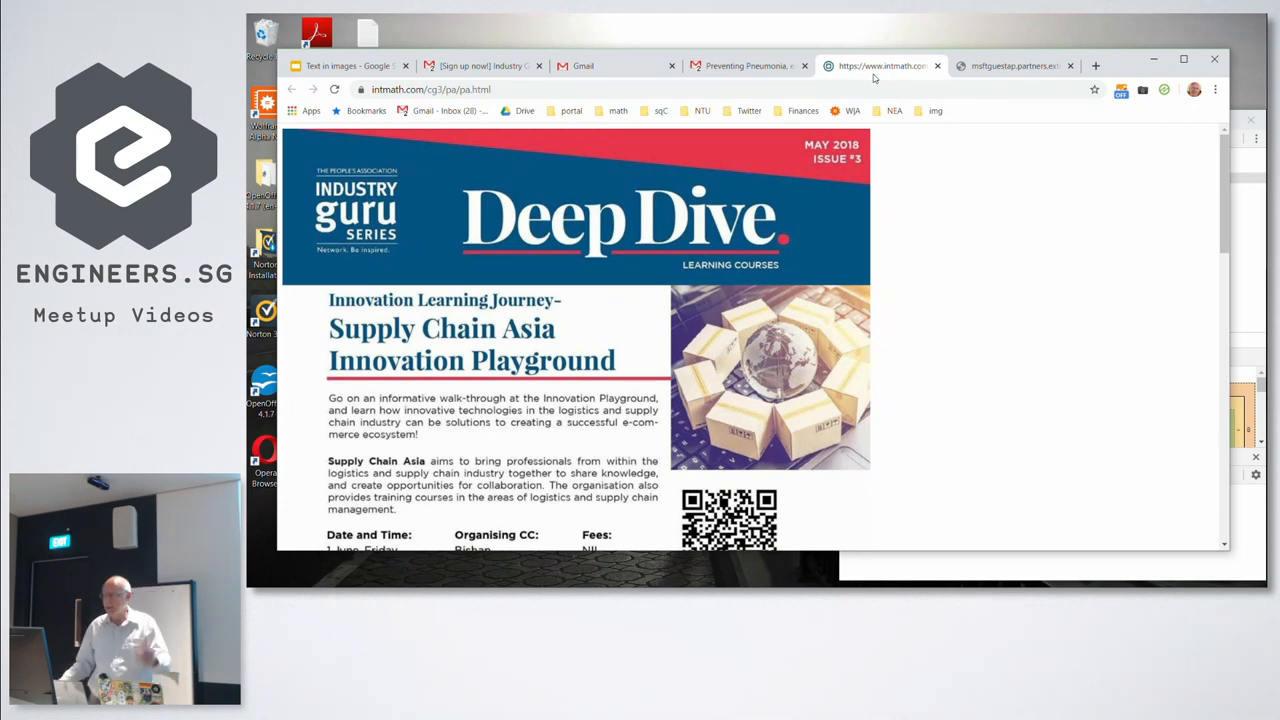
{"action": "scroll", "scroll_direction": "down", "scroll_amount": 3}
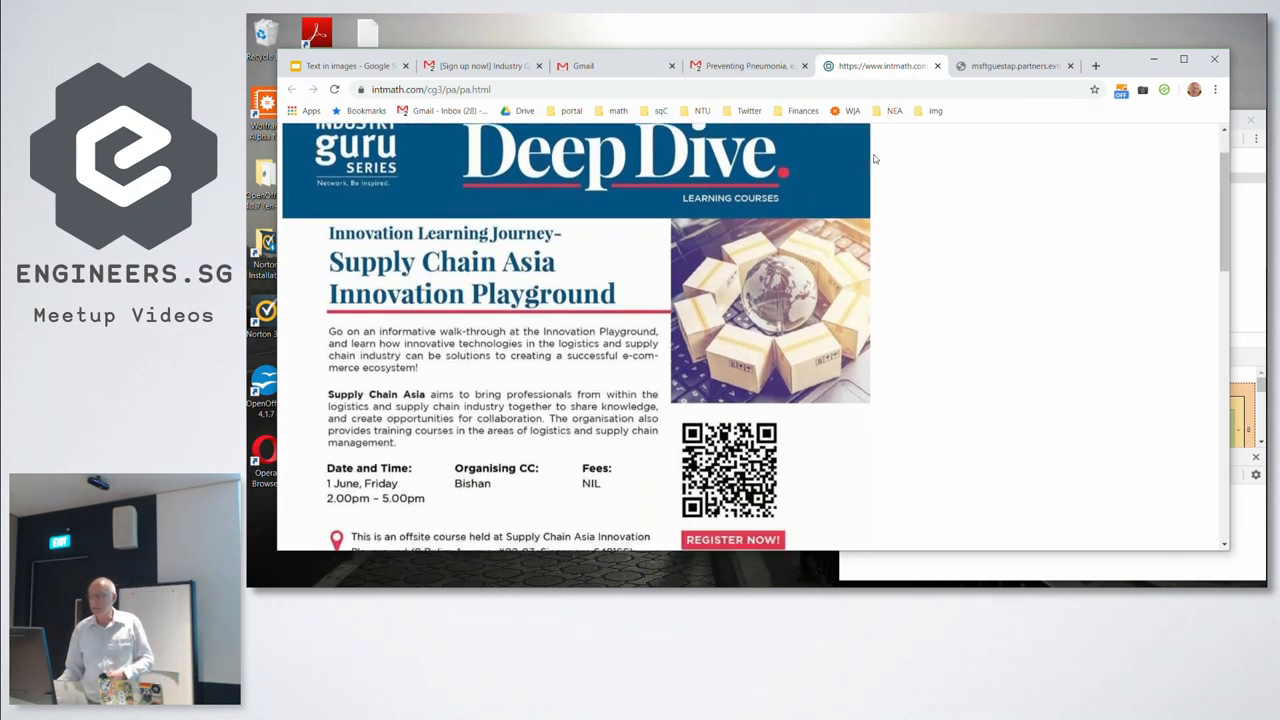
{"action": "scroll", "scroll_direction": "down", "scroll_amount": 3}
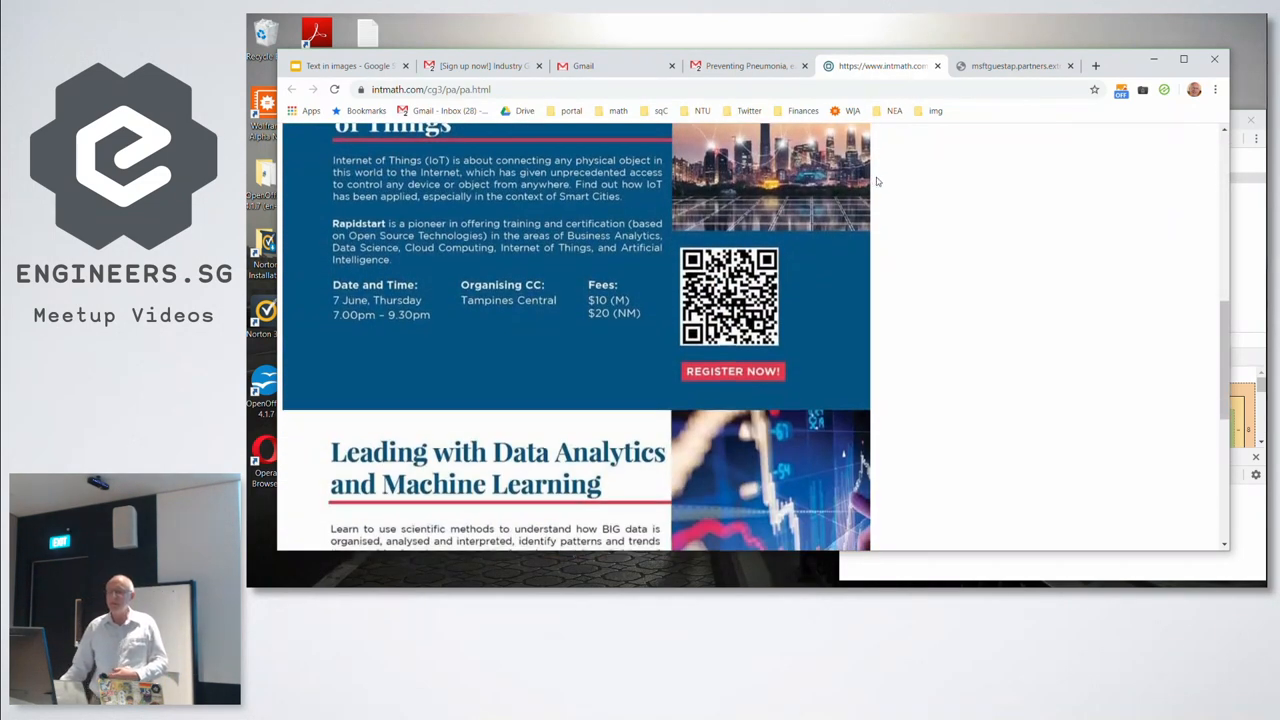
{"action": "scroll", "scroll_direction": "down", "scroll_amount": 3}
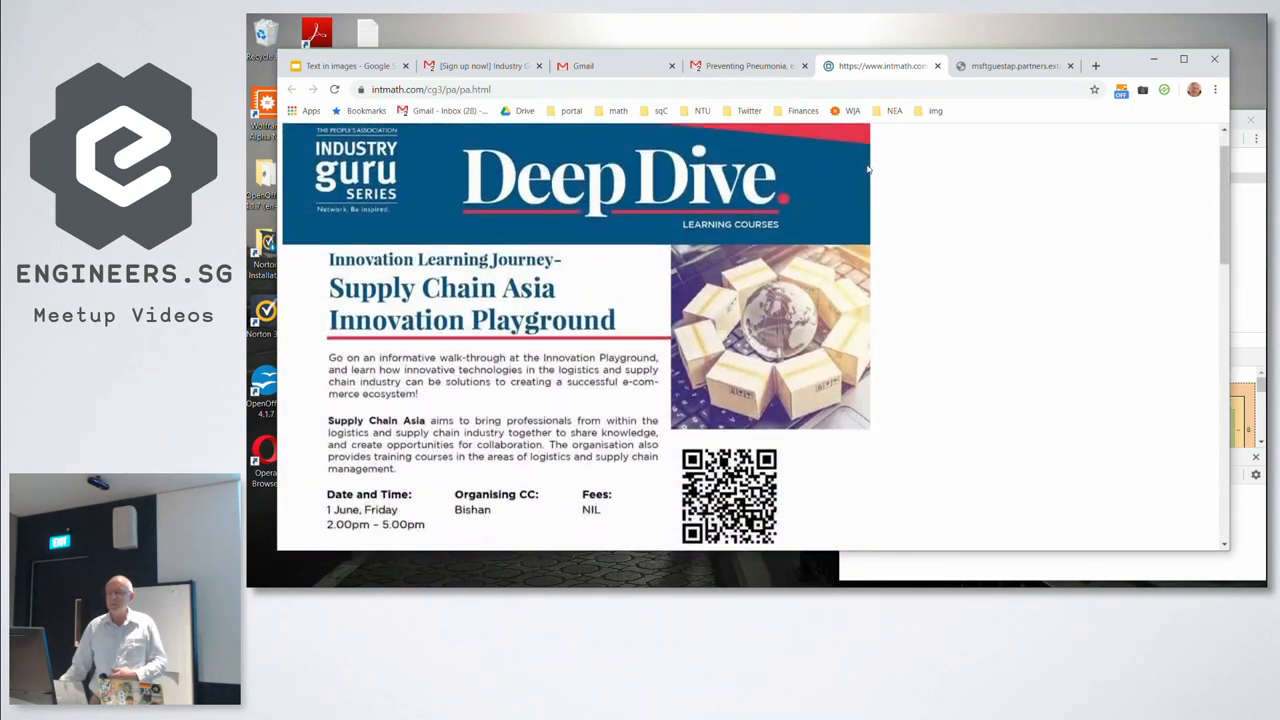
{"action": "scroll", "scroll_direction": "down", "scroll_amount": 3}
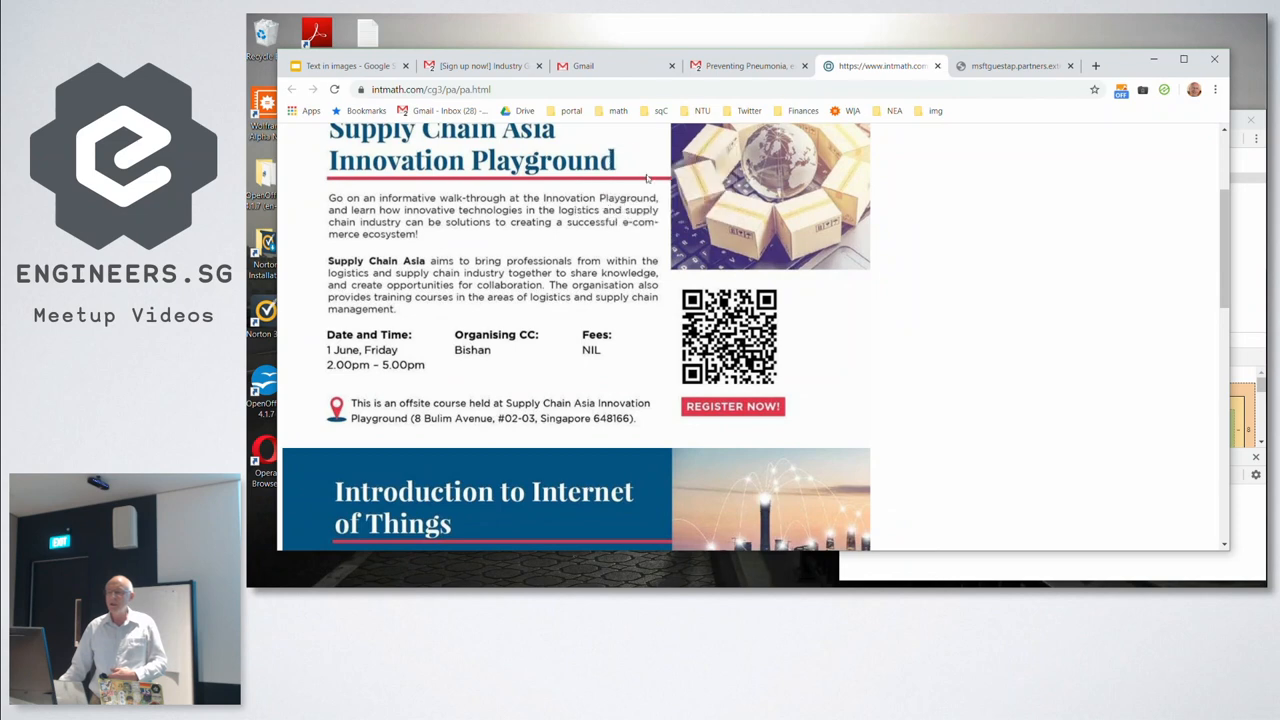
{"action": "mouse_move", "coordinate": [604, 198]}
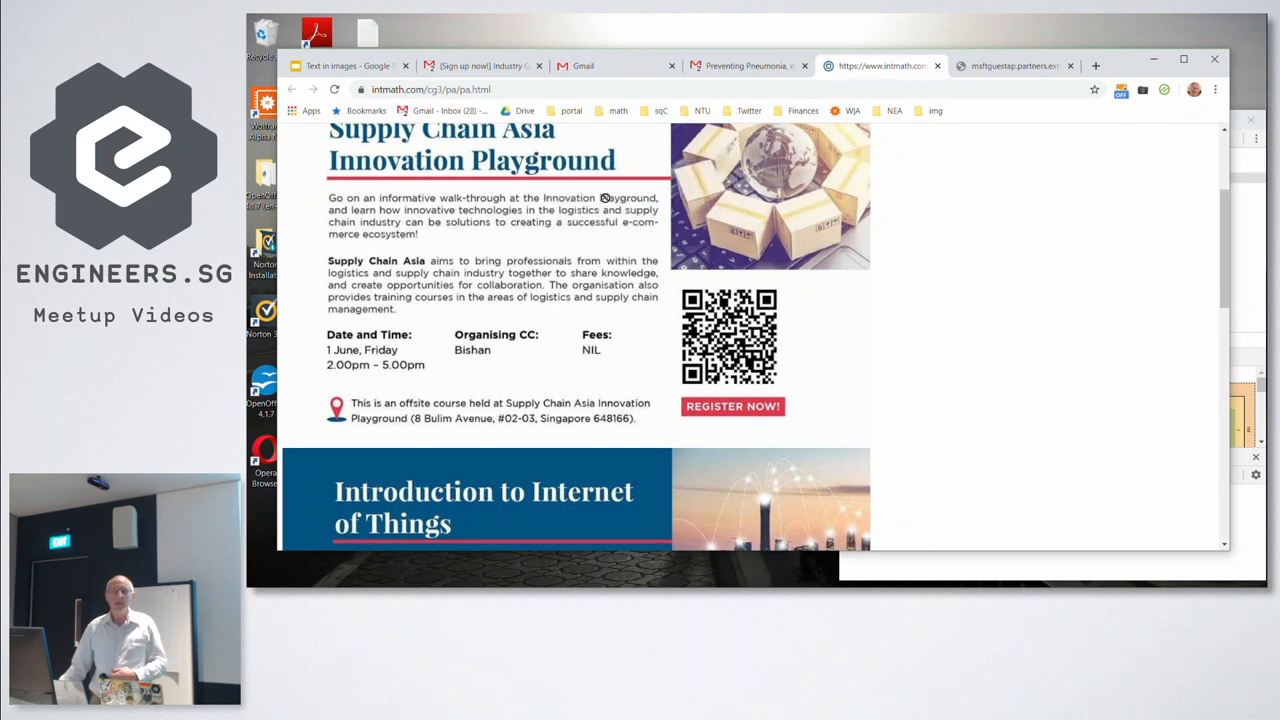
{"action": "mouse_move", "coordinate": [684, 210]}
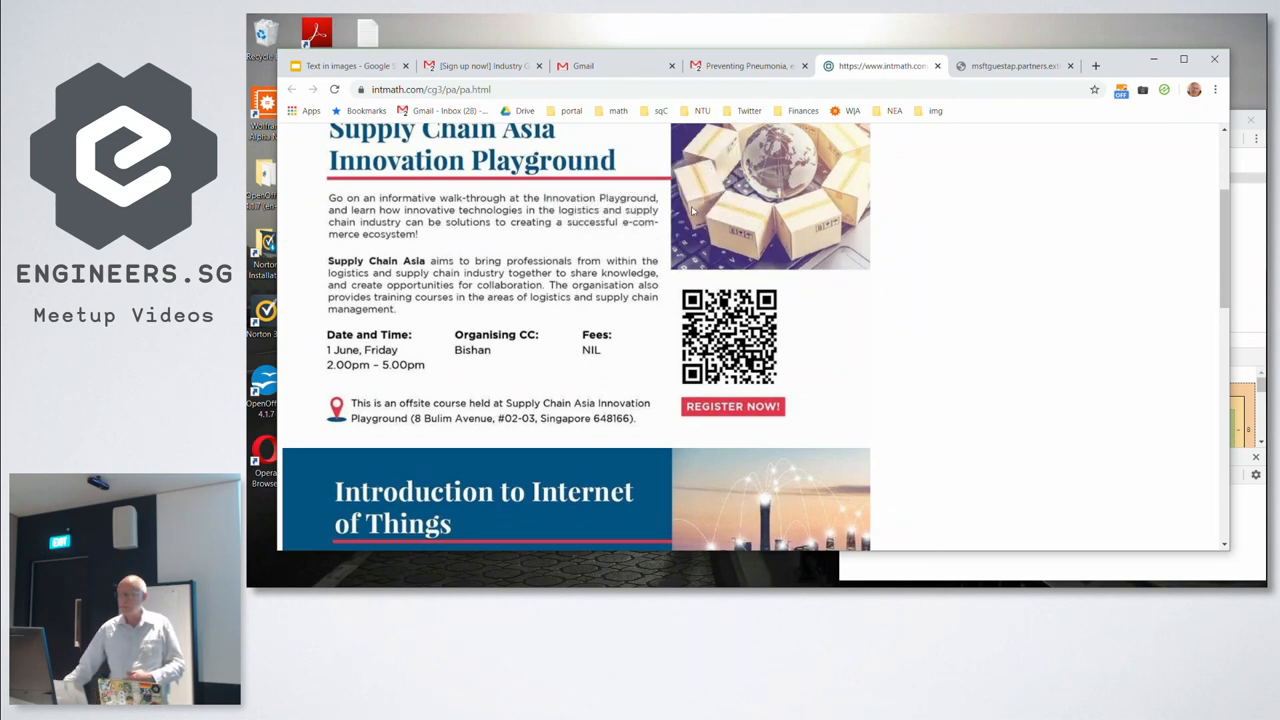
{"action": "scroll", "scroll_direction": "up", "scroll_amount": 3}
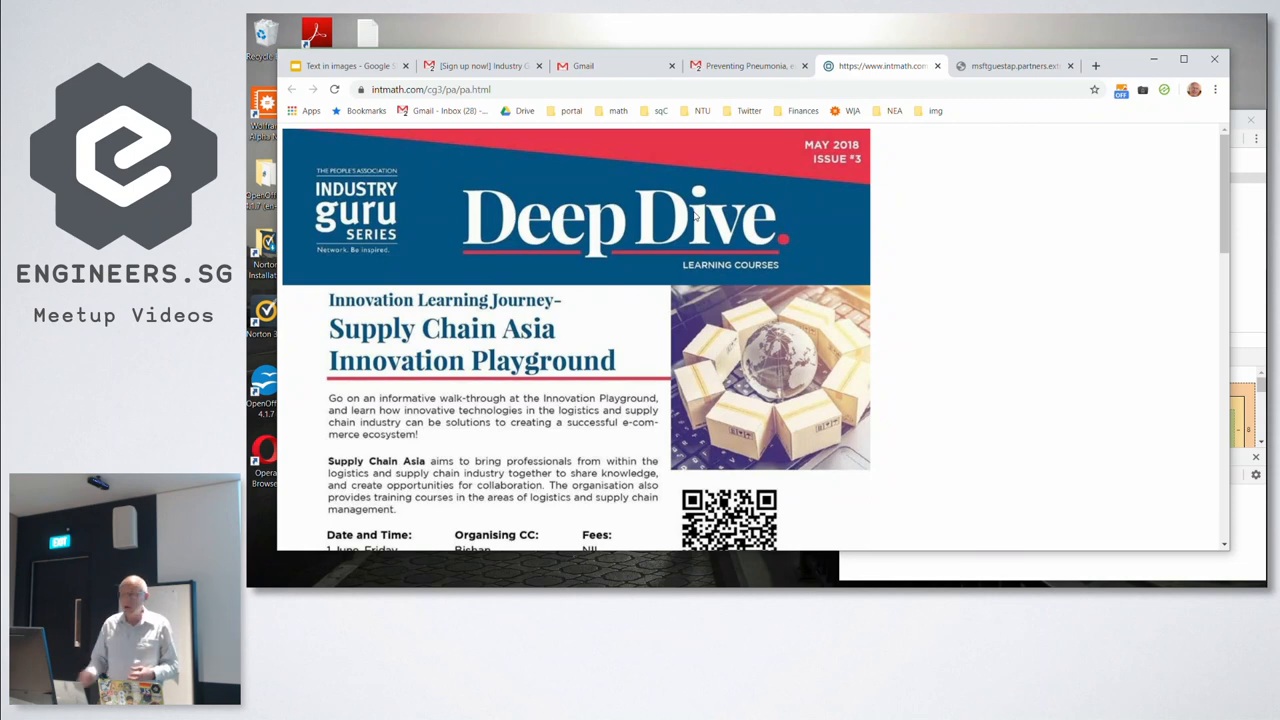
{"action": "scroll", "scroll_direction": "down", "scroll_amount": 3}
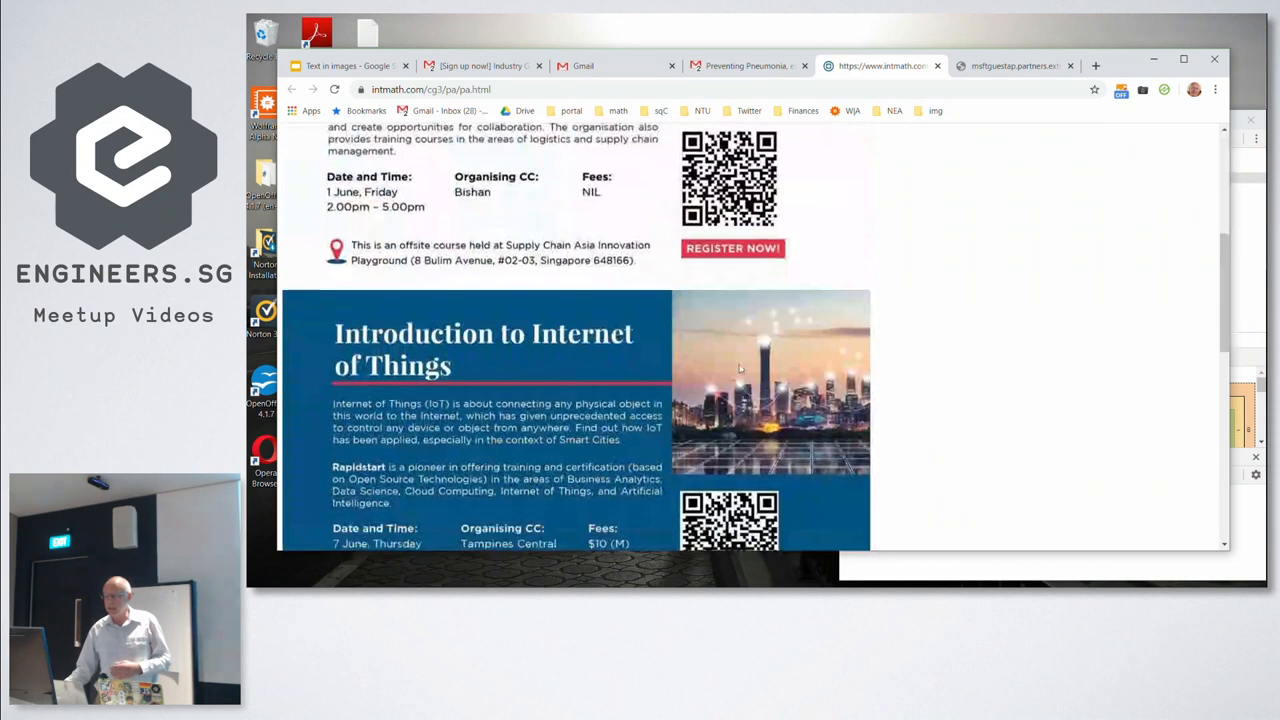
{"action": "scroll", "scroll_direction": "down", "scroll_amount": 3}
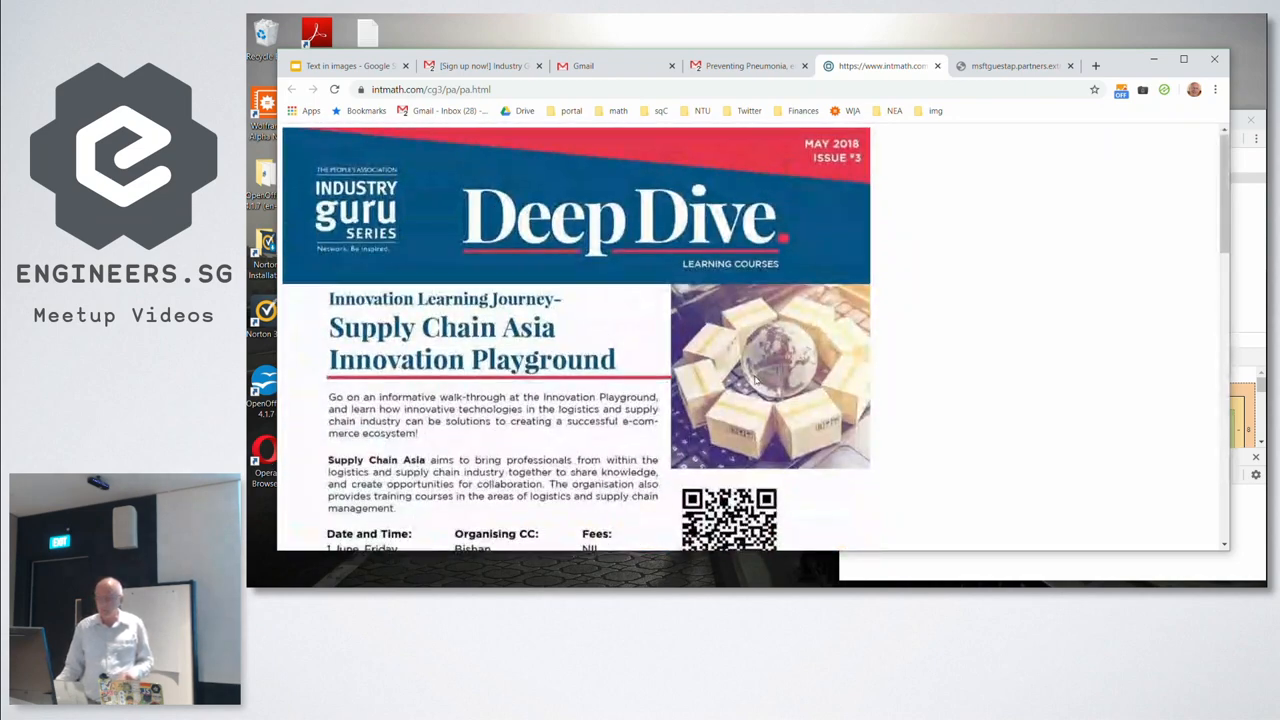
{"action": "scroll", "scroll_direction": "down", "scroll_amount": 3}
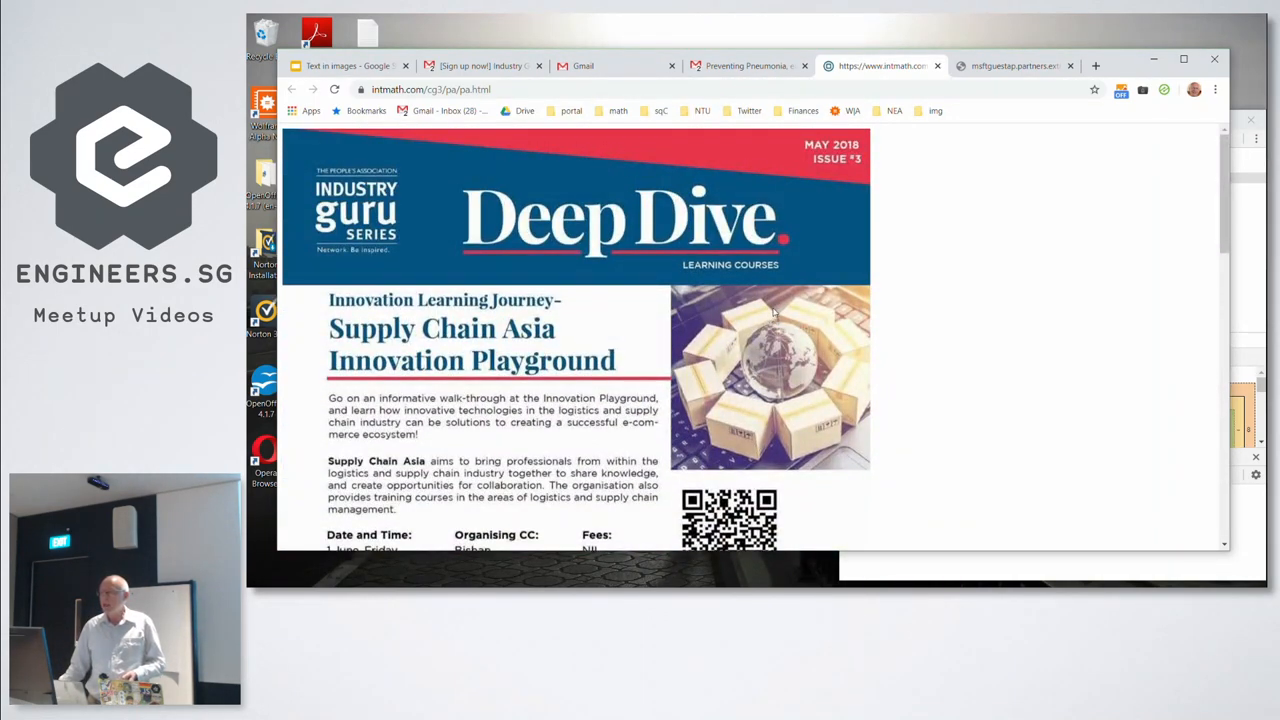
{"action": "mouse_move", "coordinate": [1070, 268]}
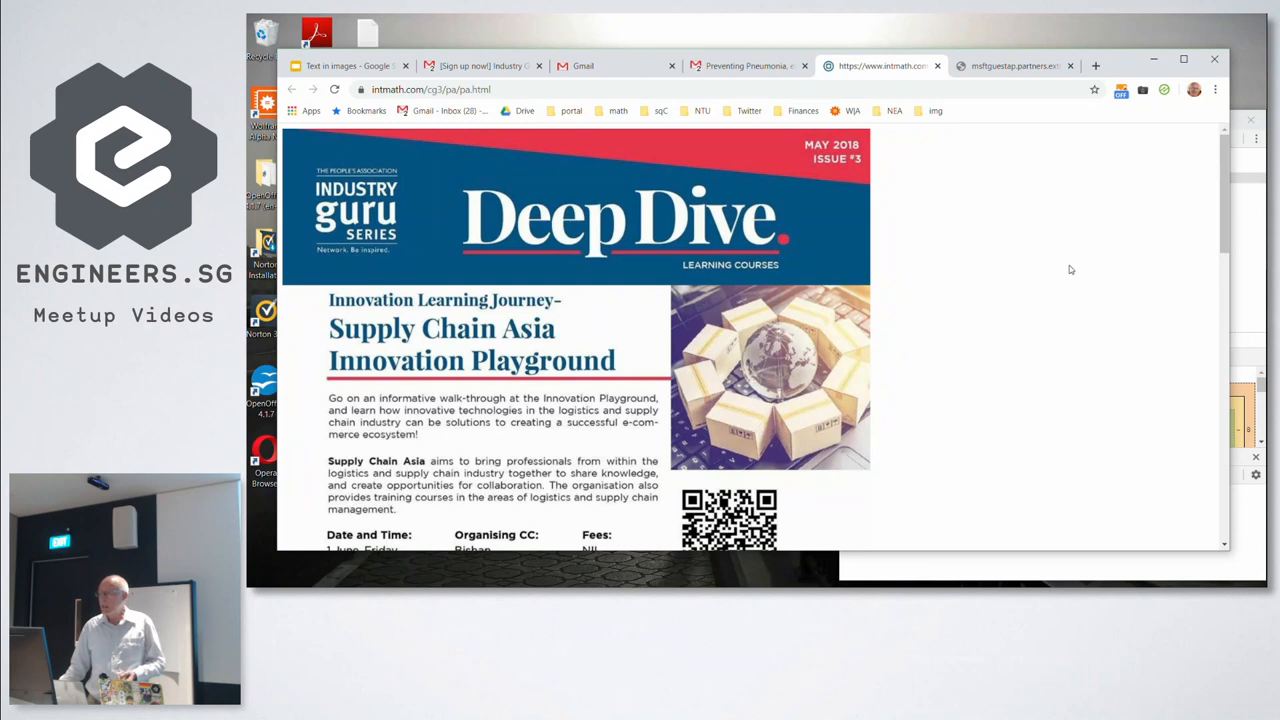
{"action": "mouse_move", "coordinate": [1240, 278]}
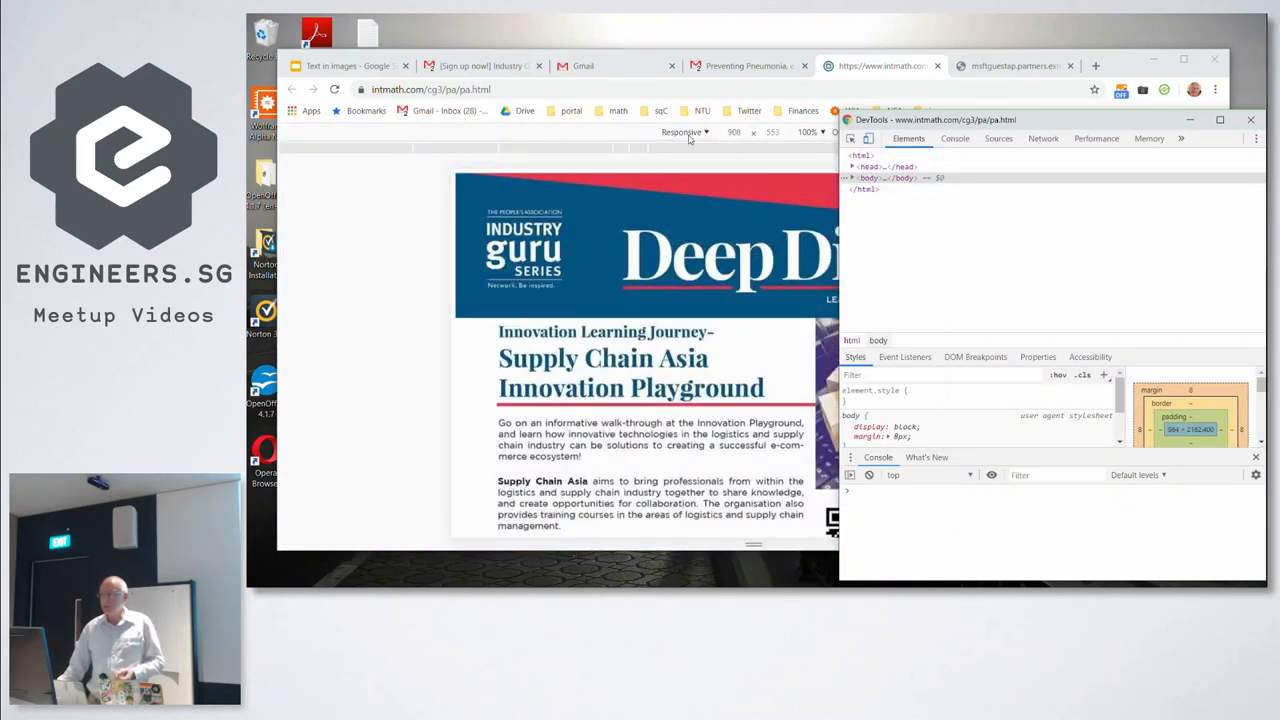
Choose iPhone 5/SE from the Responsive device list to preview the Deep Dive page
{"action": "left_click", "coordinate": [684, 132]}
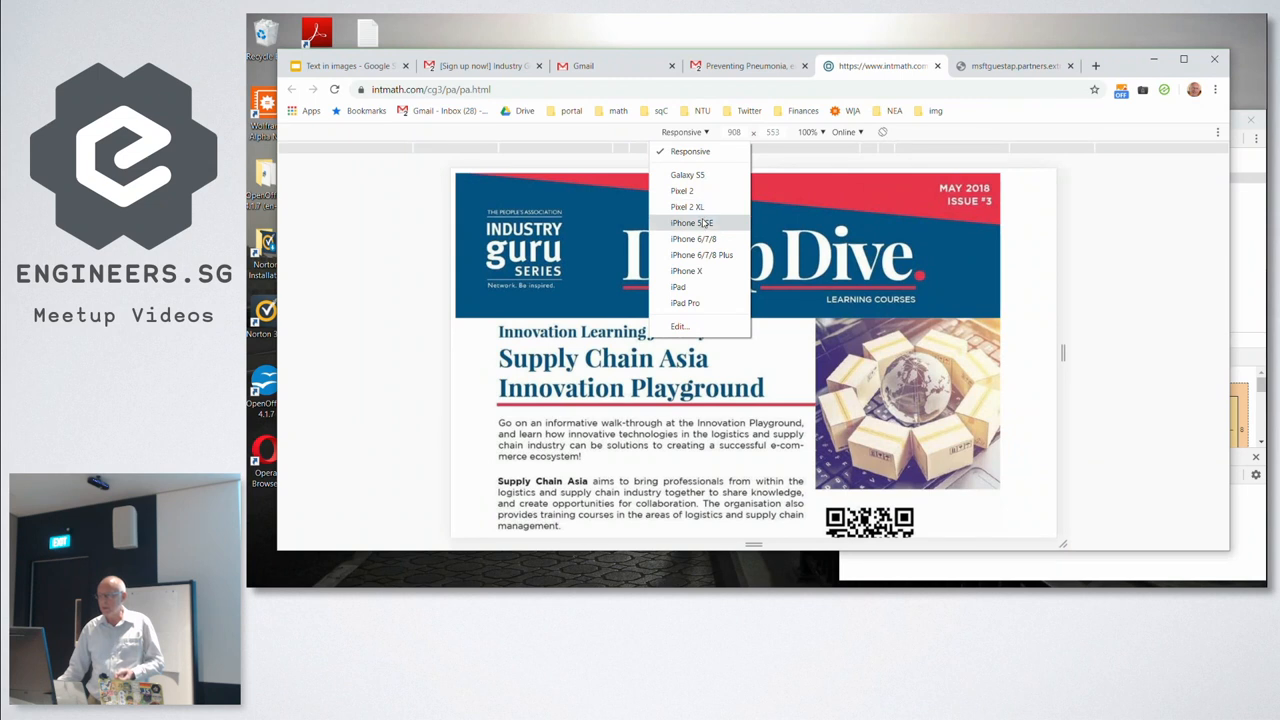
{"action": "left_click", "coordinate": [690, 222]}
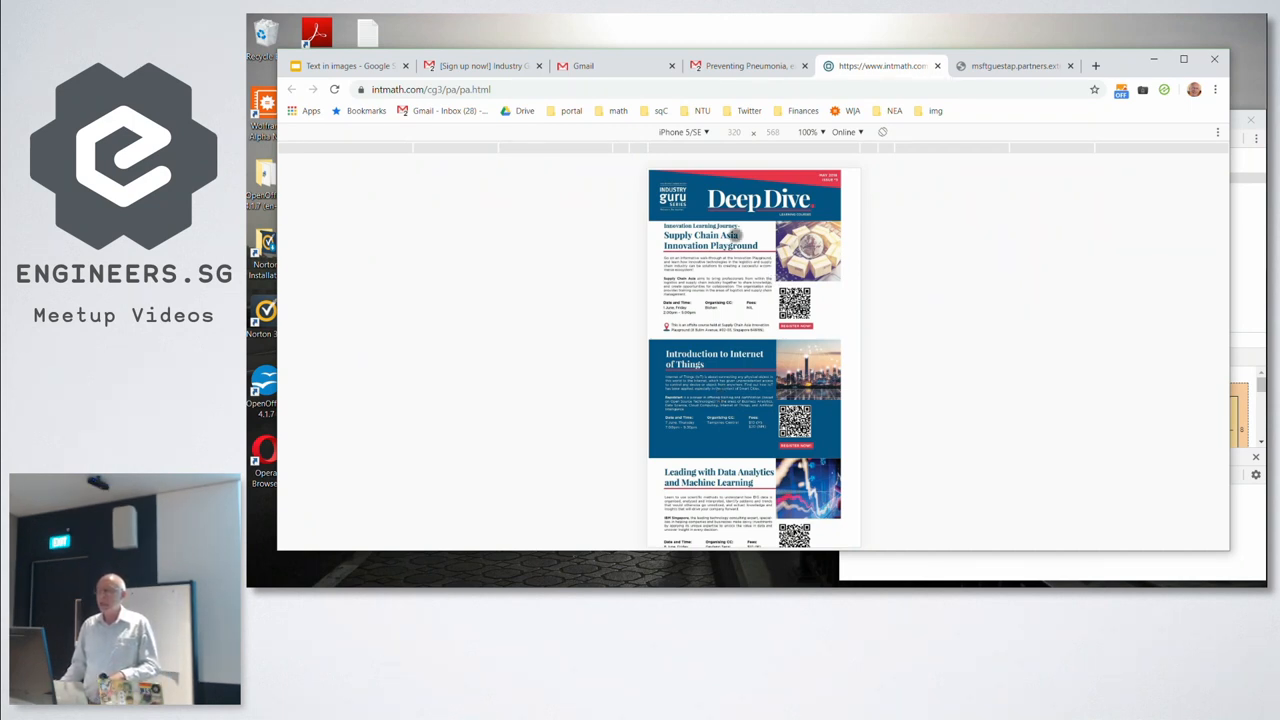
{"action": "mouse_move", "coordinate": [480, 124]}
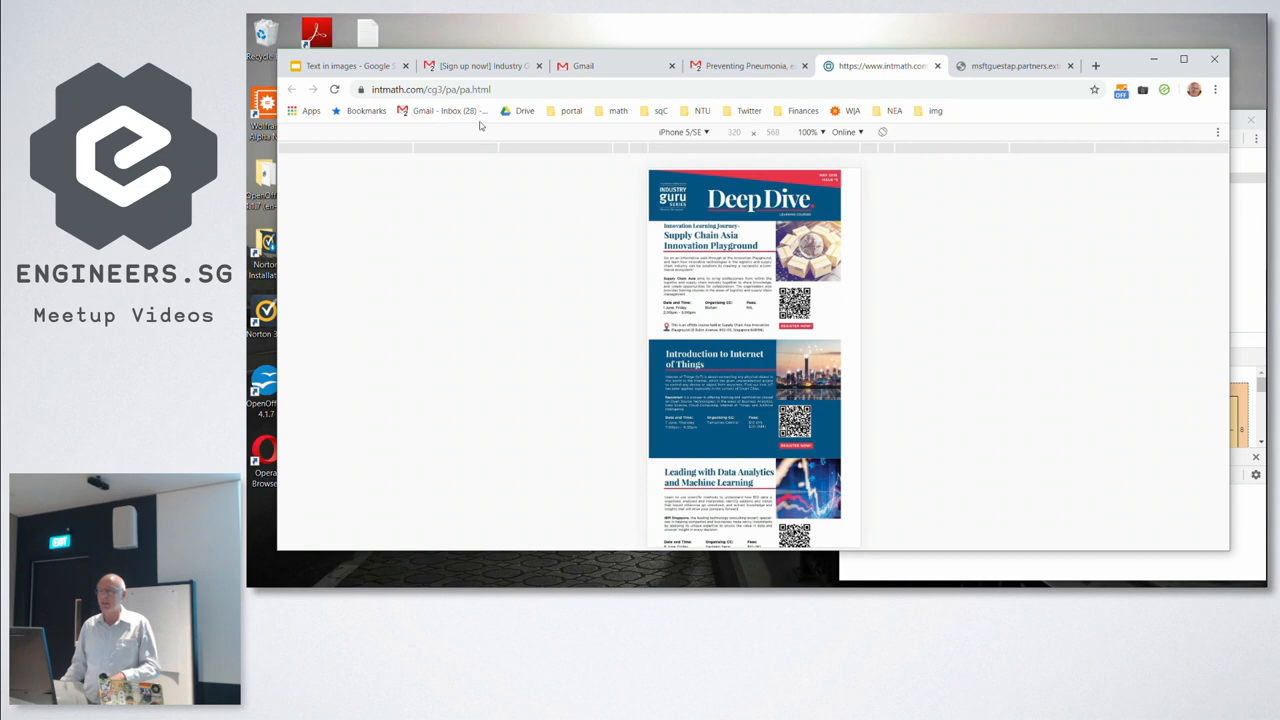
Switch to the Gmail tab with the '[Sign up now!] Industry Guru Series' Issue 02 thread
{"action": "left_click", "coordinate": [496, 64]}
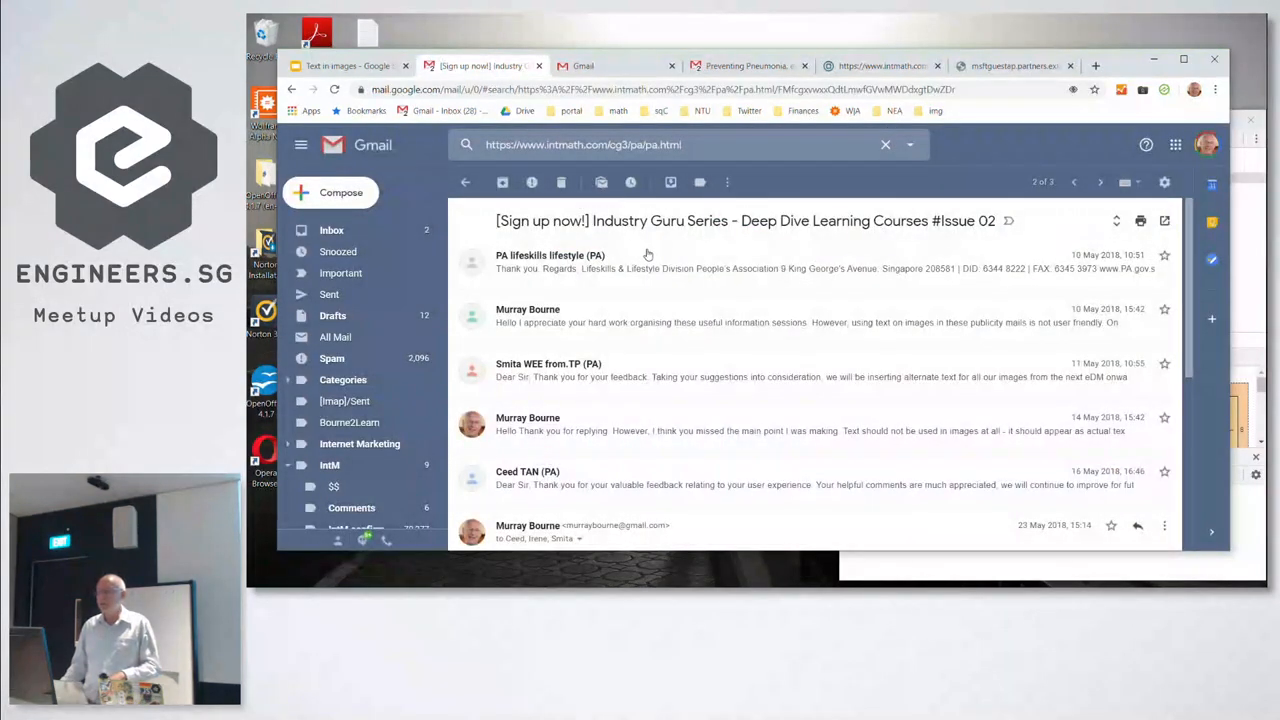
{"action": "mouse_move", "coordinate": [652, 260]}
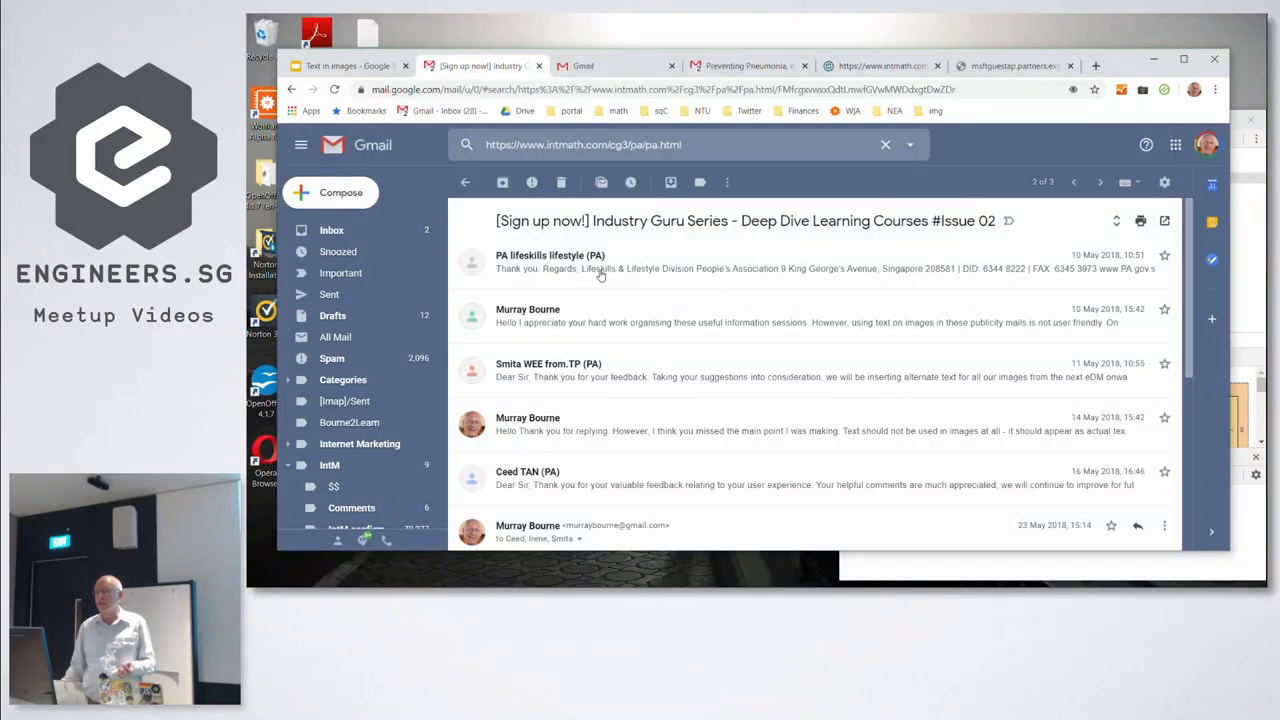
{"action": "mouse_move", "coordinate": [756, 276]}
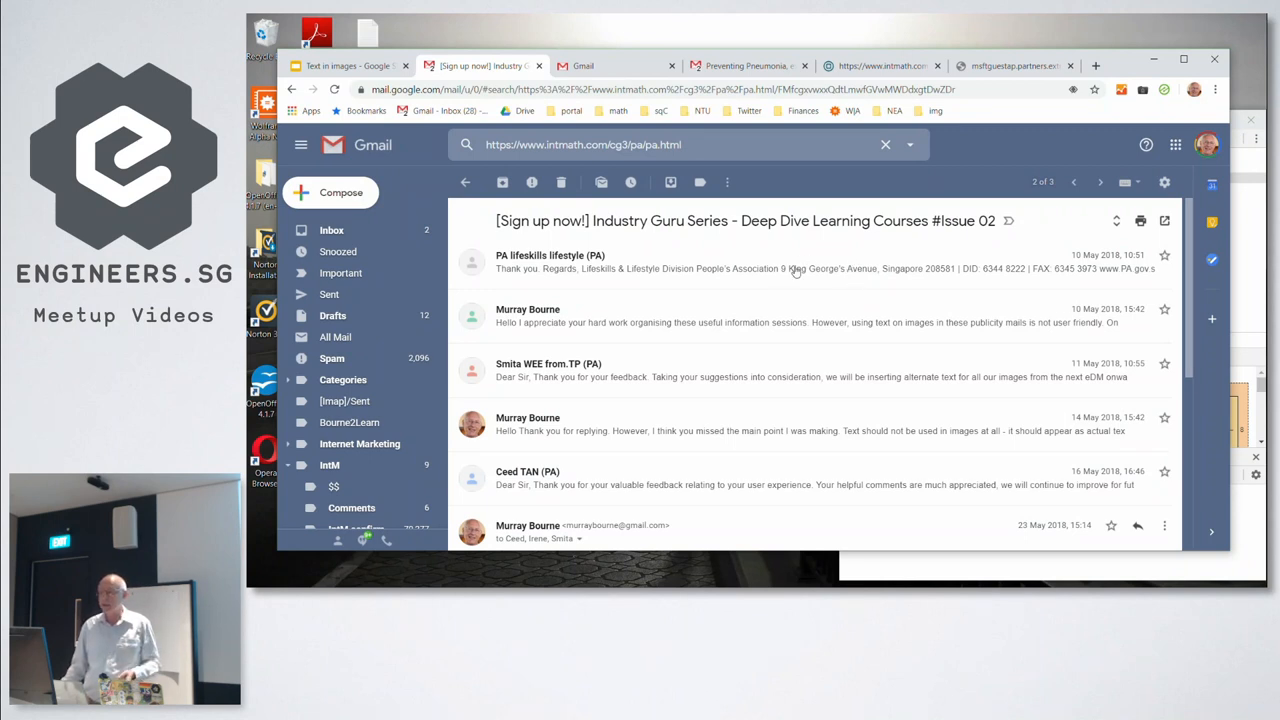
{"action": "mouse_move", "coordinate": [578, 336]}
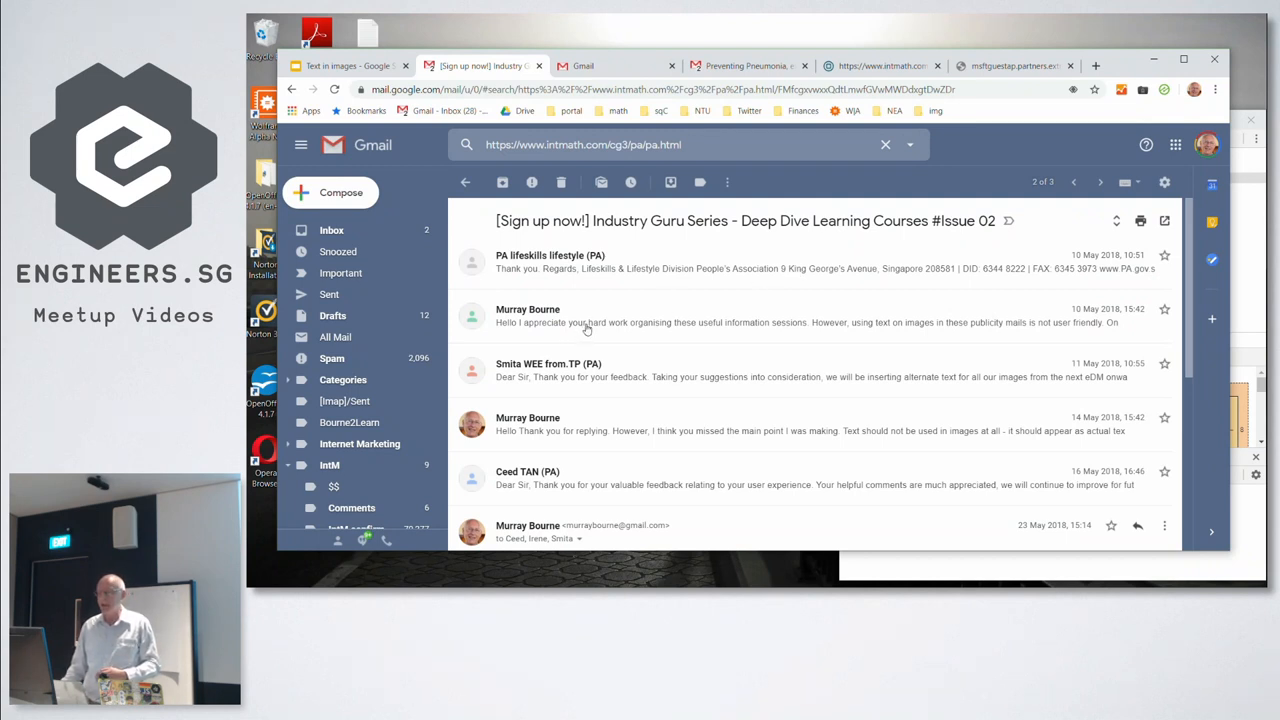
Expand and read Murray Bourne's reply about text in images, then return to the phone-size page
{"action": "left_click", "coordinate": [600, 318]}
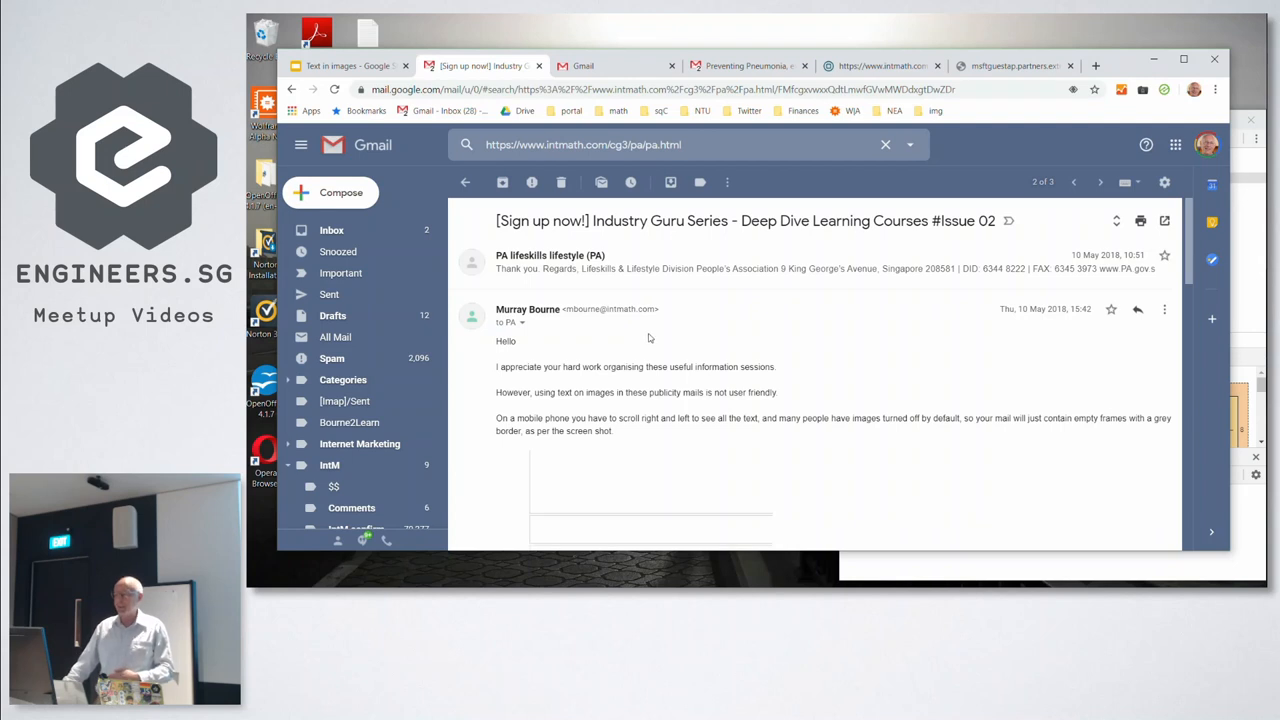
{"action": "mouse_move", "coordinate": [646, 330]}
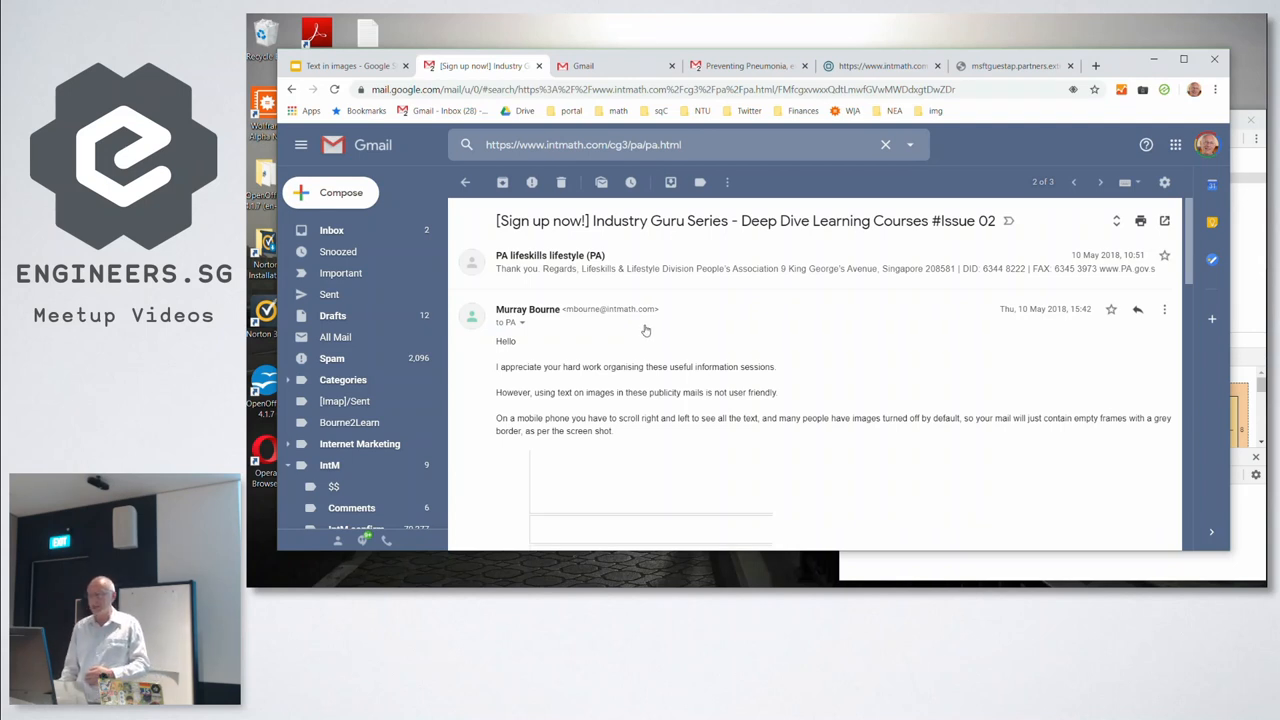
{"action": "scroll", "scroll_direction": "down", "scroll_amount": 3}
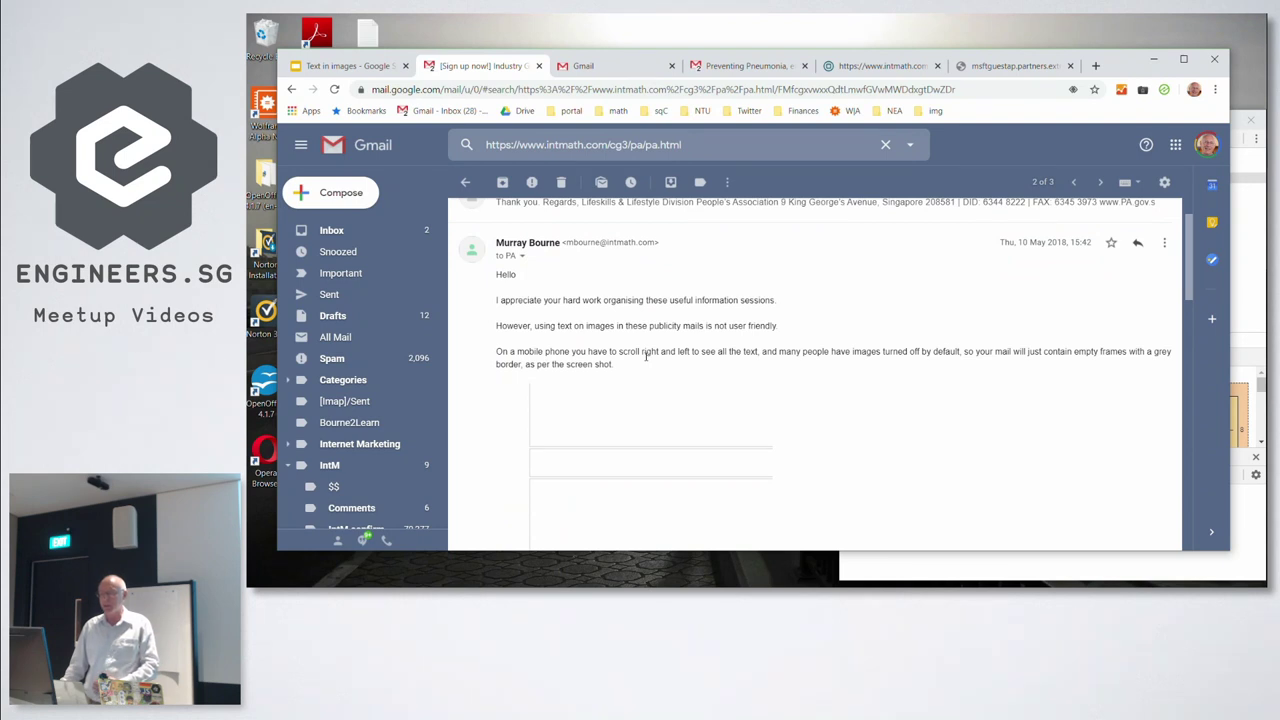
{"action": "scroll", "scroll_direction": "down", "scroll_amount": 3}
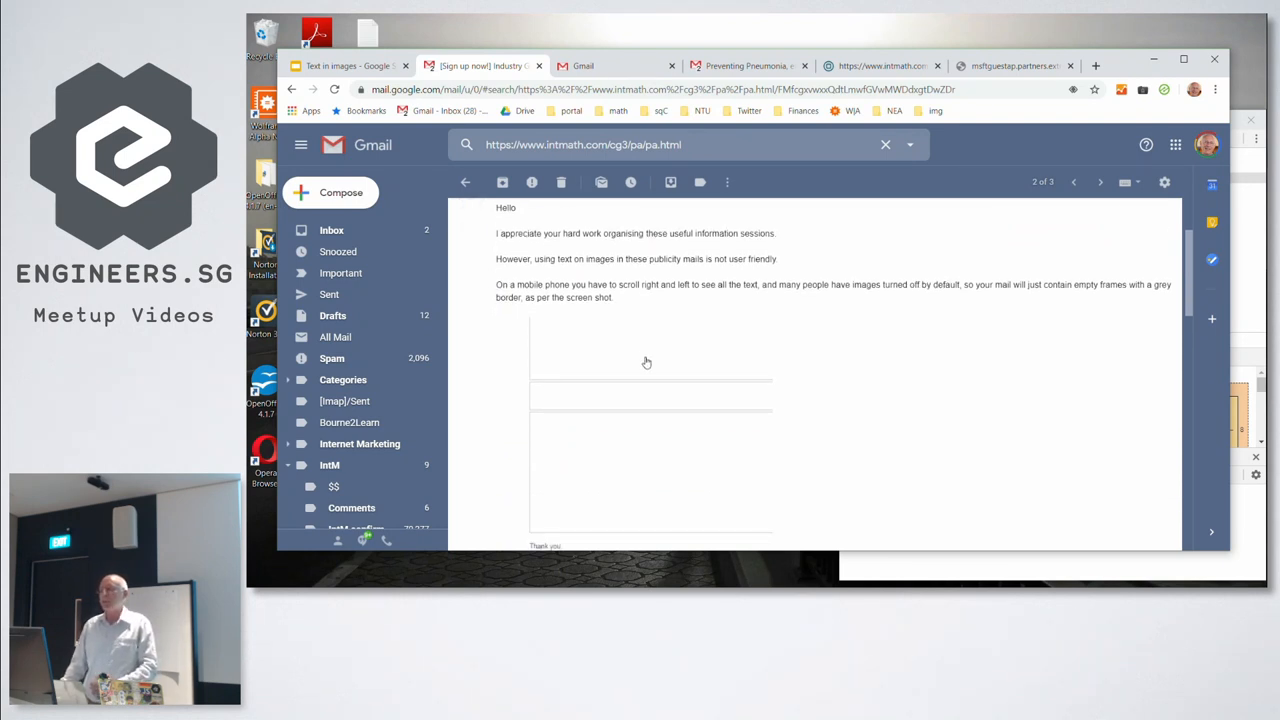
{"action": "mouse_move", "coordinate": [648, 358]}
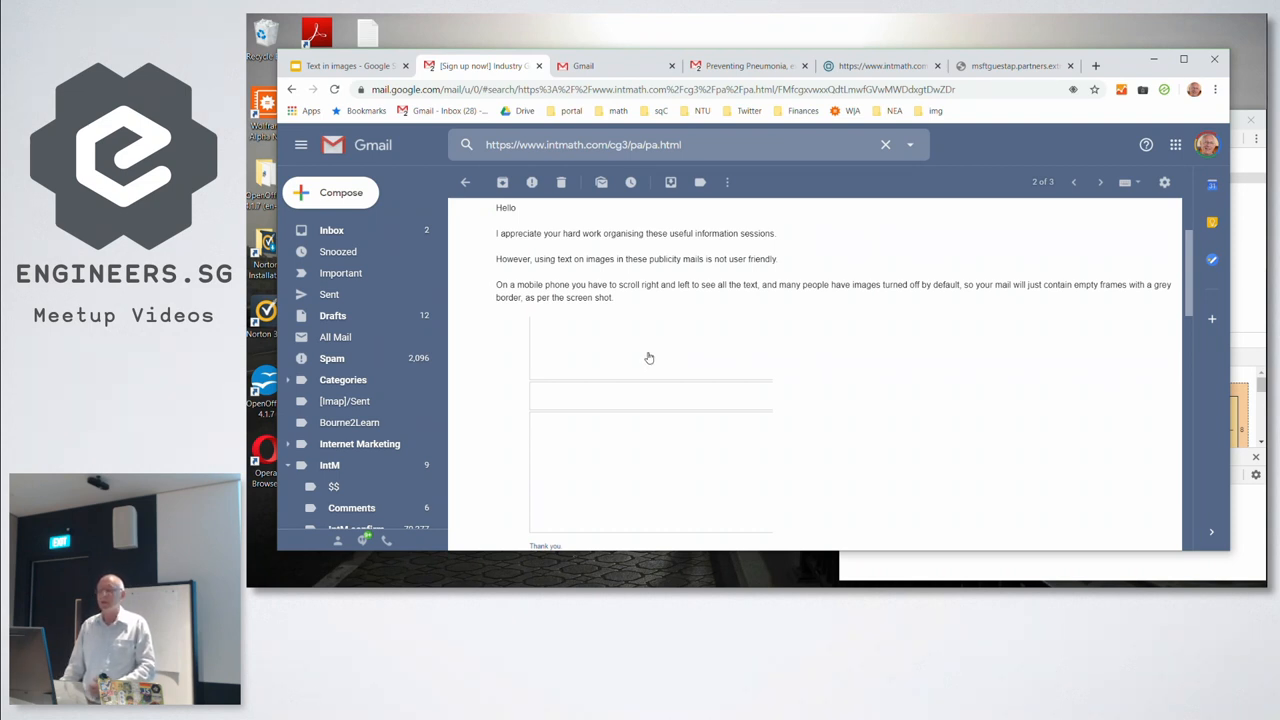
{"action": "scroll", "scroll_direction": "down", "scroll_amount": 3}
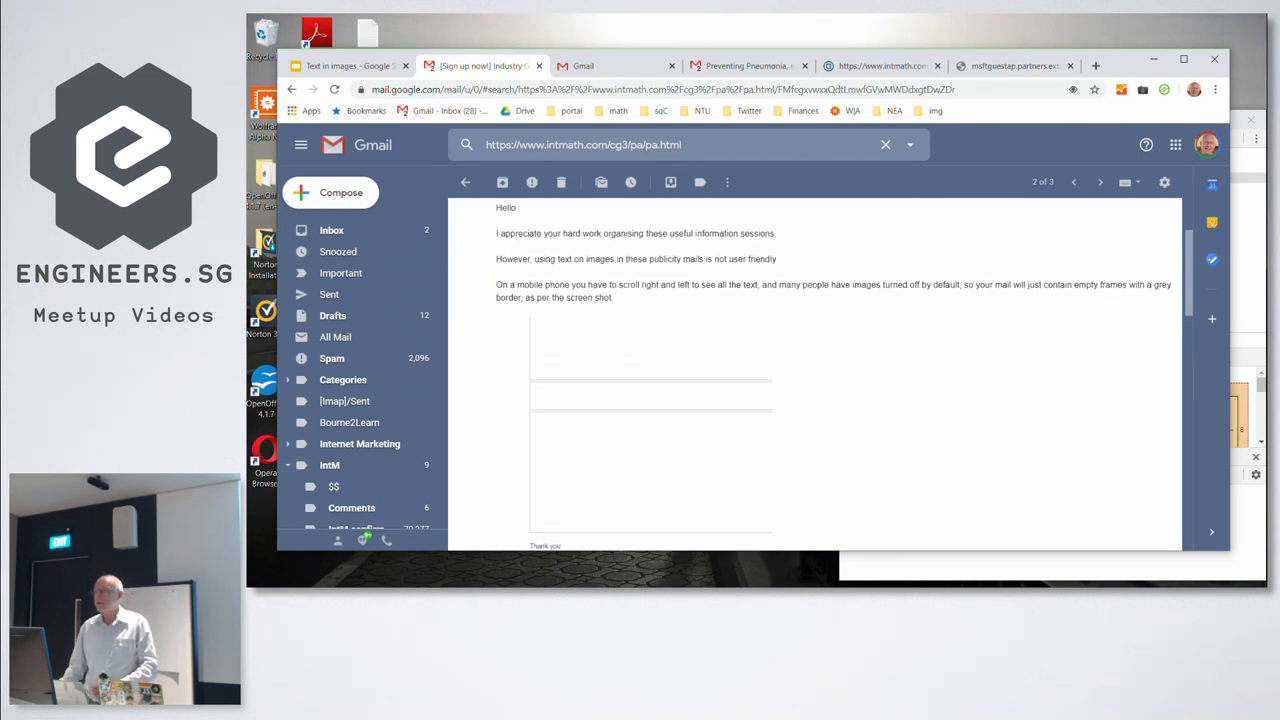
{"action": "left_click", "coordinate": [880, 64]}
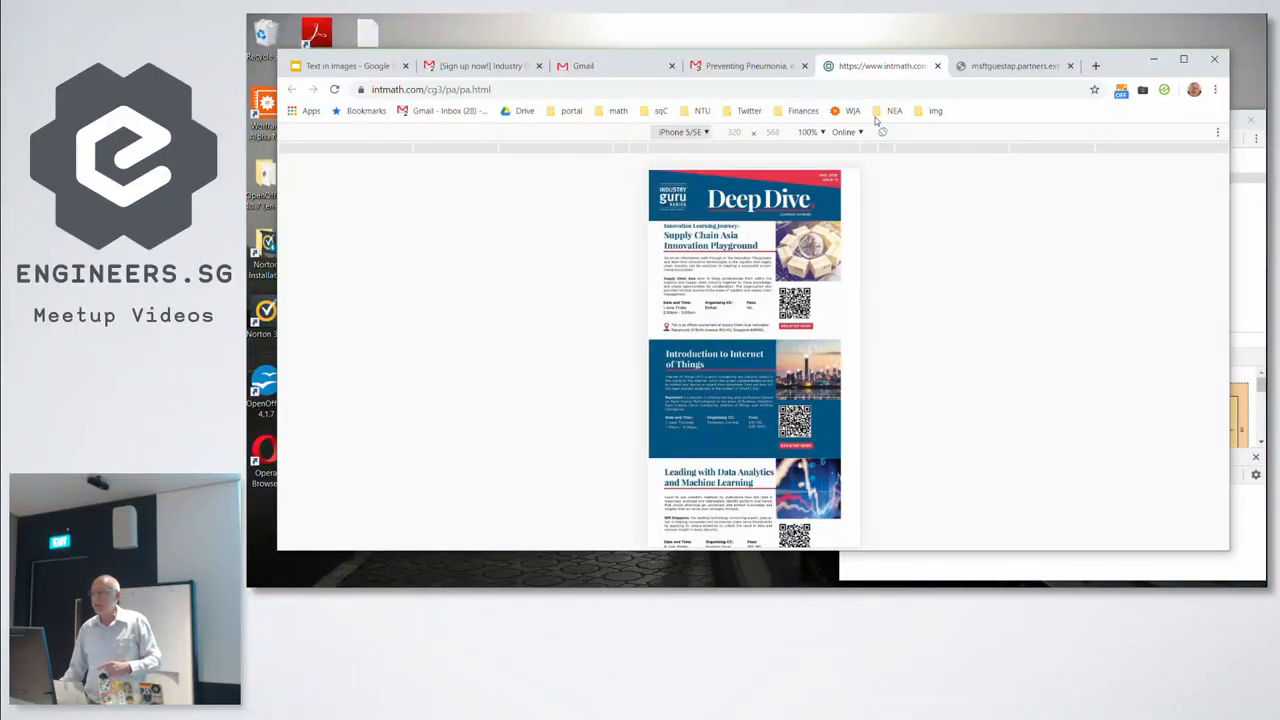
{"action": "left_click", "coordinate": [684, 132]}
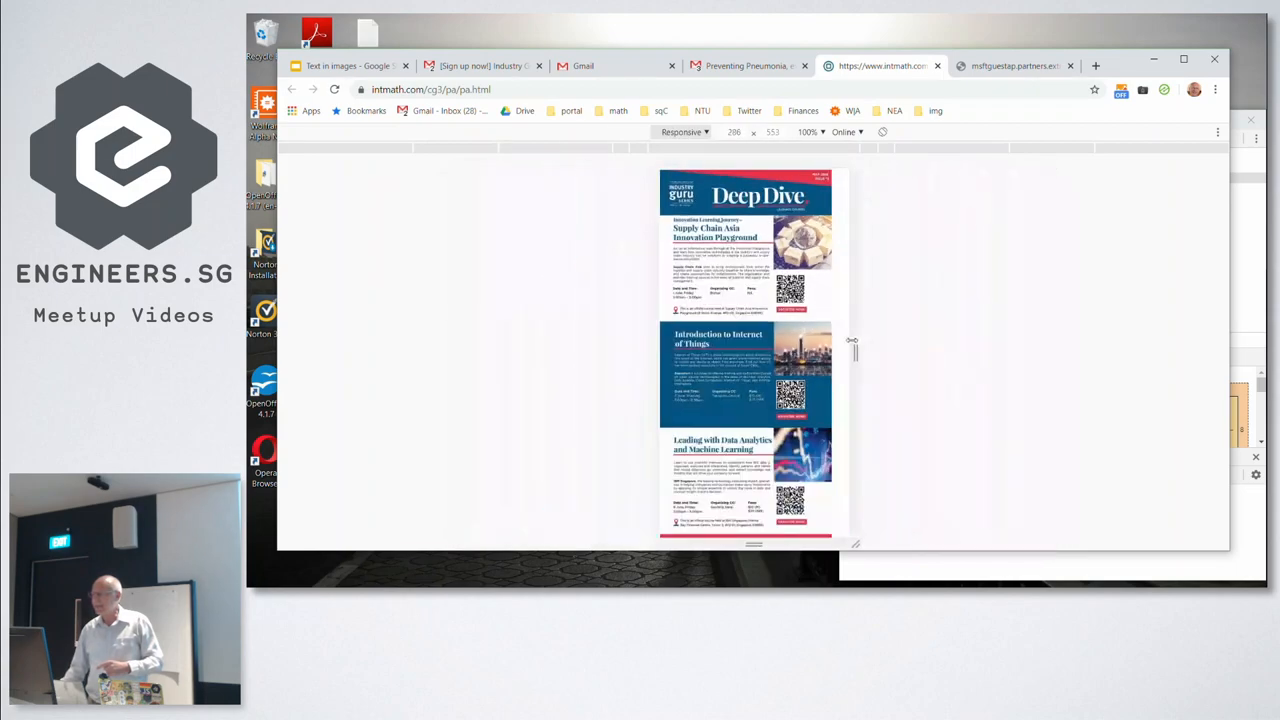
{"action": "left_click_drag", "start_coordinate": [852, 344], "coordinate": [940, 354]}
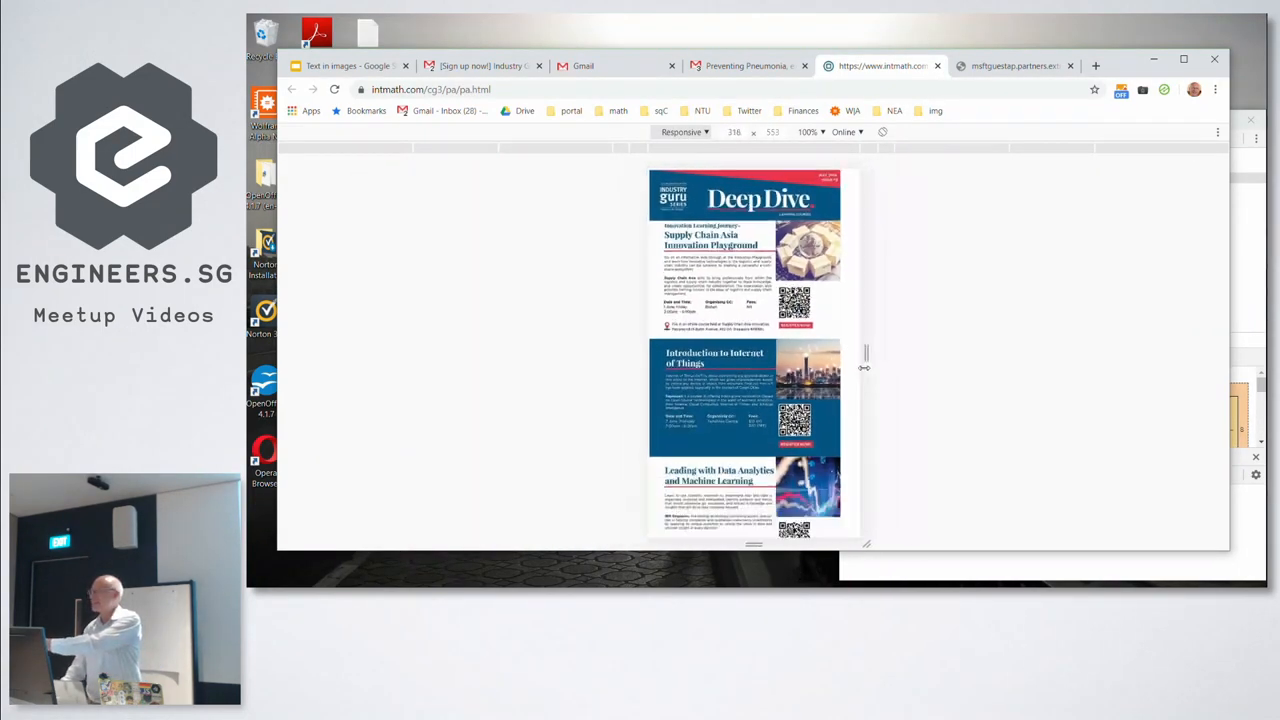
{"action": "left_click_drag", "start_coordinate": [866, 368], "coordinate": [946, 368]}
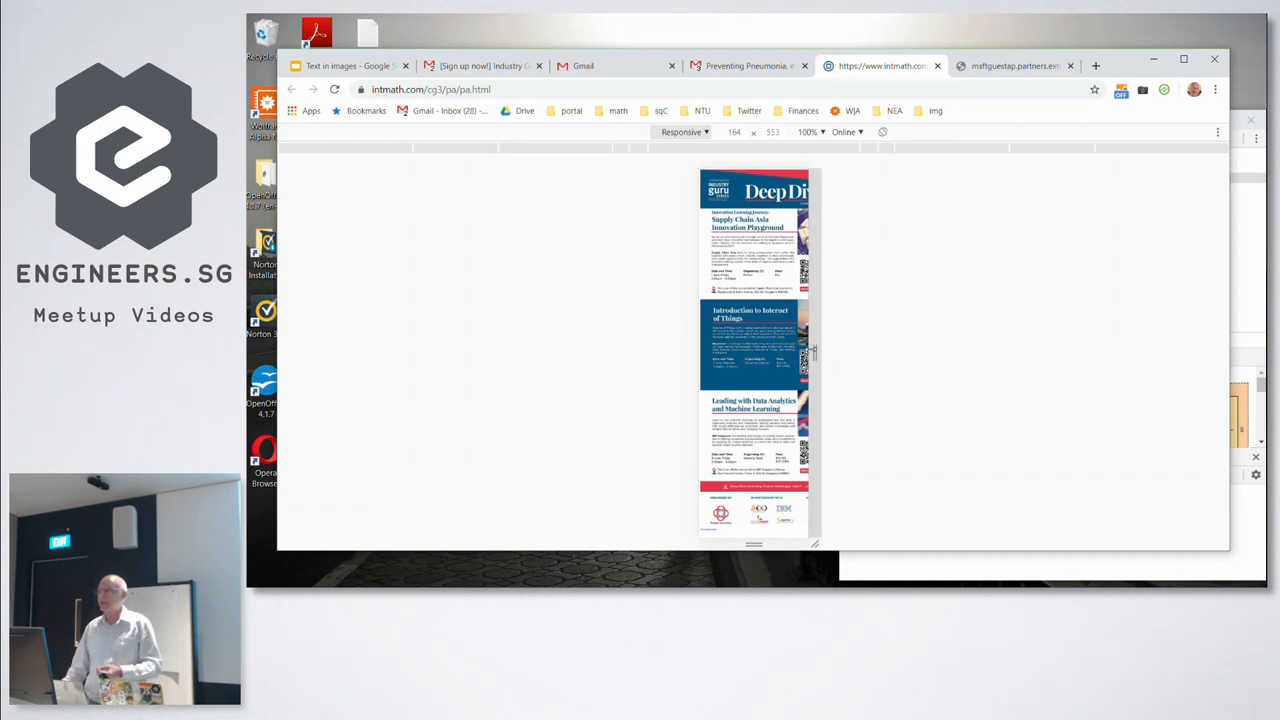
{"action": "left_click_drag", "start_coordinate": [816, 350], "coordinate": [808, 350]}
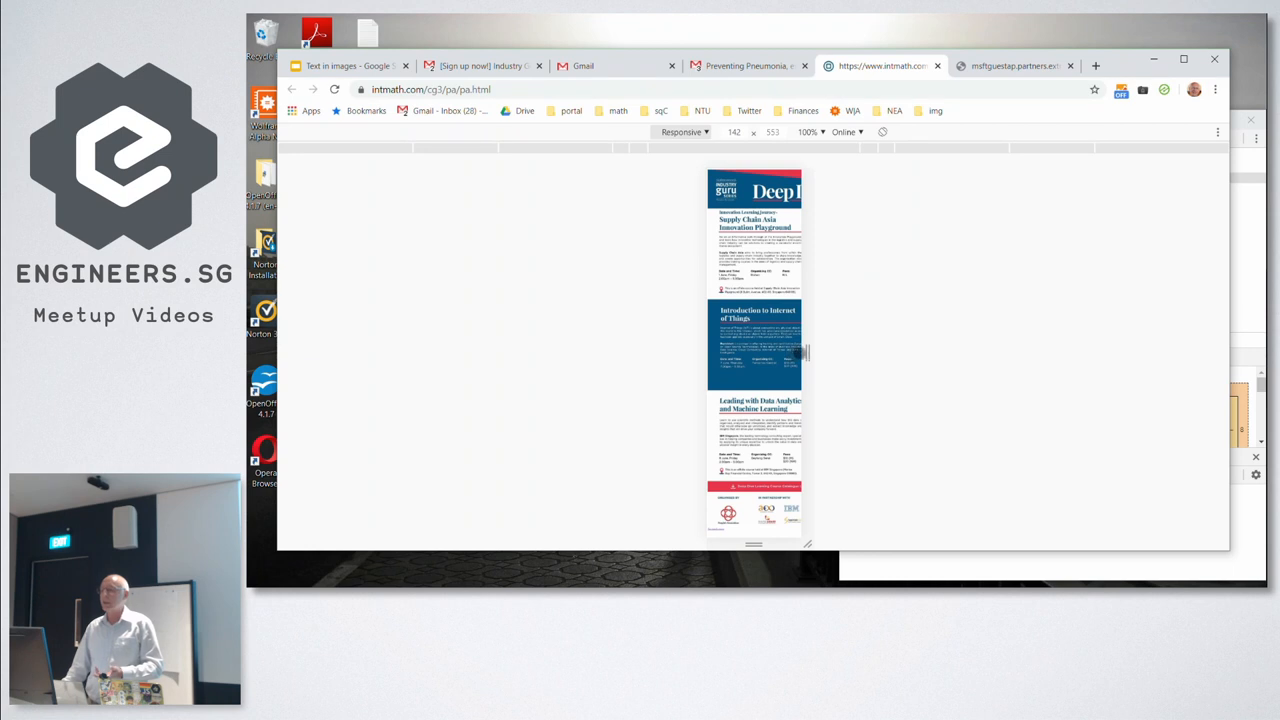
{"action": "left_click_drag", "start_coordinate": [804, 352], "coordinate": [816, 352]}
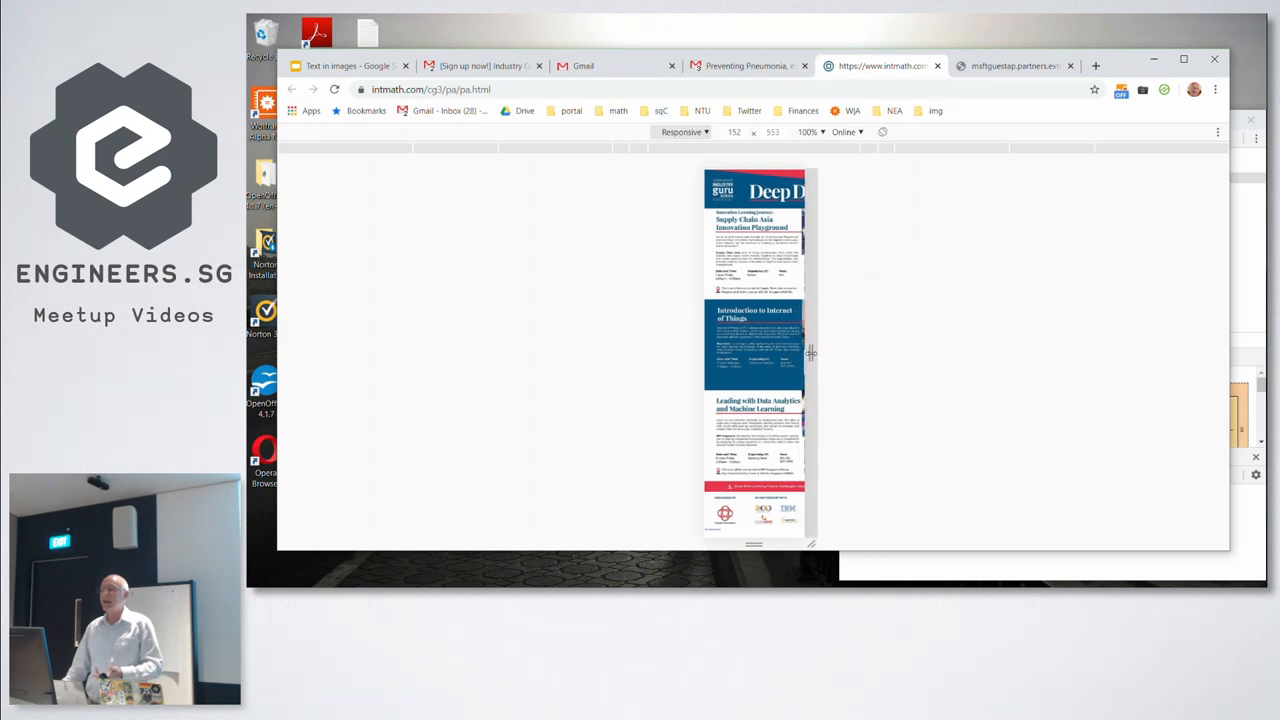
{"action": "left_click_drag", "start_coordinate": [812, 352], "coordinate": [808, 352]}
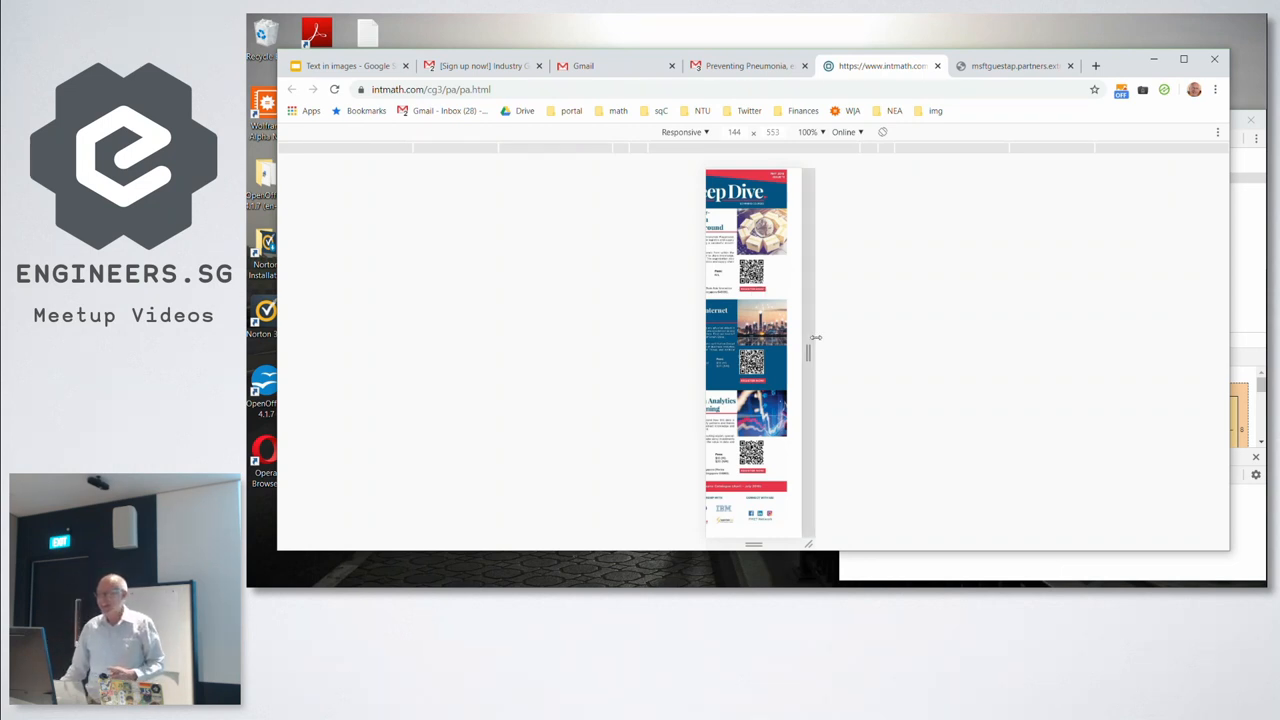
{"action": "left_click_drag", "start_coordinate": [810, 344], "coordinate": [868, 344]}
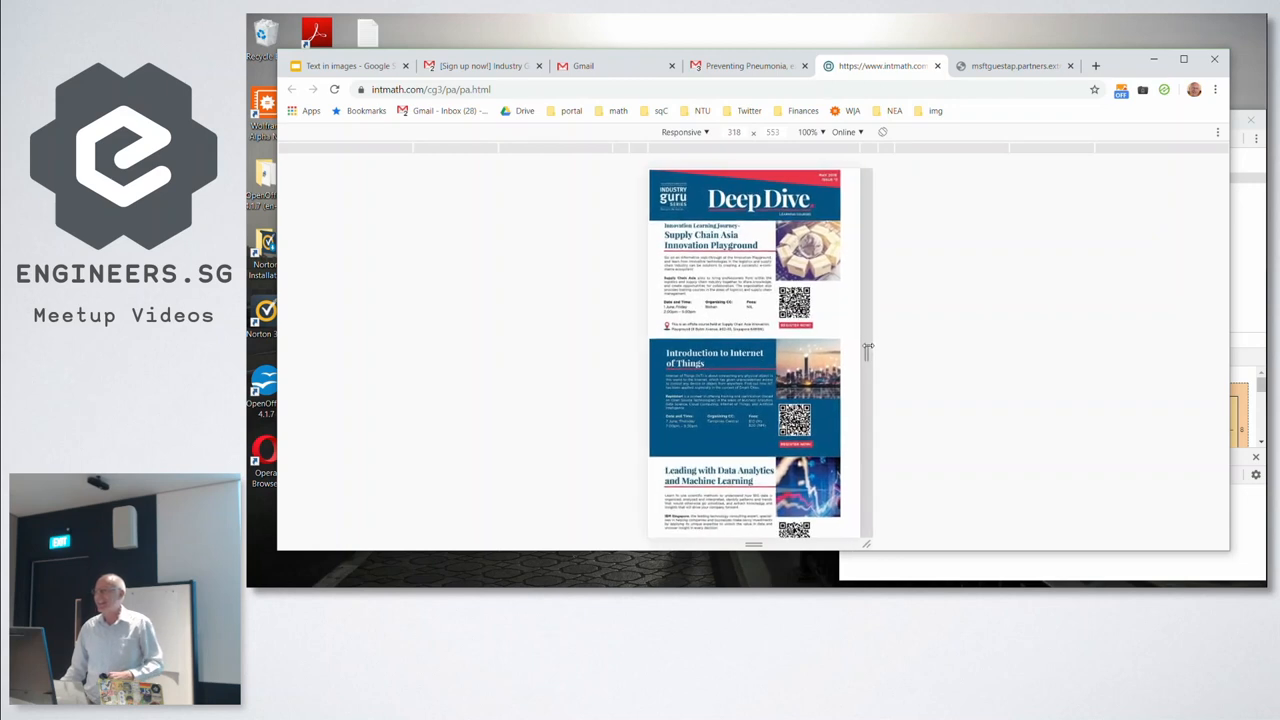
Scroll the pa-no-scale newsletter showing its unscaled text cropped in the phone preview
{"action": "scroll", "scroll_direction": "down", "scroll_amount": 3}
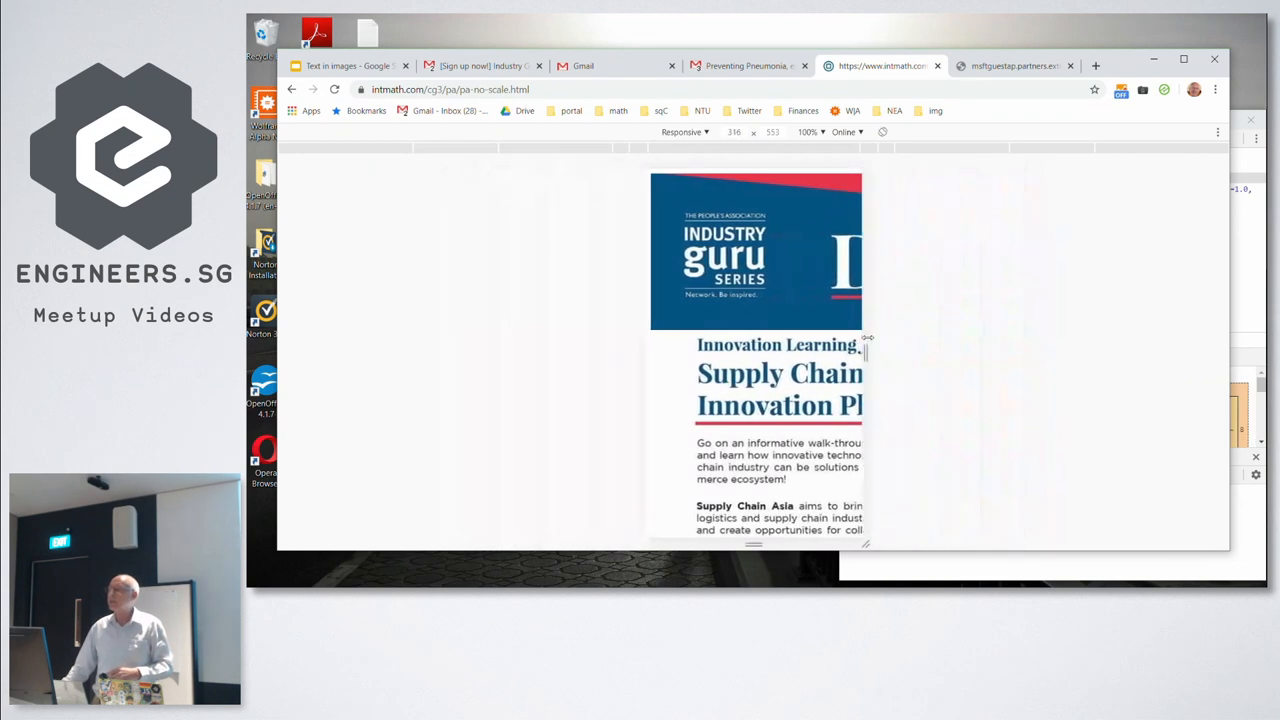
{"action": "left_click_drag", "start_coordinate": [868, 344], "coordinate": [950, 344]}
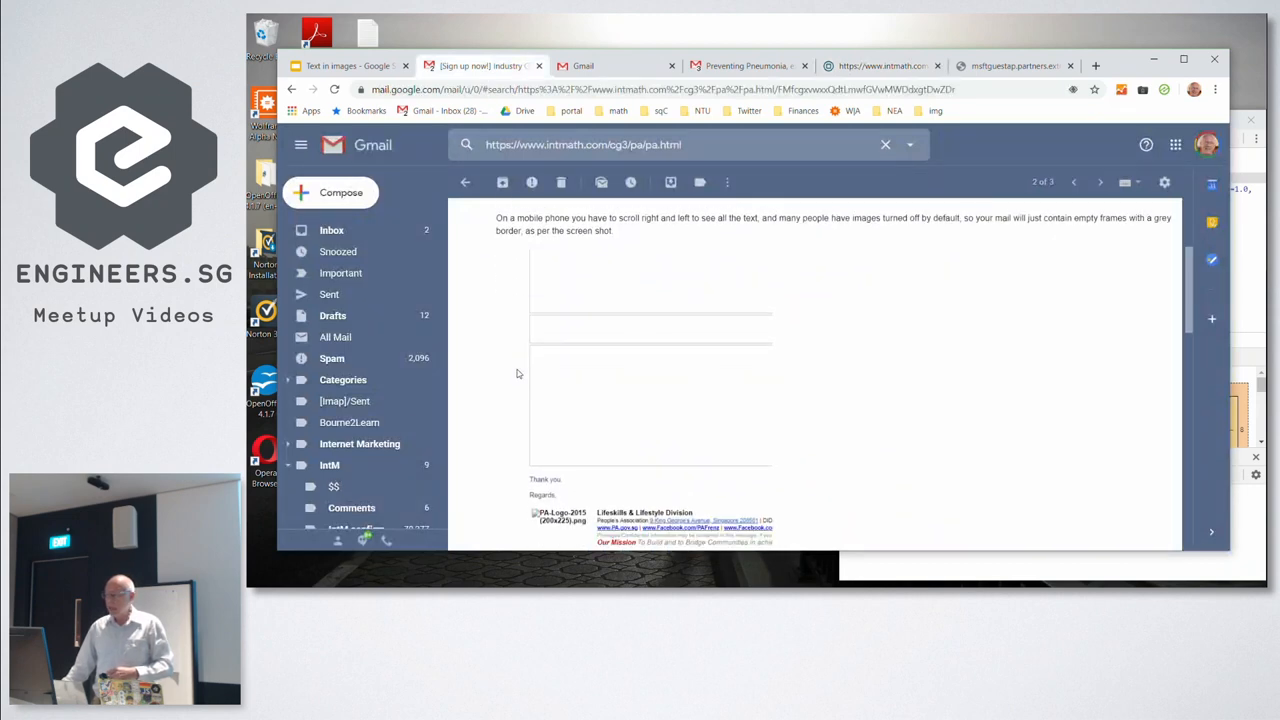
{"action": "scroll", "scroll_direction": "down", "scroll_amount": 3}
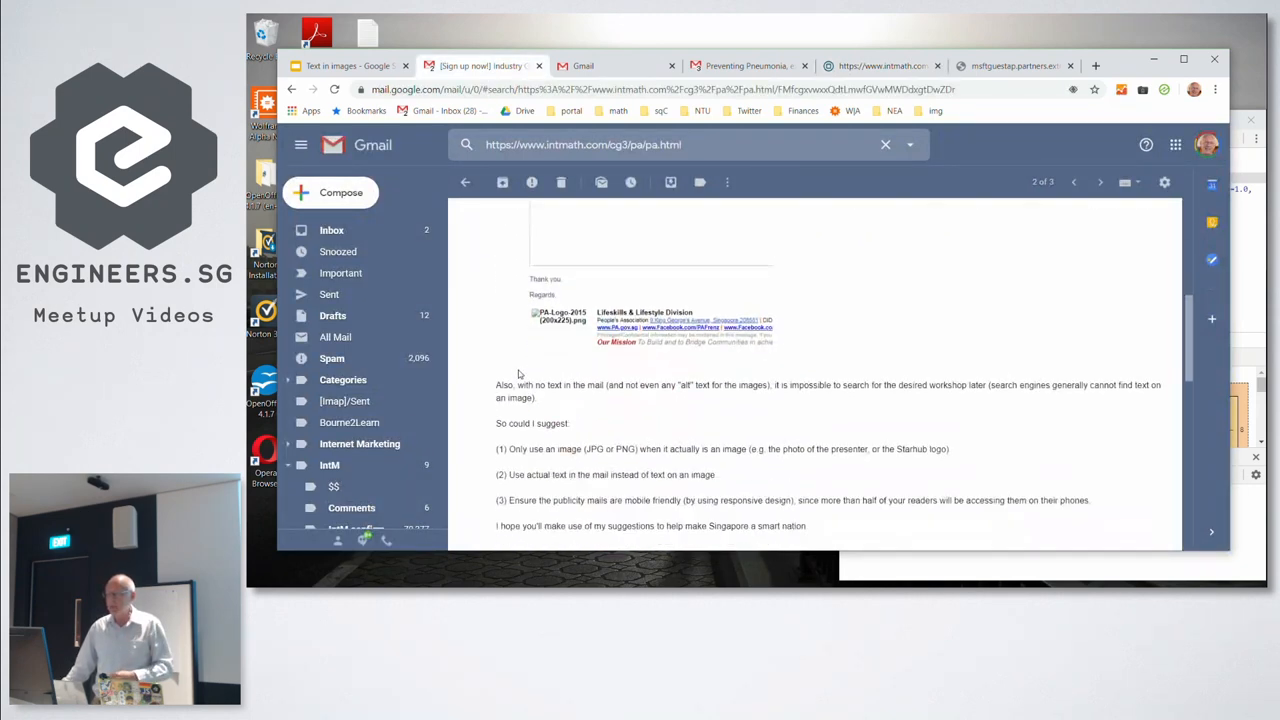
{"action": "scroll", "scroll_direction": "down", "scroll_amount": 3}
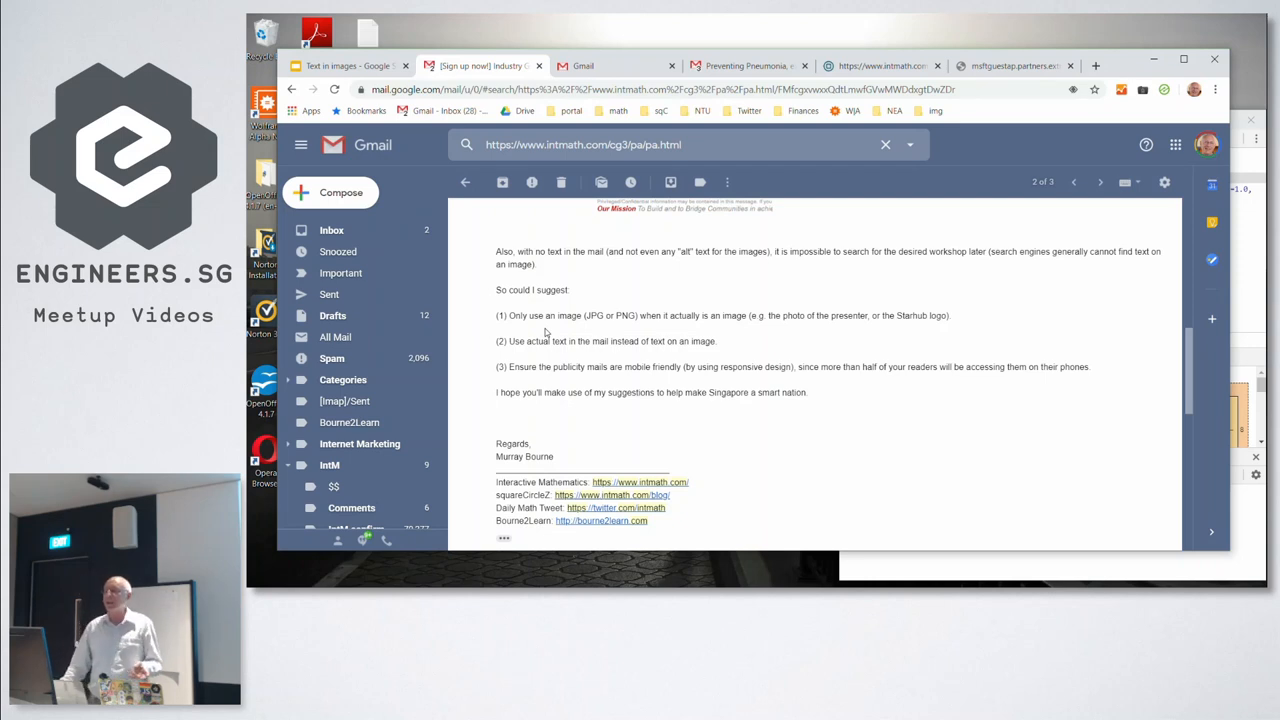
{"action": "mouse_move", "coordinate": [864, 272]}
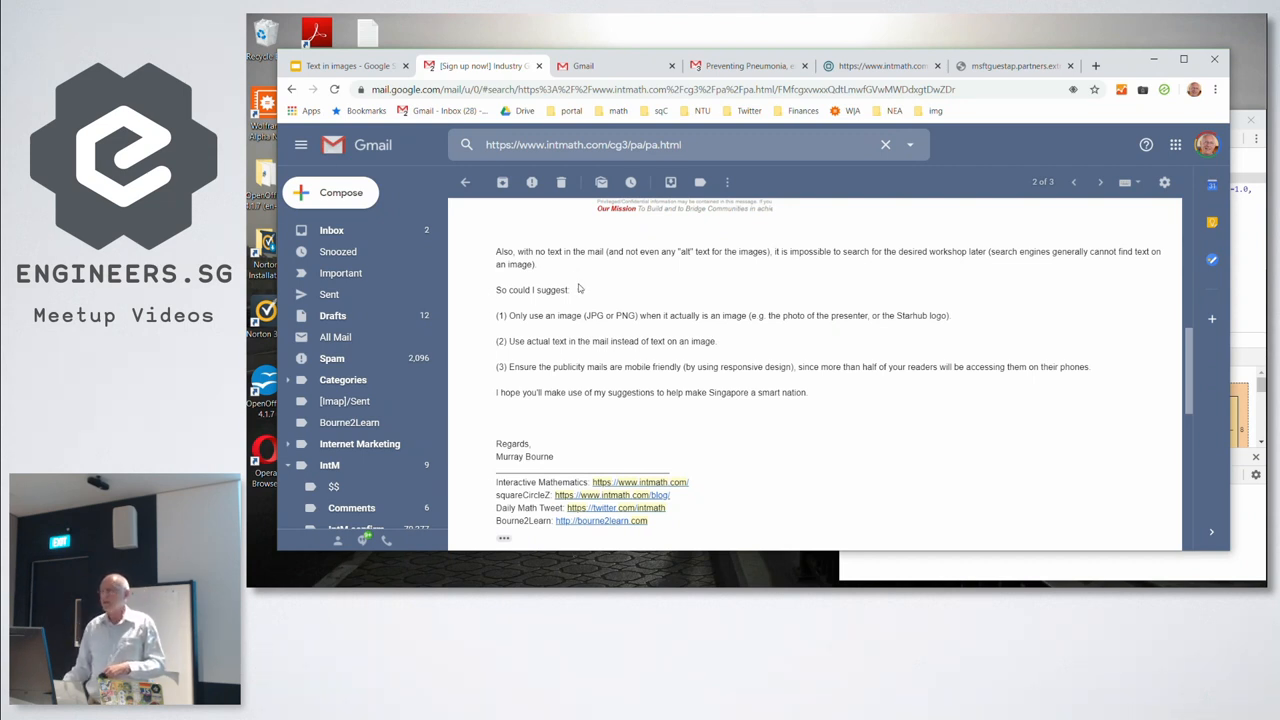
{"action": "scroll", "scroll_direction": "down", "scroll_amount": 3}
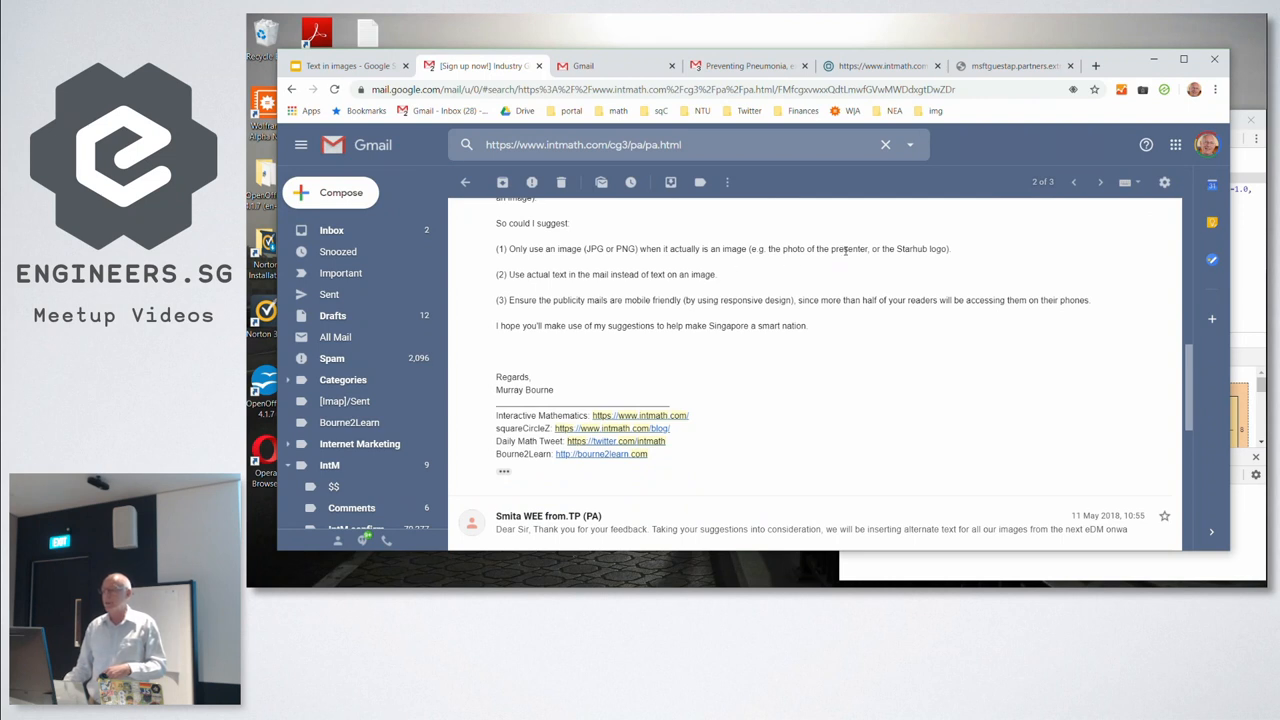
{"action": "mouse_move", "coordinate": [766, 288]}
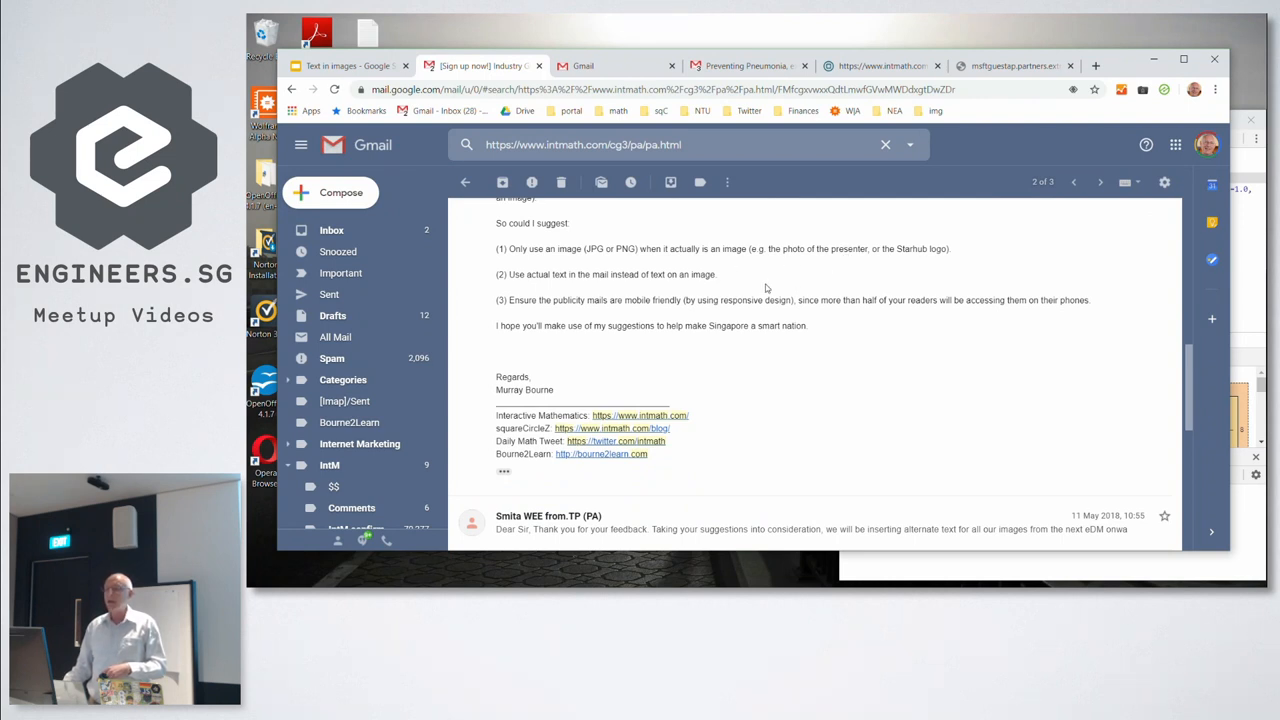
{"action": "mouse_move", "coordinate": [752, 288]}
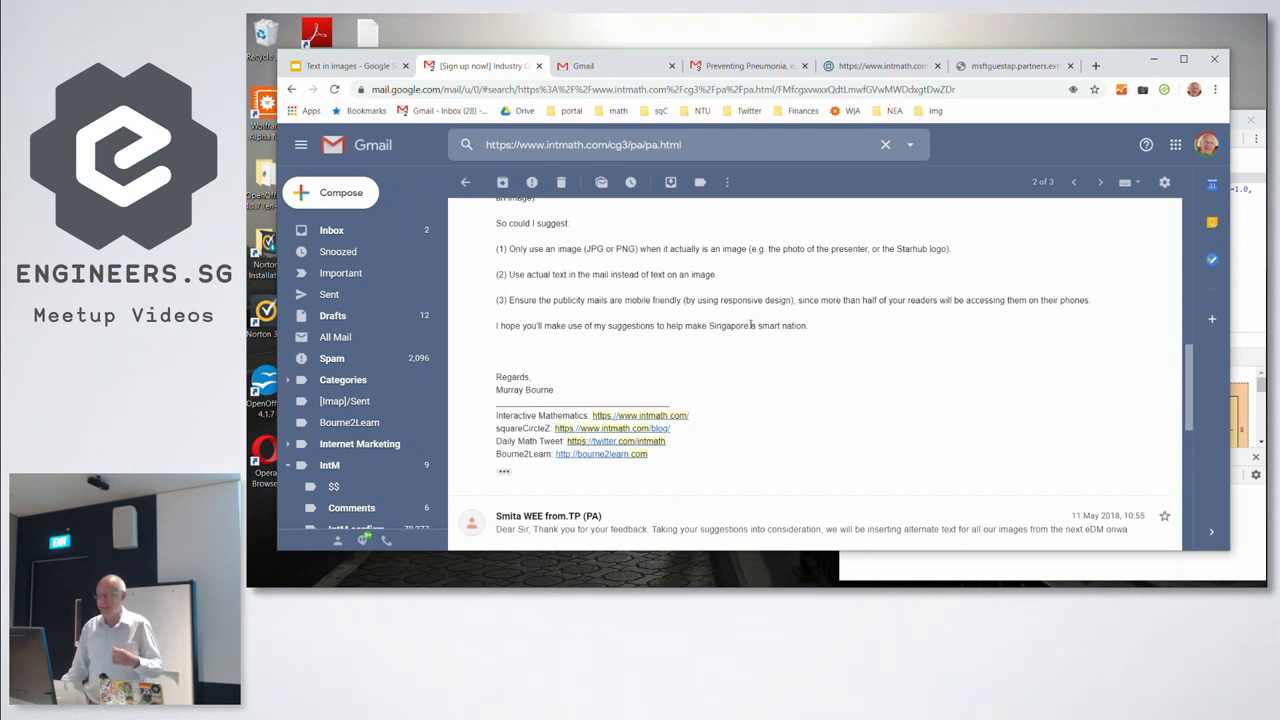
{"action": "scroll", "scroll_direction": "down", "scroll_amount": 3}
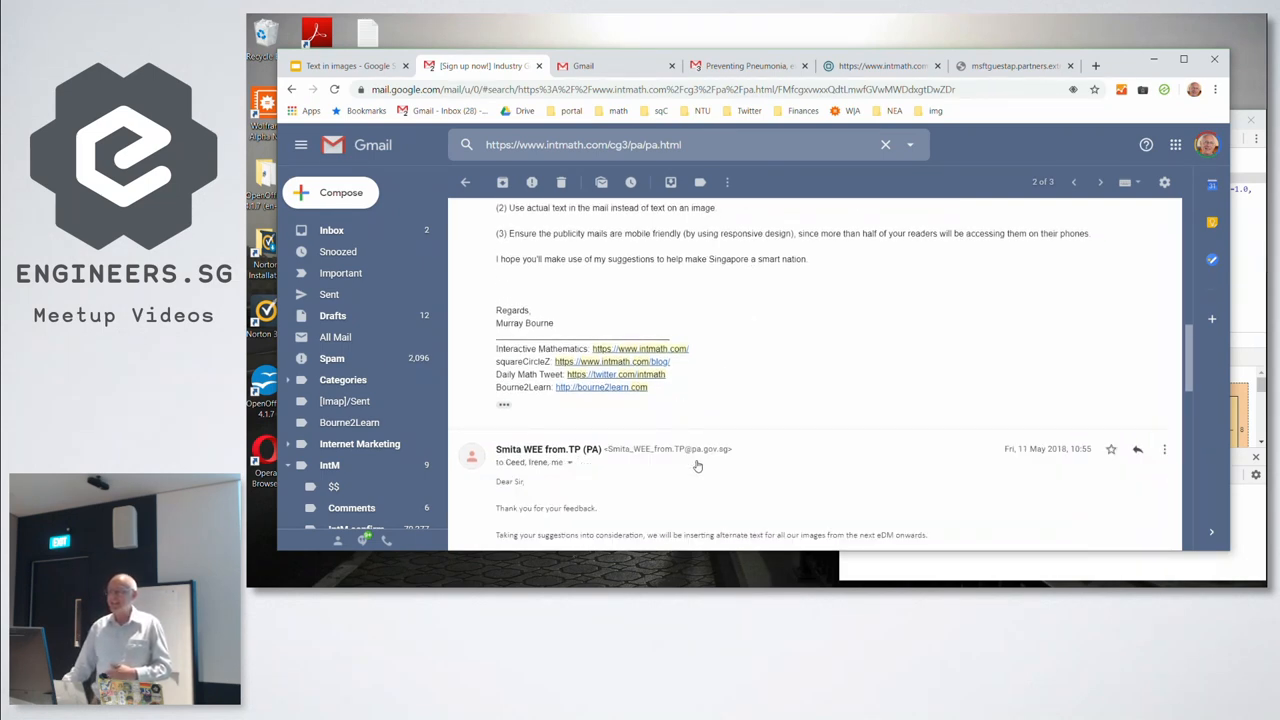
{"action": "scroll", "scroll_direction": "down", "scroll_amount": 3}
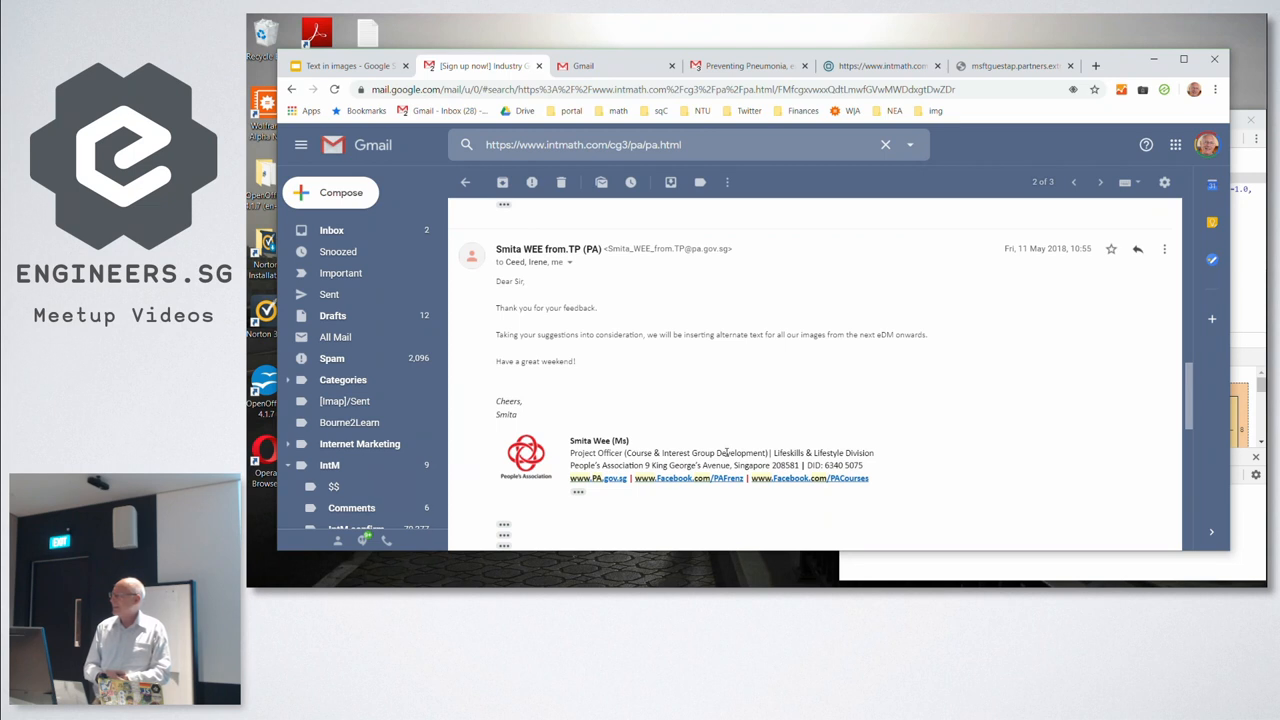
Scroll further to Murray Bourne's follow-up and Ceed Tan's reply on keeping text out of images
{"action": "scroll", "scroll_direction": "down", "scroll_amount": 3}
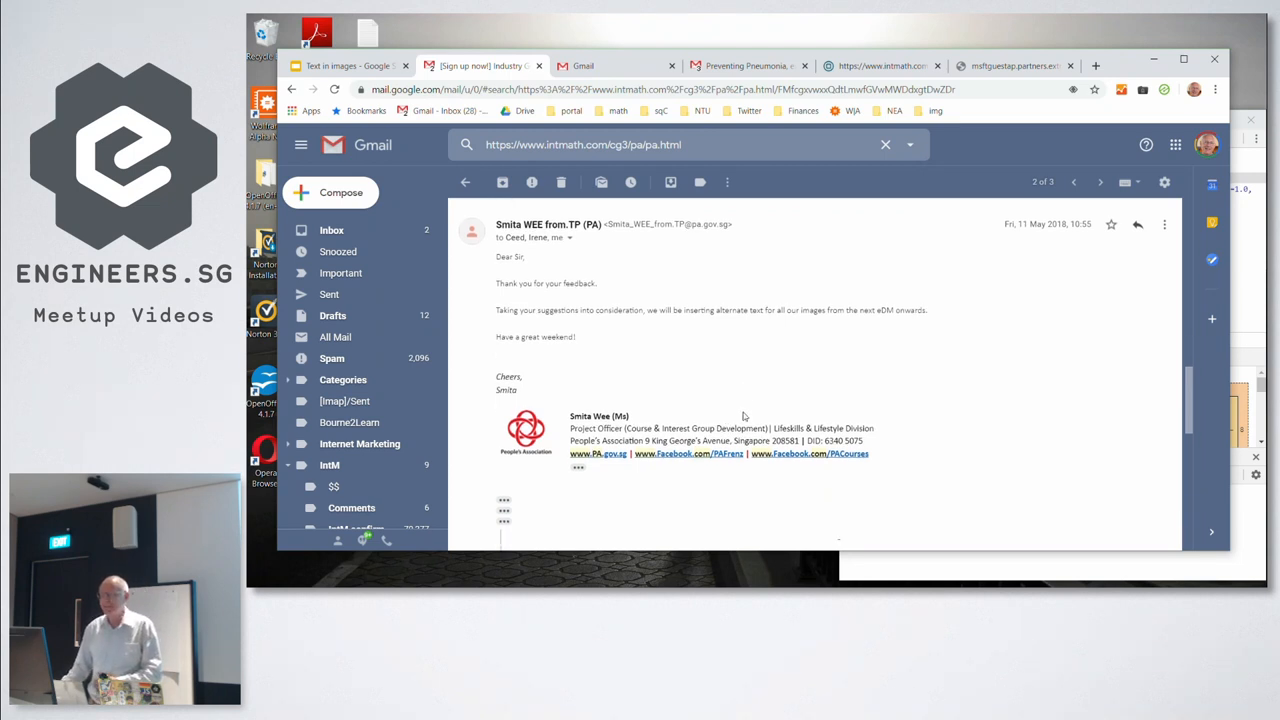
{"action": "scroll", "scroll_direction": "down", "scroll_amount": 3}
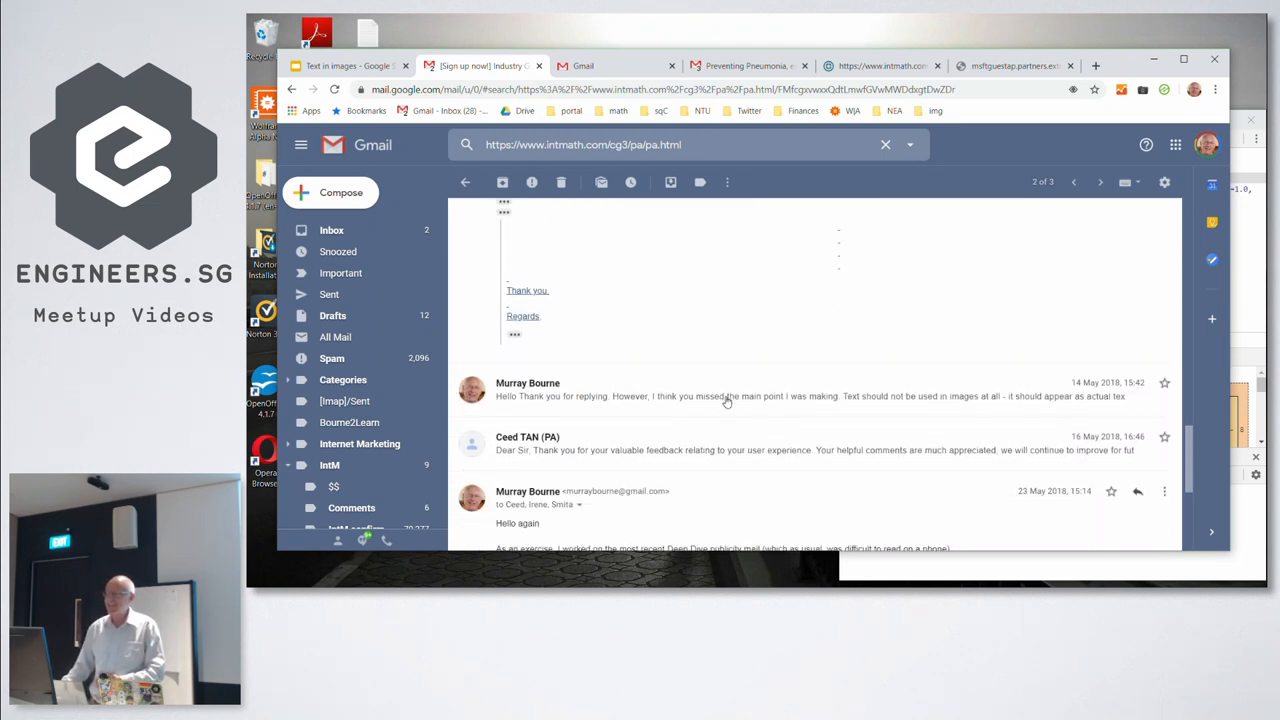
{"action": "scroll", "scroll_direction": "down", "scroll_amount": 3}
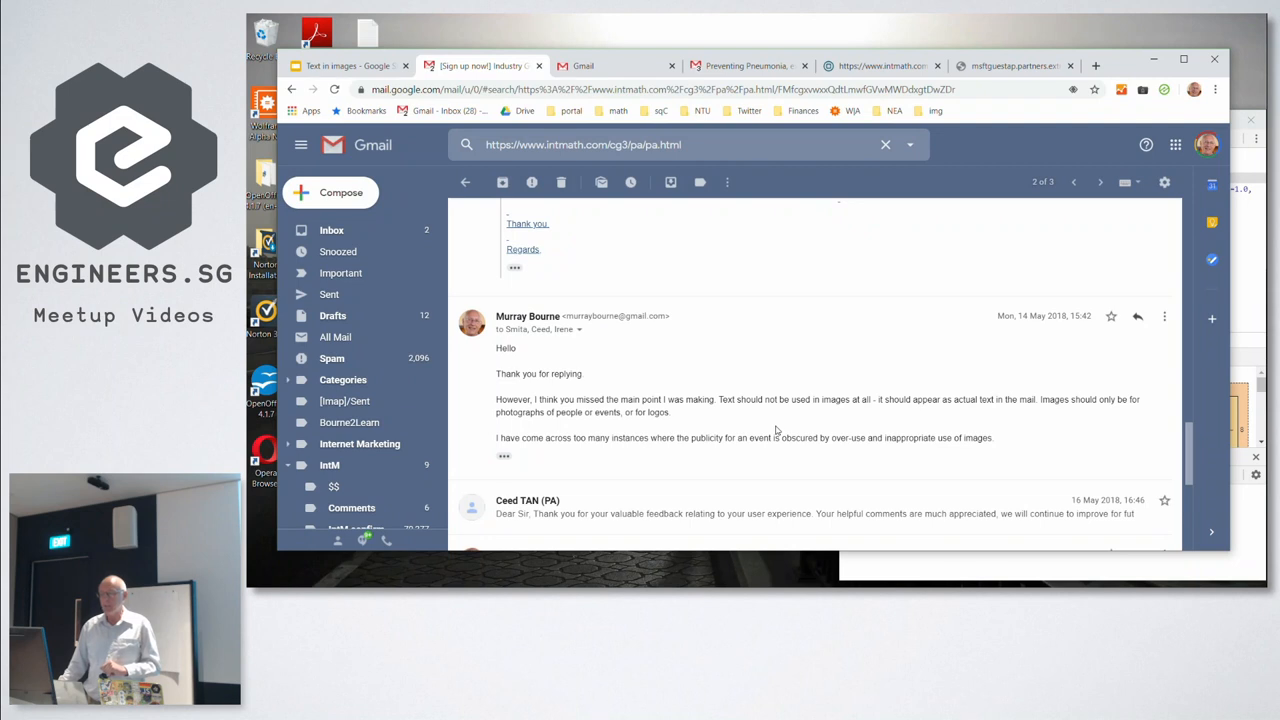
{"action": "mouse_move", "coordinate": [784, 454]}
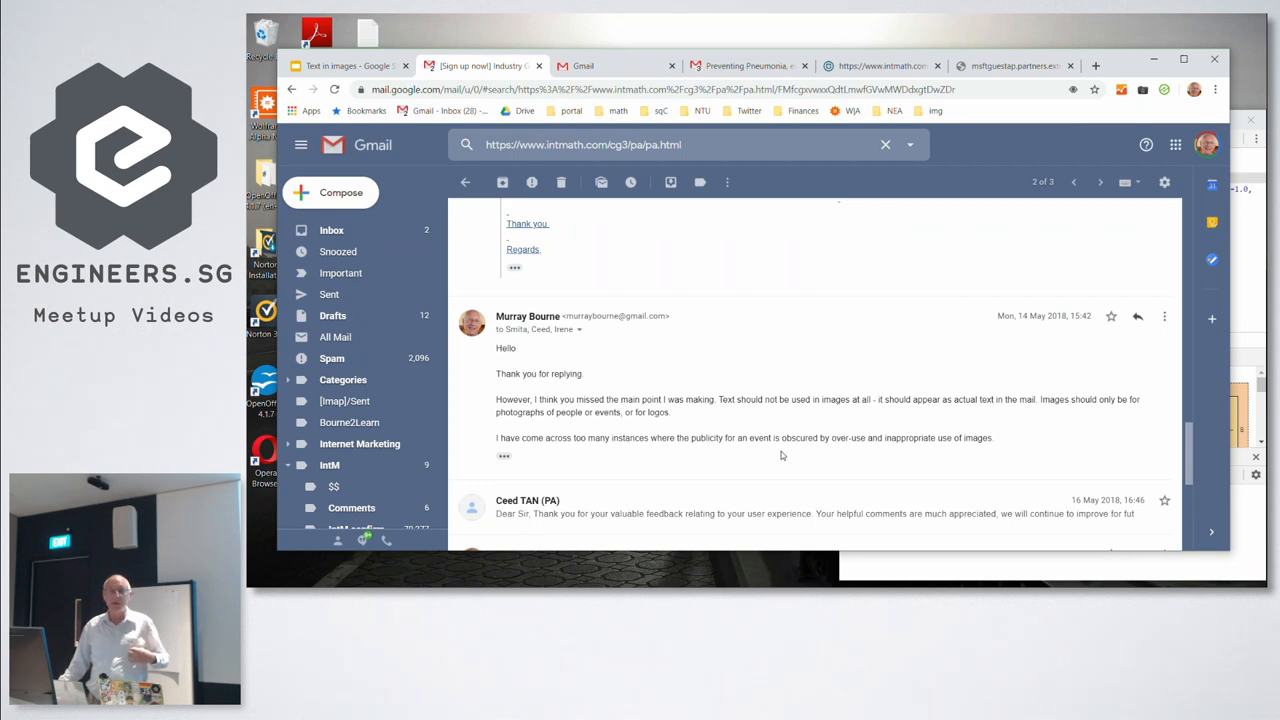
{"action": "scroll", "scroll_direction": "down", "scroll_amount": 3}
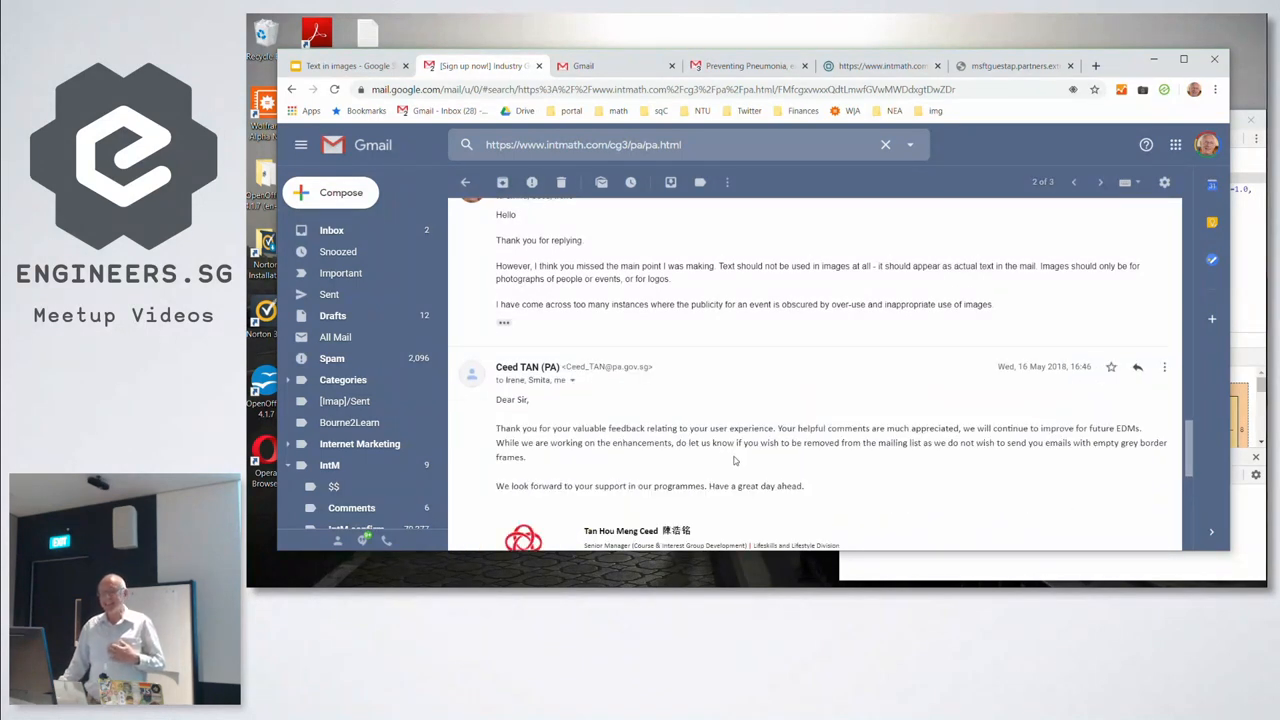
Scroll down to the association's reply about improving EDMs and avoiding grey image frames
{"action": "scroll", "scroll_direction": "down", "scroll_amount": 3}
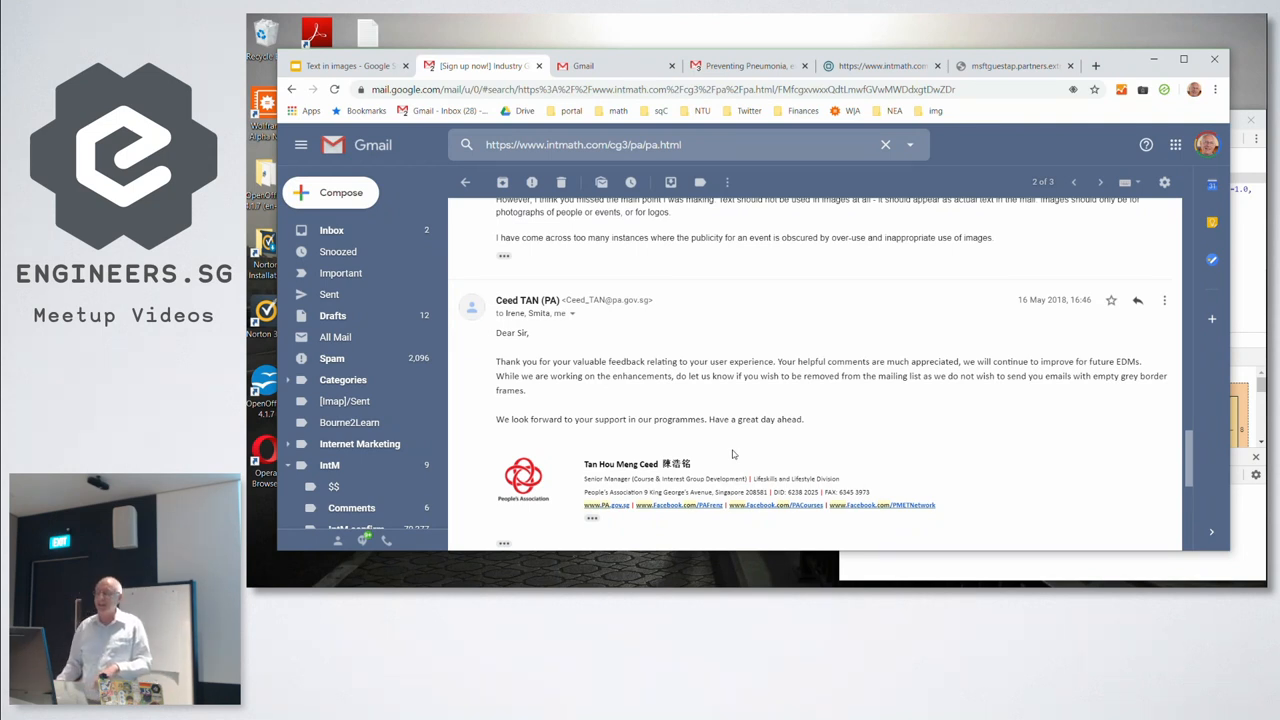
{"action": "scroll", "scroll_direction": "down", "scroll_amount": 3}
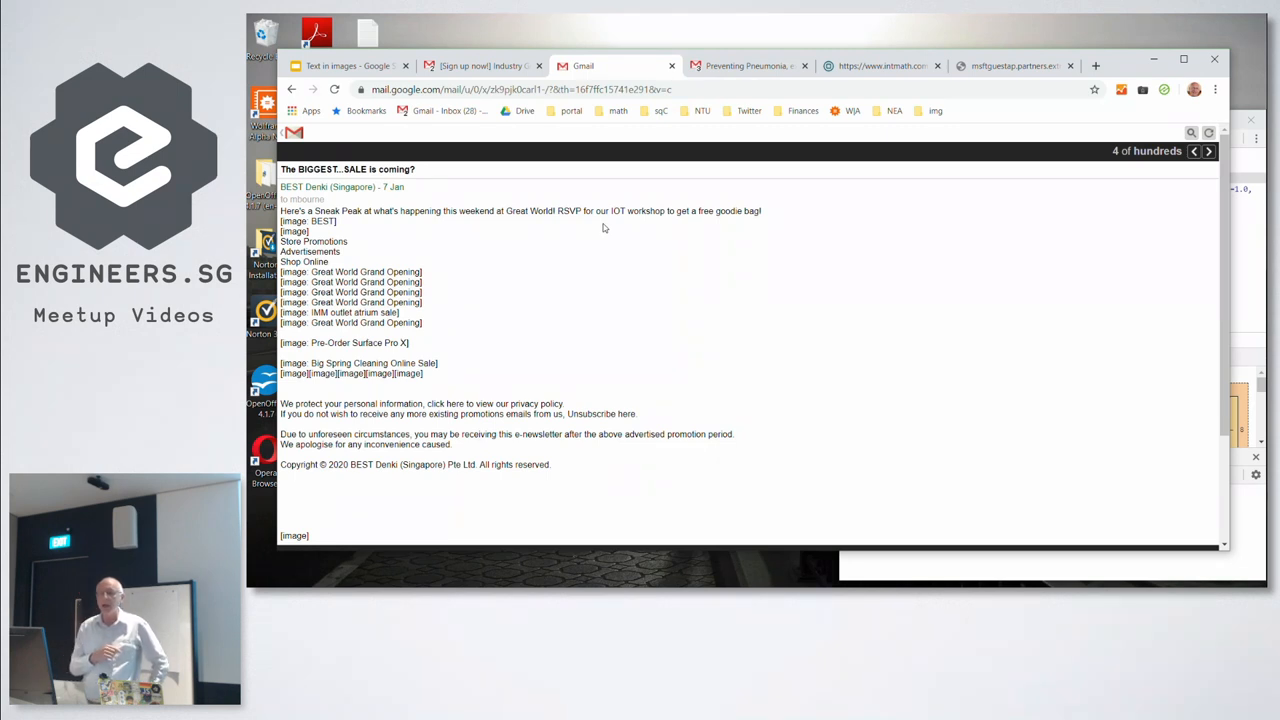
{"action": "mouse_move", "coordinate": [528, 216]}
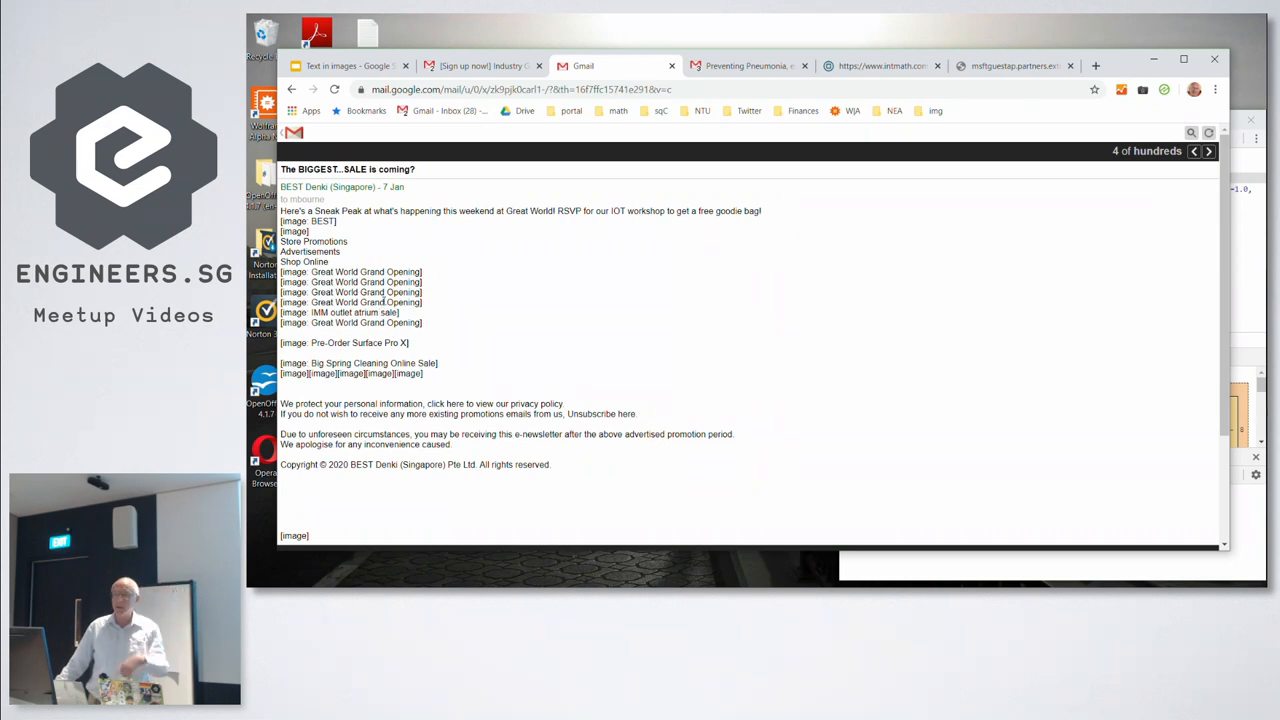
{"action": "mouse_move", "coordinate": [568, 236]}
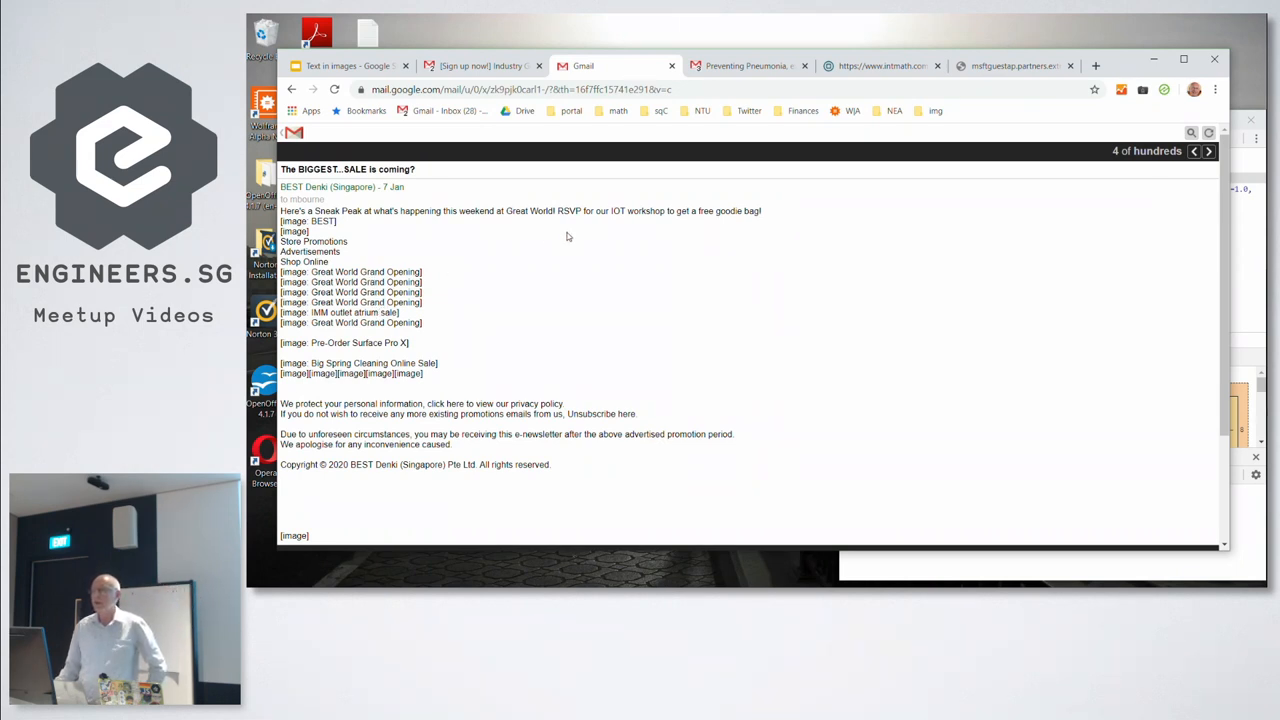
{"action": "mouse_move", "coordinate": [892, 64]}
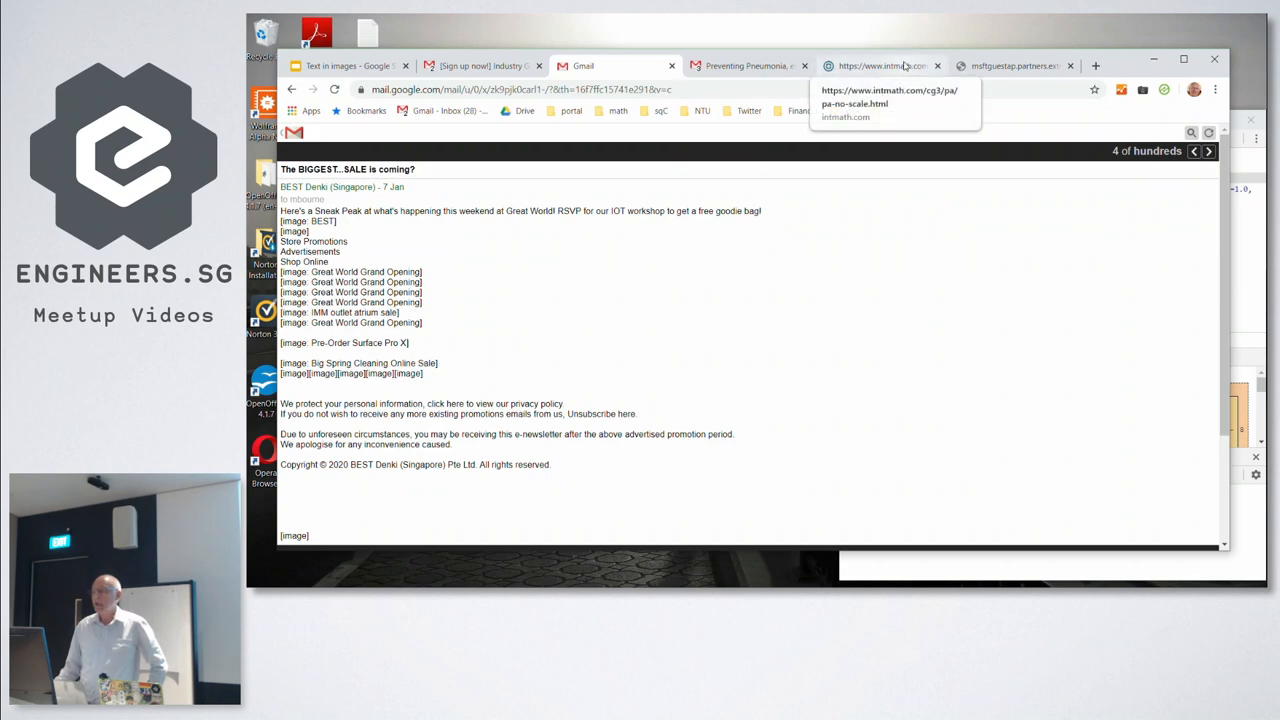
Scroll the pa-friendly course page in phone preview down to its registration details
{"action": "left_click", "coordinate": [882, 64]}
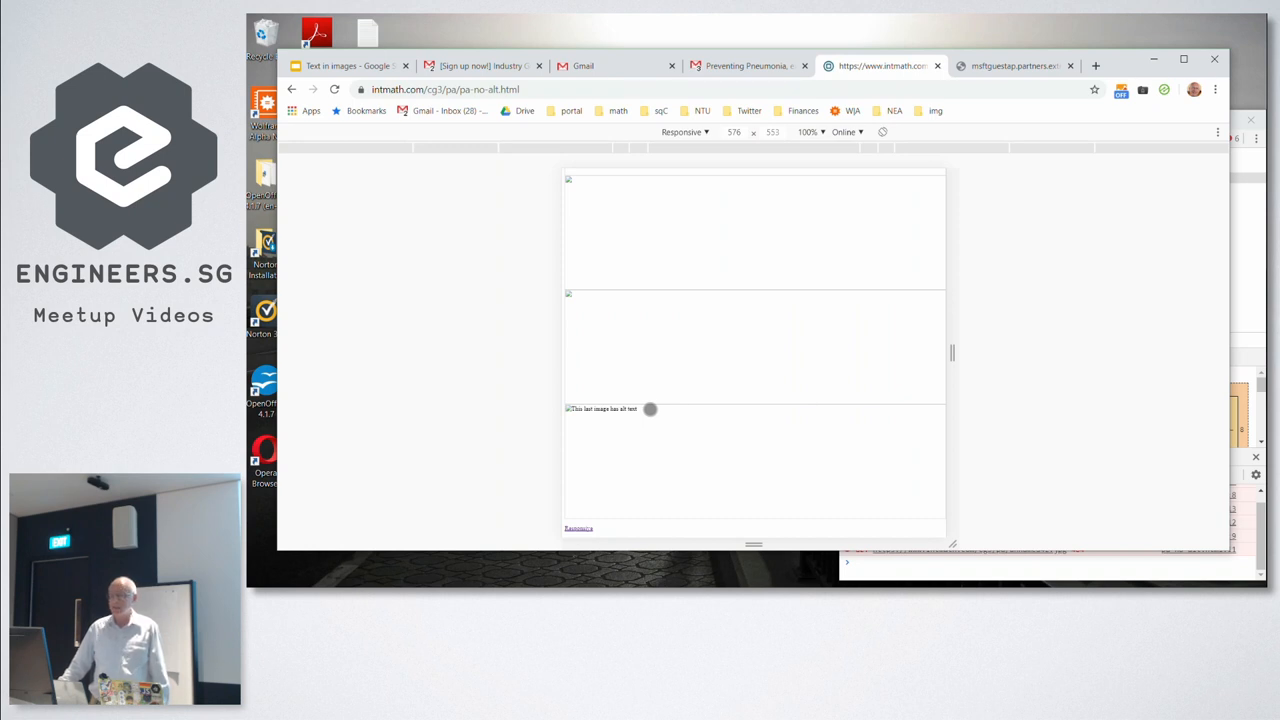
{"action": "mouse_move", "coordinate": [600, 508]}
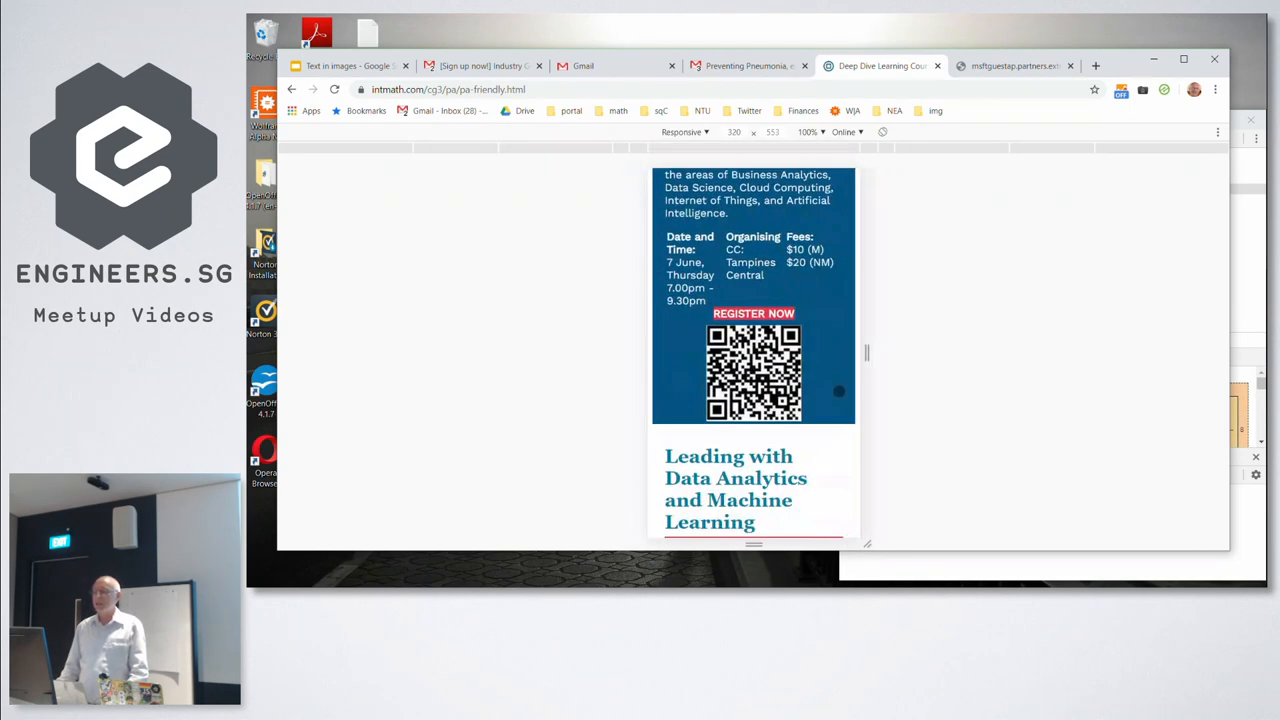
{"action": "left_click_drag", "start_coordinate": [866, 352], "coordinate": [880, 352]}
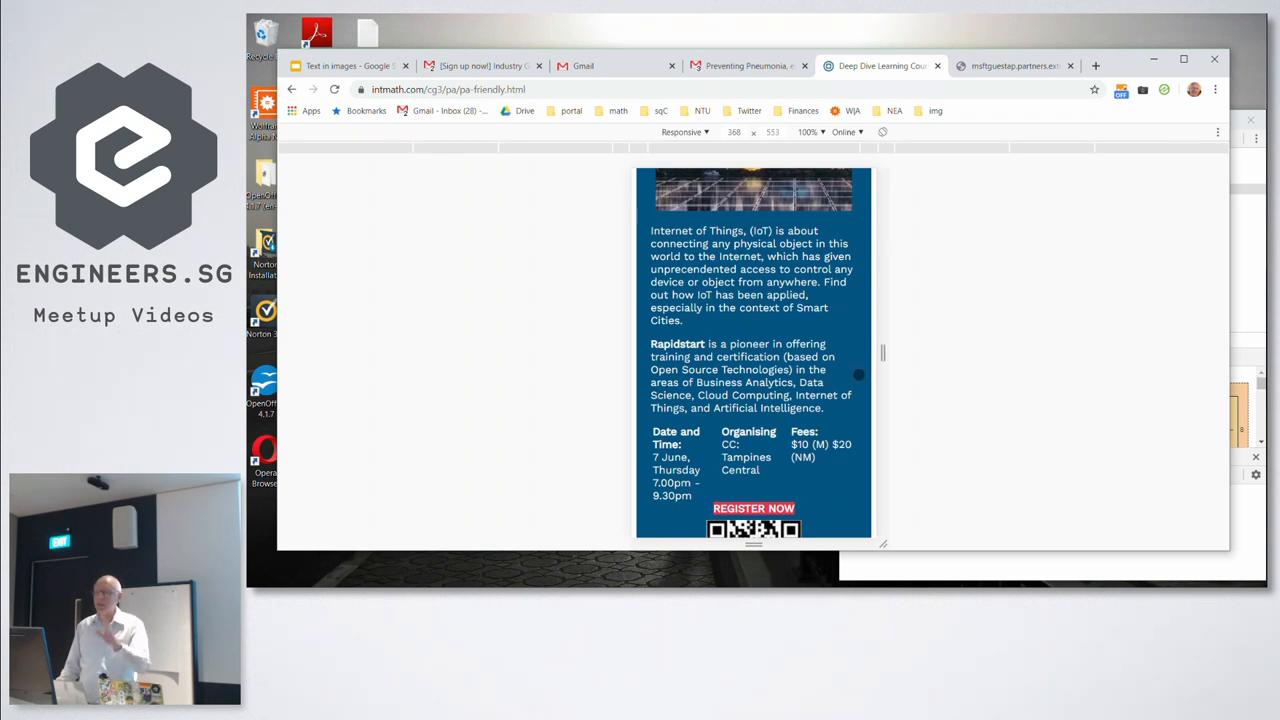
{"action": "scroll", "scroll_direction": "down", "scroll_amount": 3}
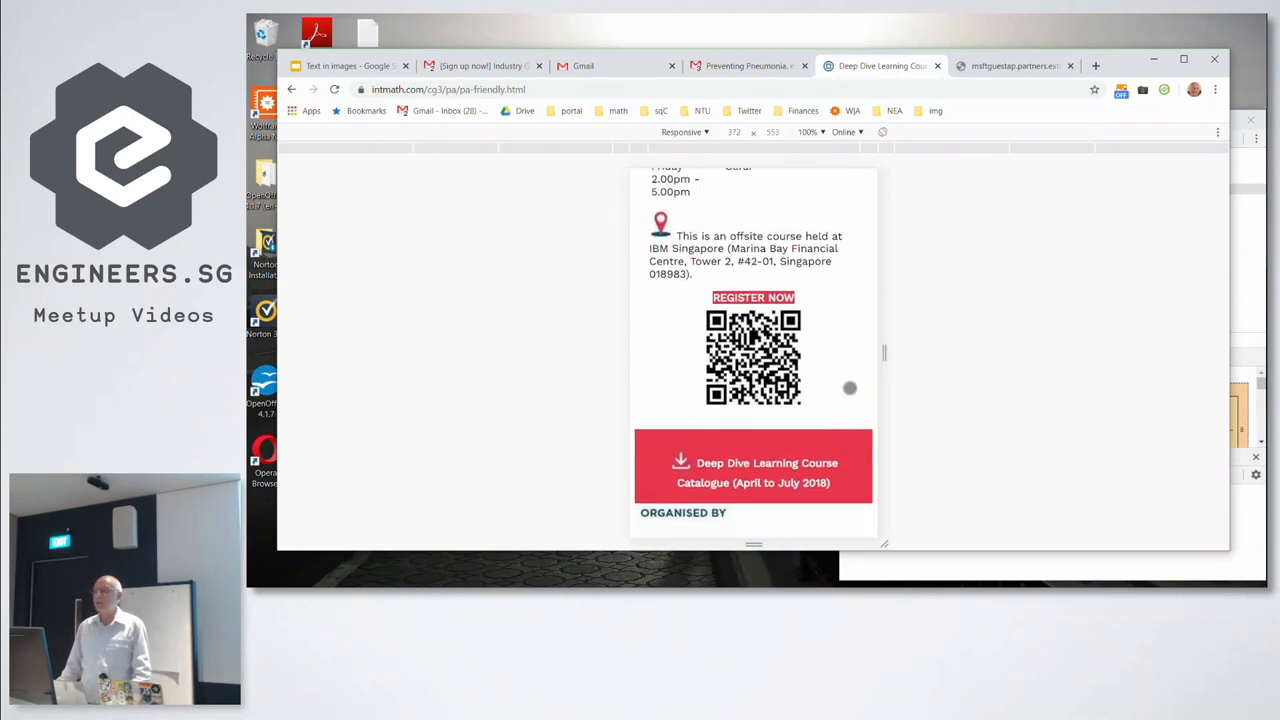
{"action": "scroll", "scroll_direction": "down", "scroll_amount": 3}
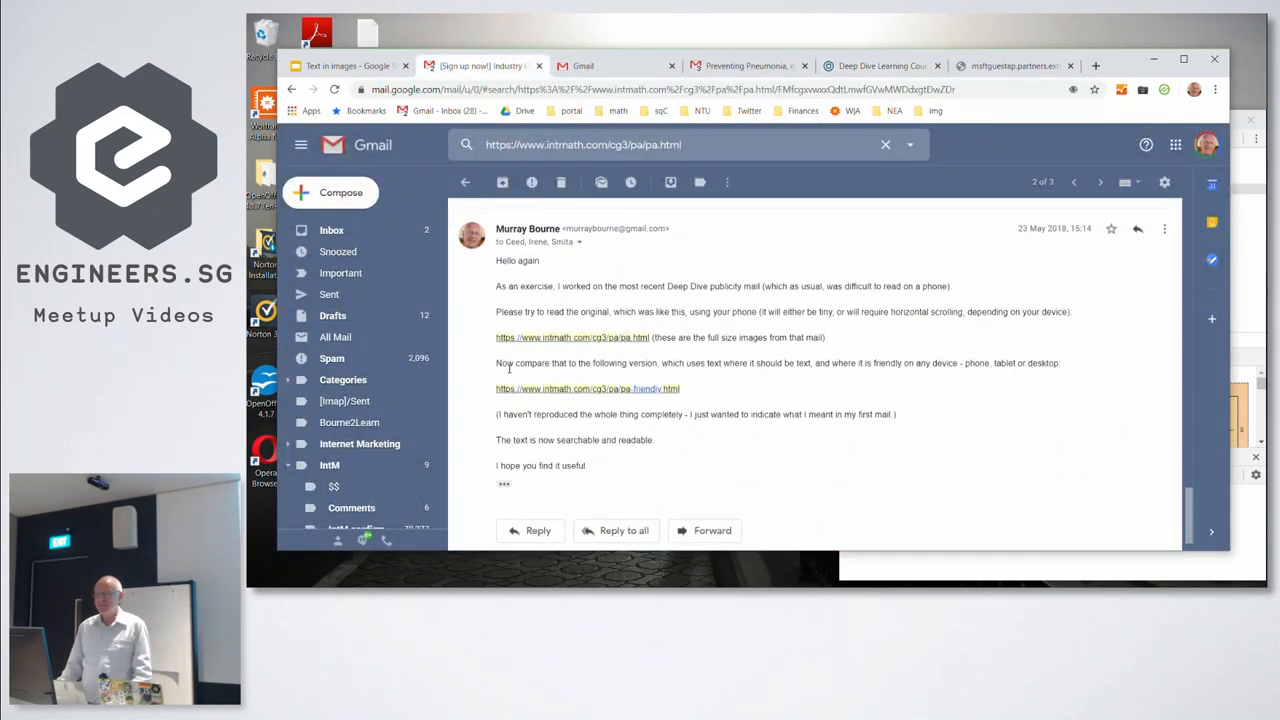
{"action": "scroll", "scroll_direction": "down", "scroll_amount": 3}
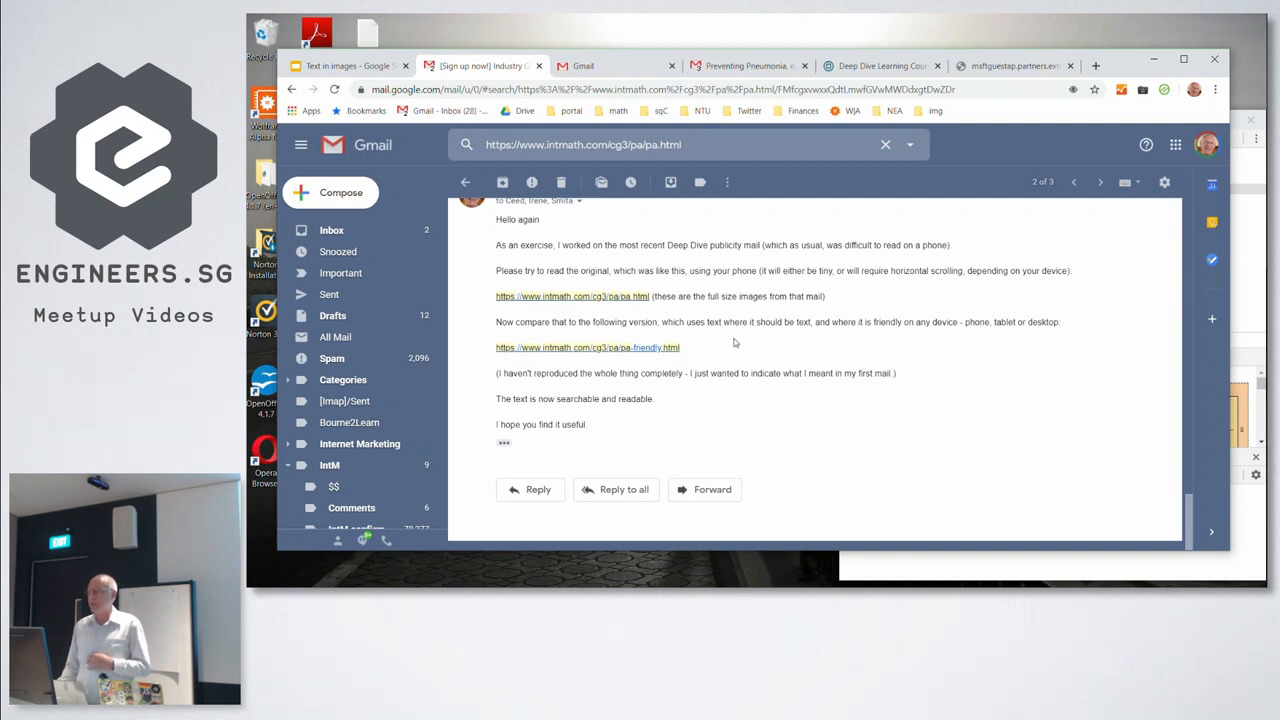
{"action": "mouse_move", "coordinate": [696, 352]}
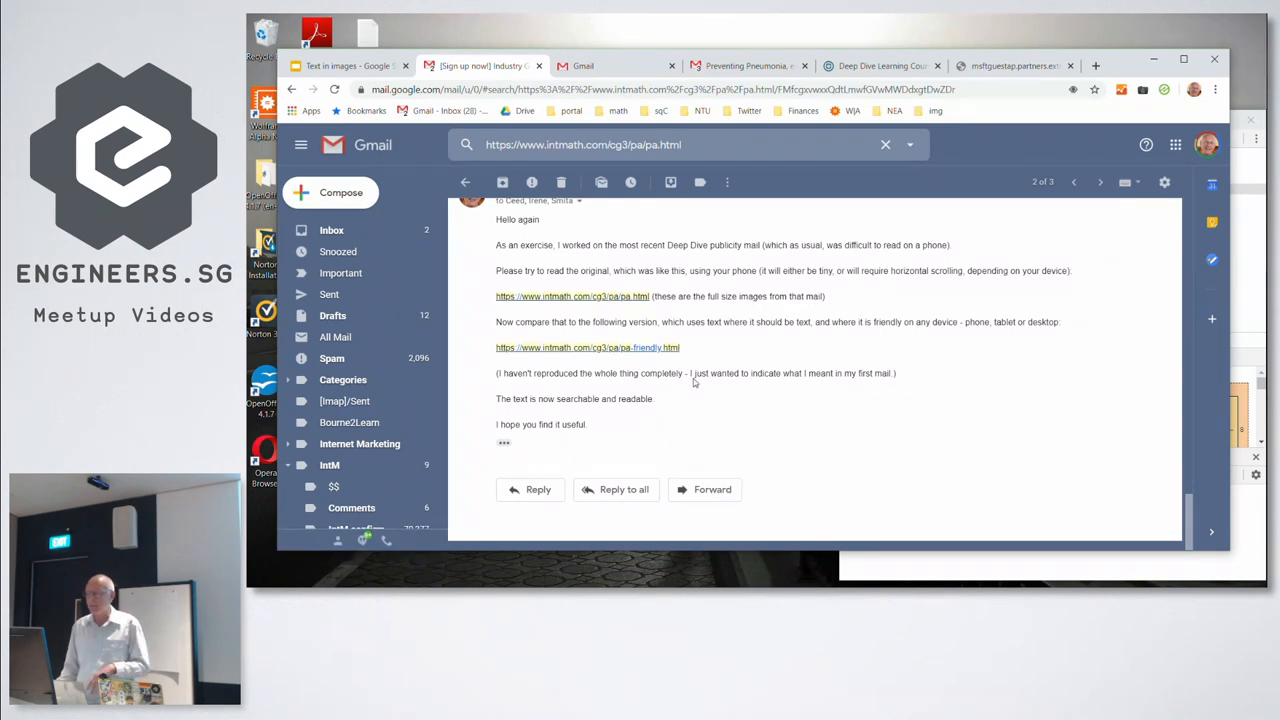
{"action": "mouse_move", "coordinate": [684, 384]}
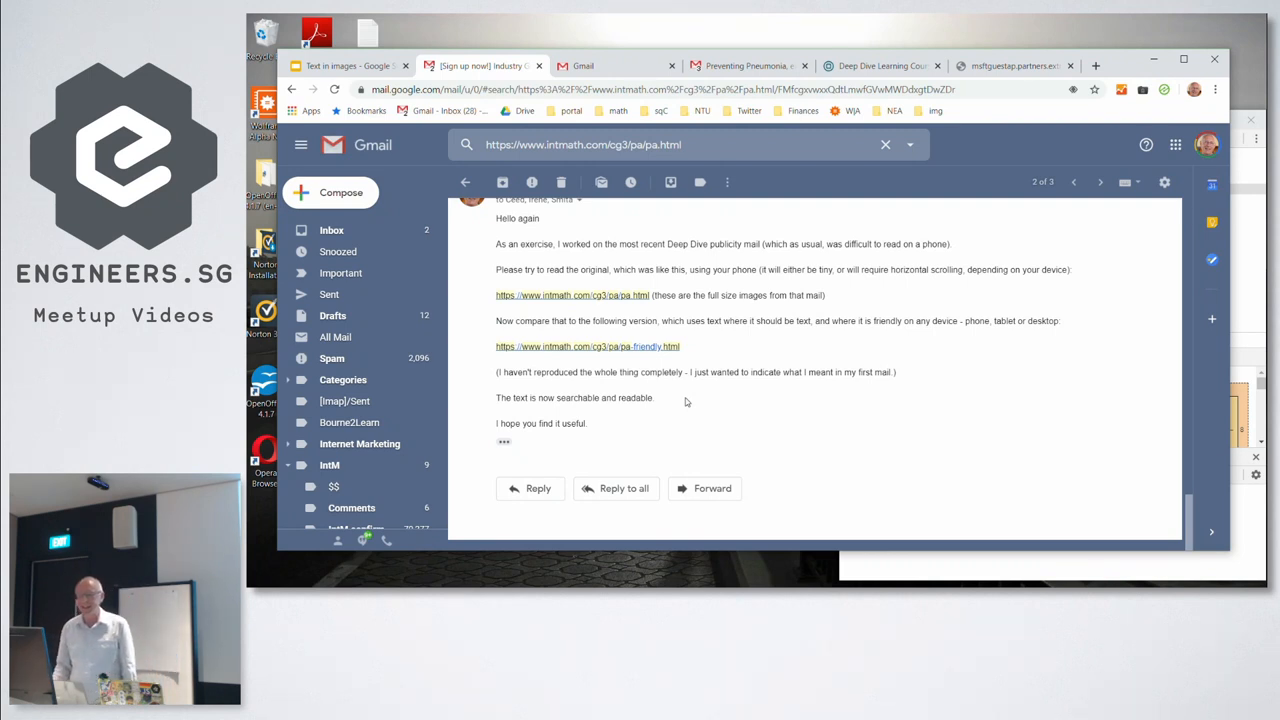
{"action": "mouse_move", "coordinate": [684, 218]}
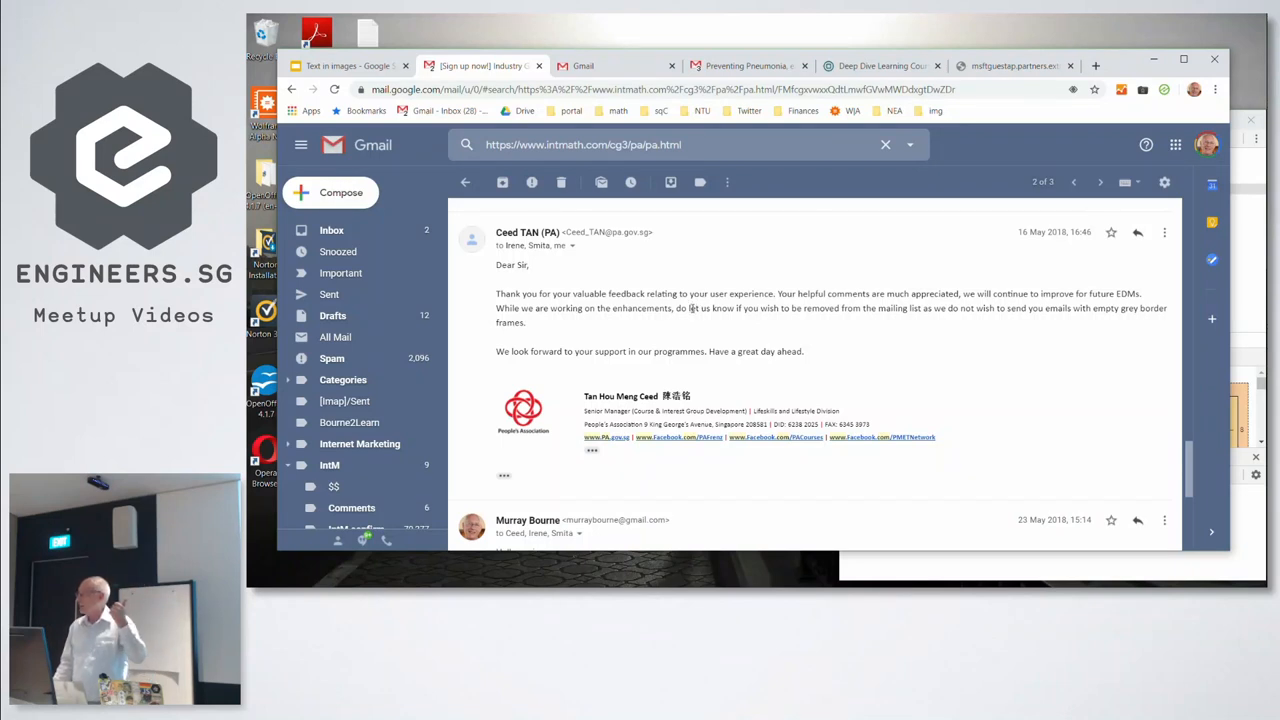
{"action": "mouse_move", "coordinate": [680, 322]}
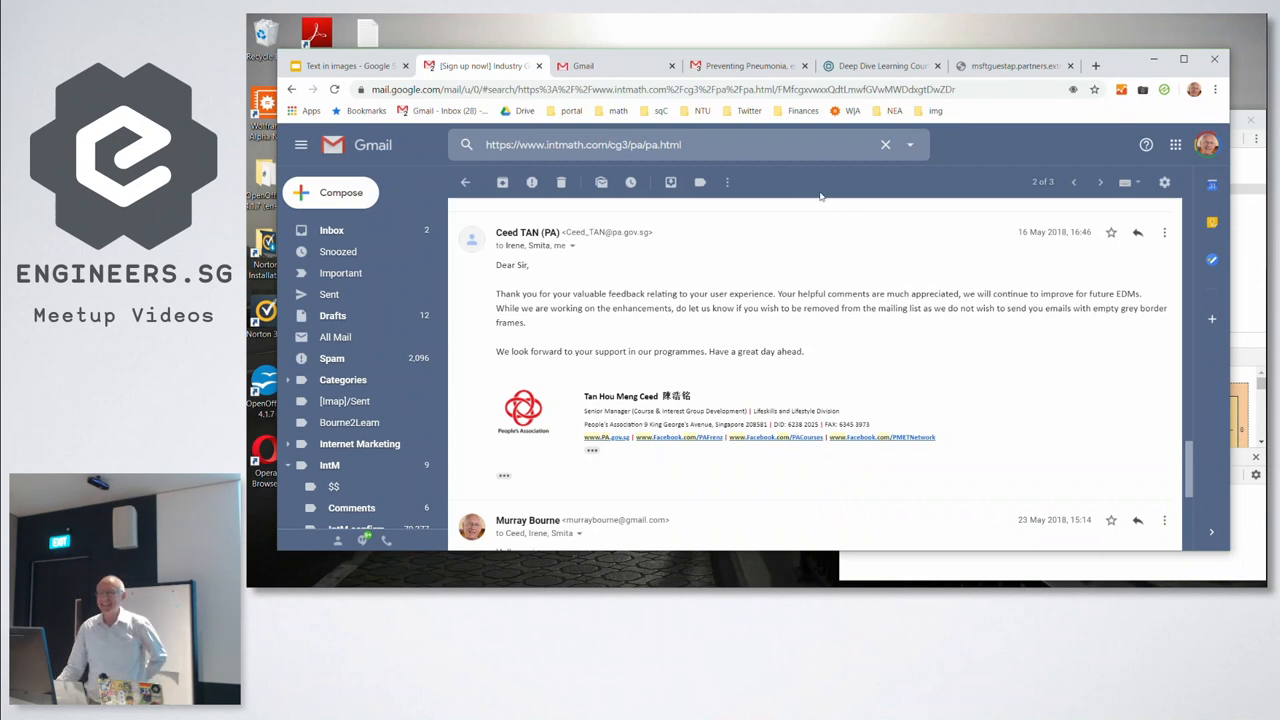
Switch to the Gmail tab showing the BEST Denki sale email in plain-text view
{"action": "left_click", "coordinate": [360, 64]}
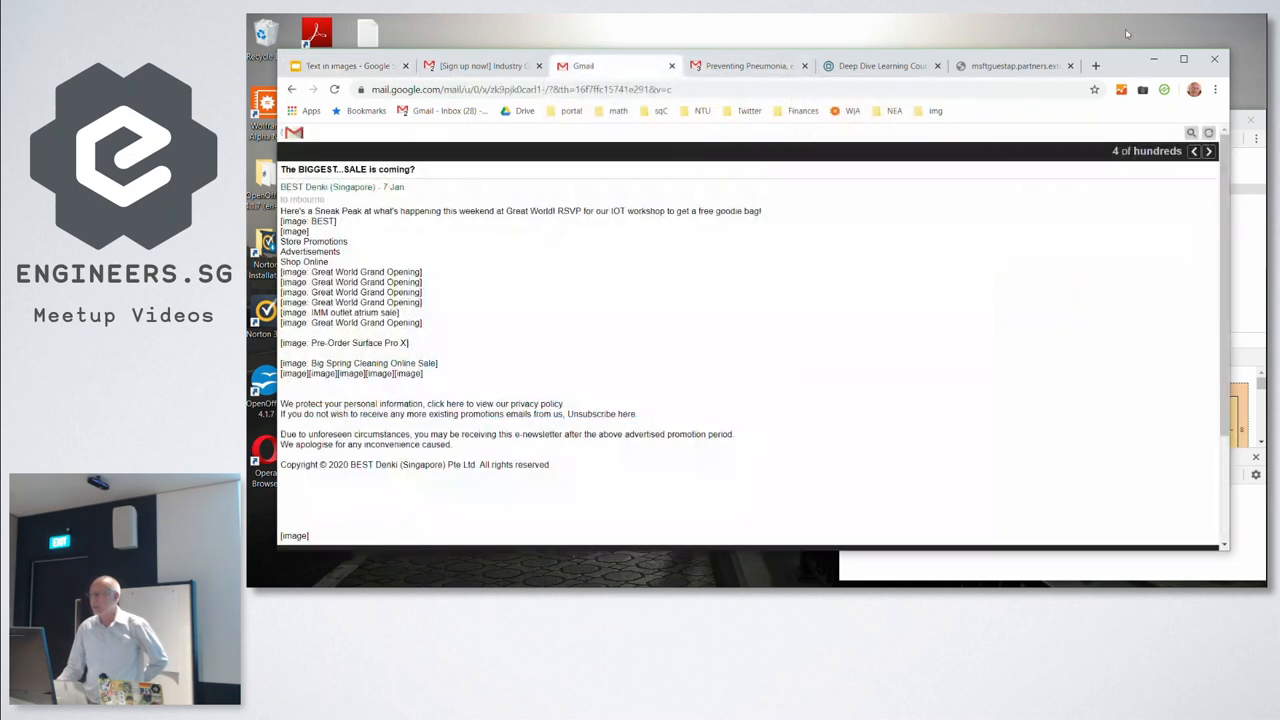
Open the Gmail inbox in a new tab and look through the Promotions and Updates categories
{"action": "left_click", "coordinate": [1110, 64]}
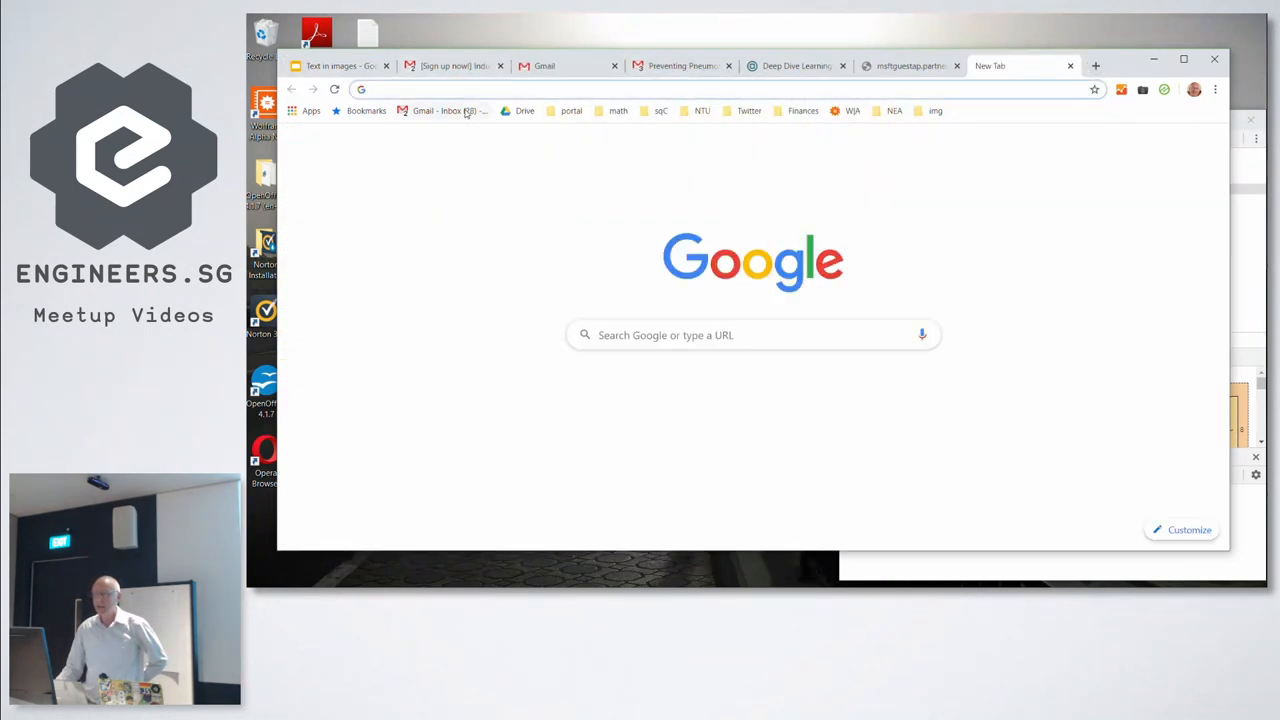
{"action": "left_click", "coordinate": [444, 110]}
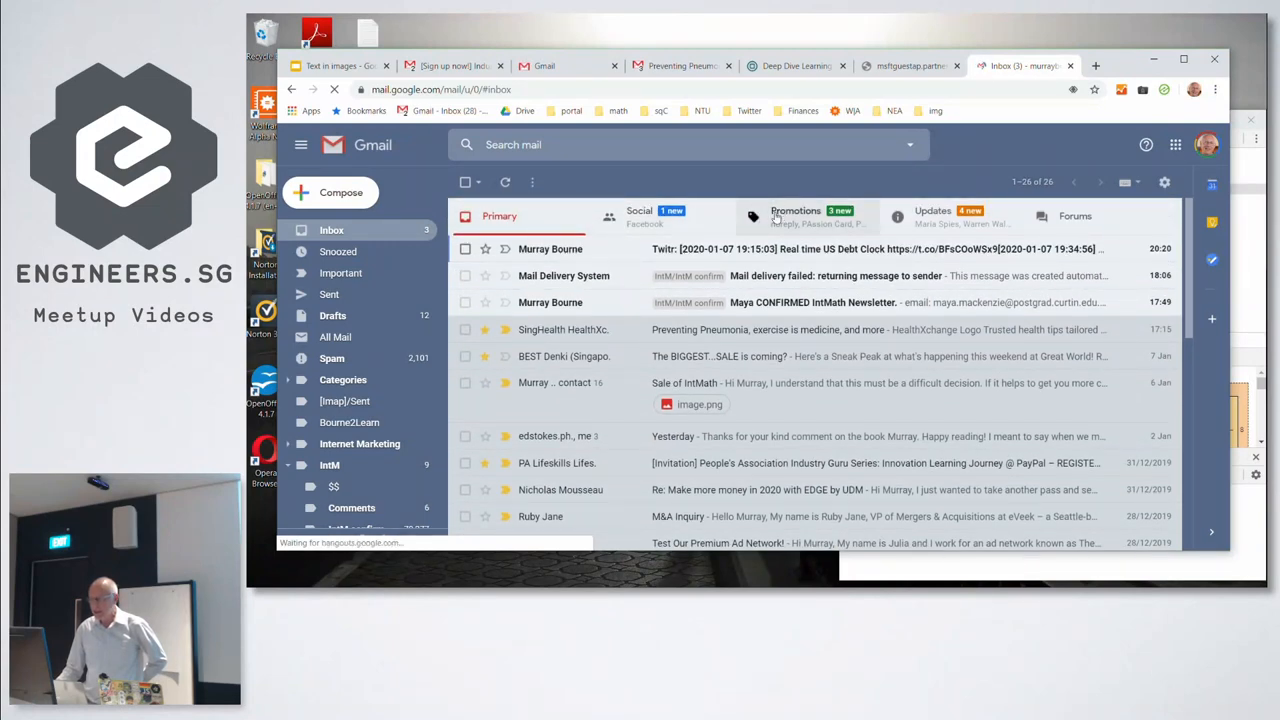
{"action": "left_click", "coordinate": [796, 216]}
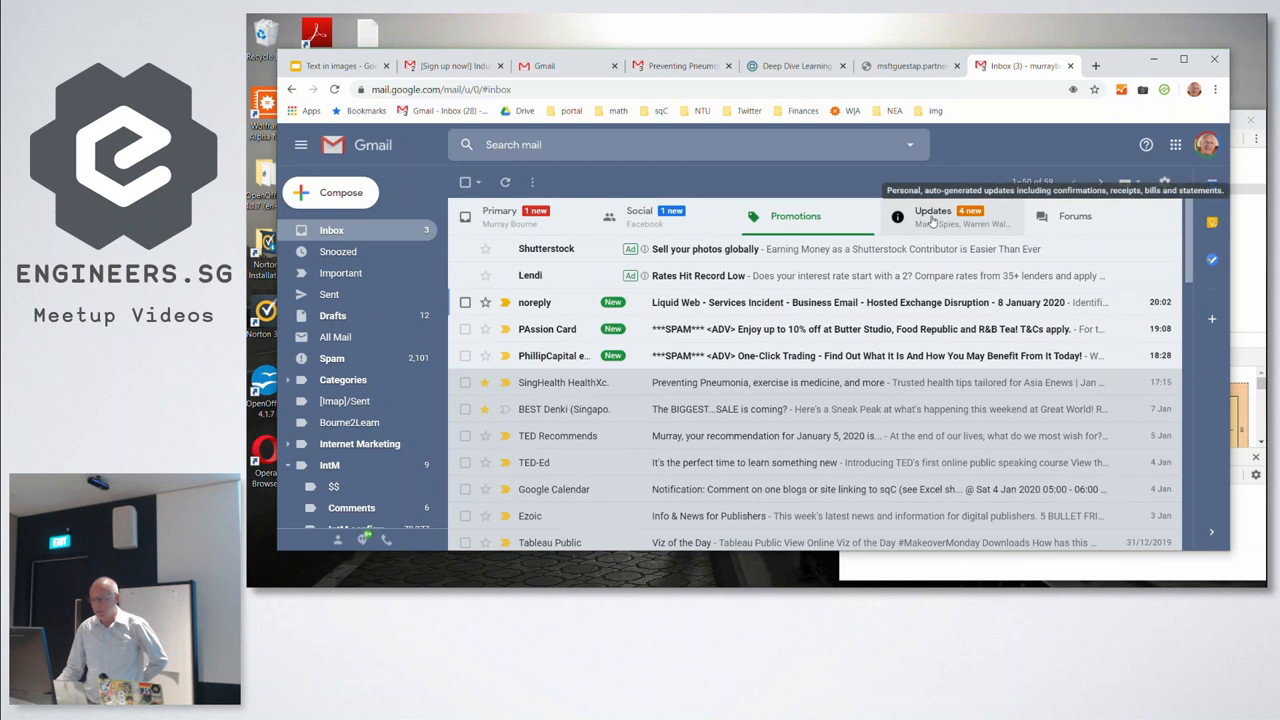
{"action": "left_click", "coordinate": [932, 216]}
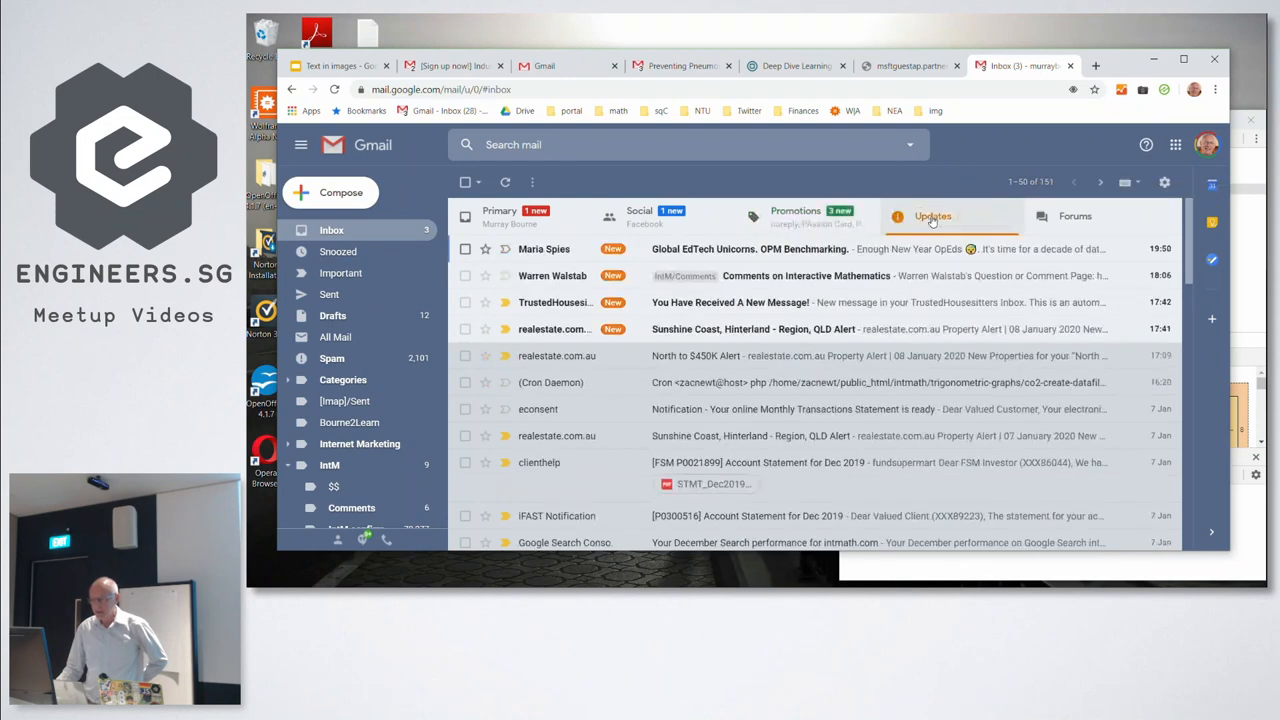
Browse the Promotions emails, then return to the agency's reply about future EDMs
{"action": "left_click", "coordinate": [796, 216]}
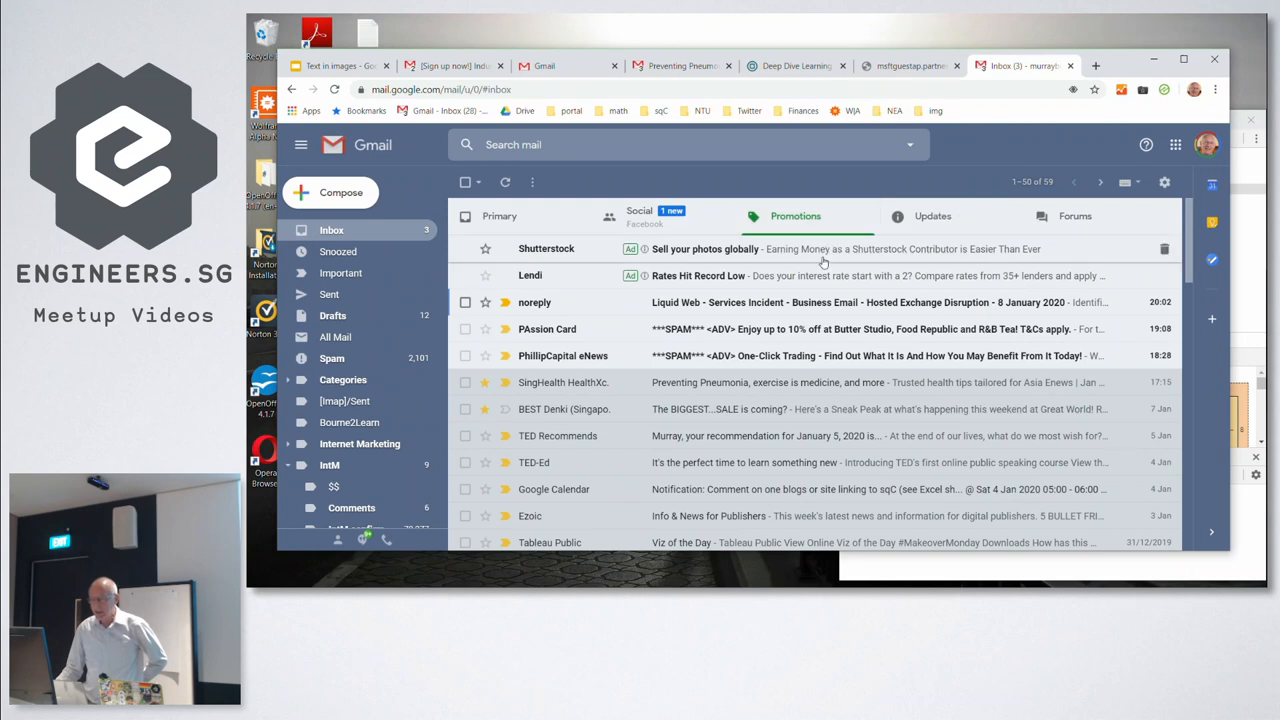
{"action": "scroll", "scroll_direction": "down", "scroll_amount": 3}
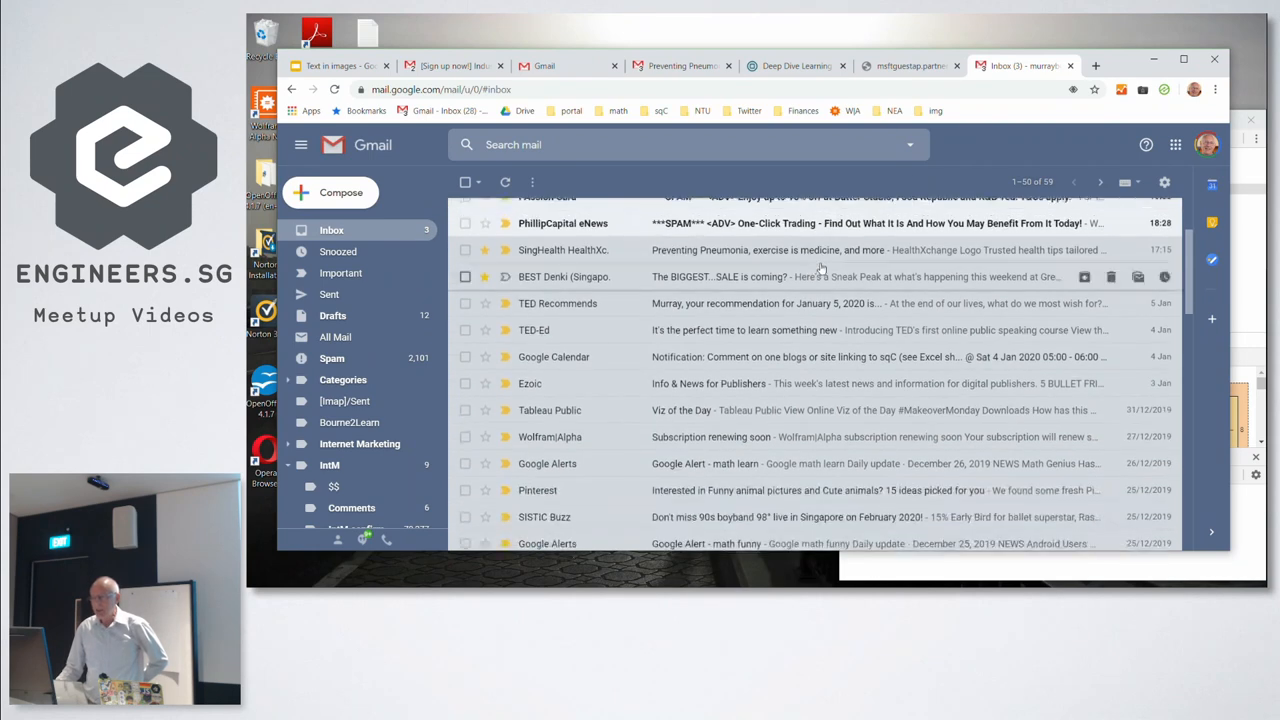
{"action": "left_click", "coordinate": [796, 216]}
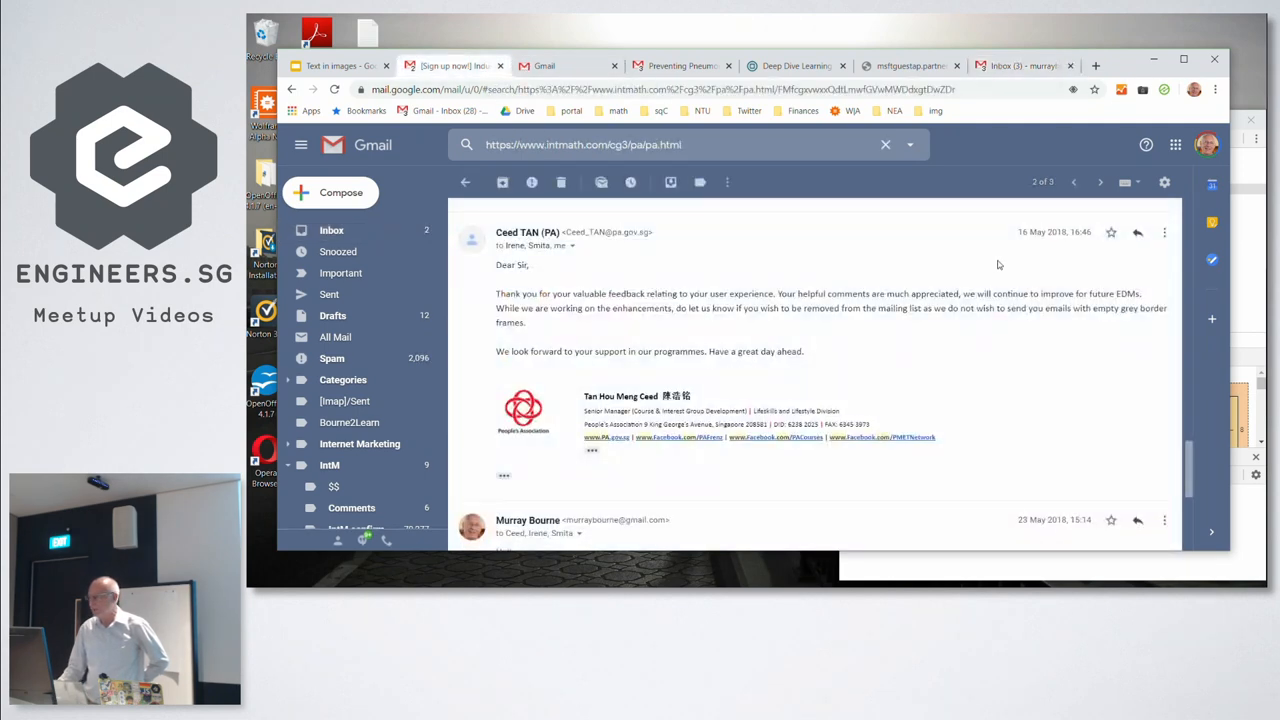
{"action": "mouse_move", "coordinate": [1054, 232]}
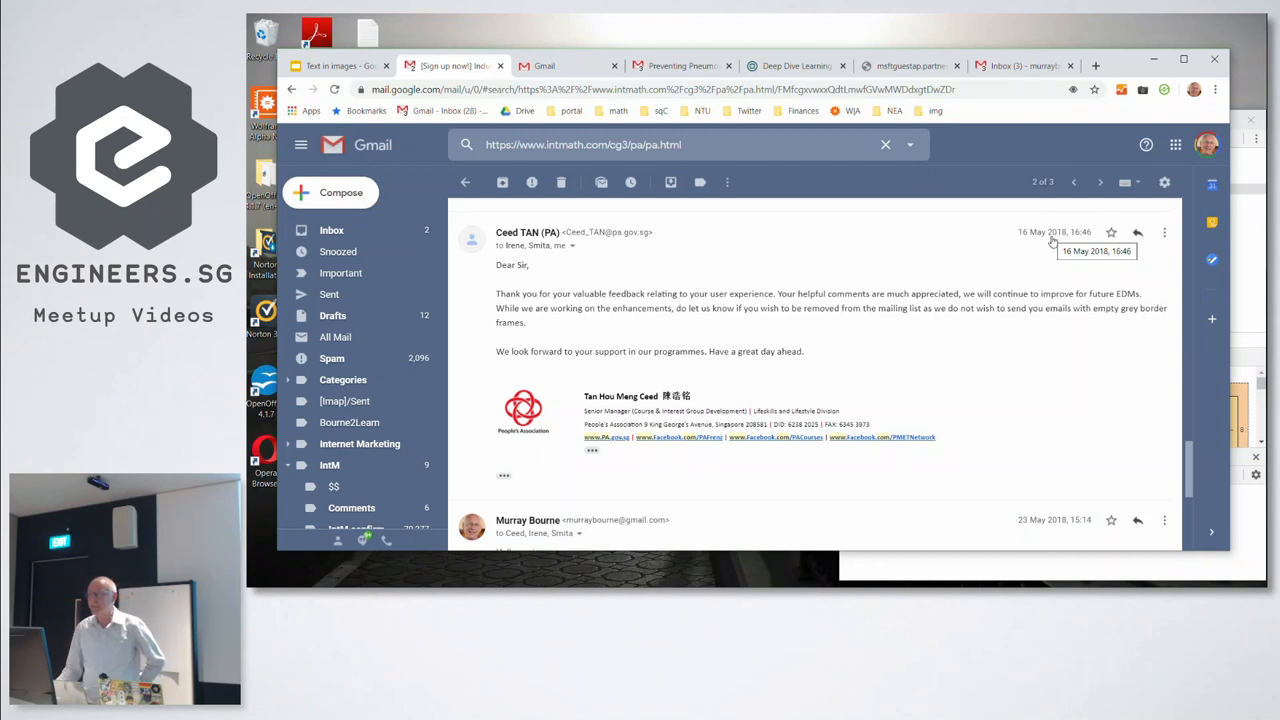
Switch back to the presentation on its PA email slide
{"action": "left_click", "coordinate": [344, 64]}
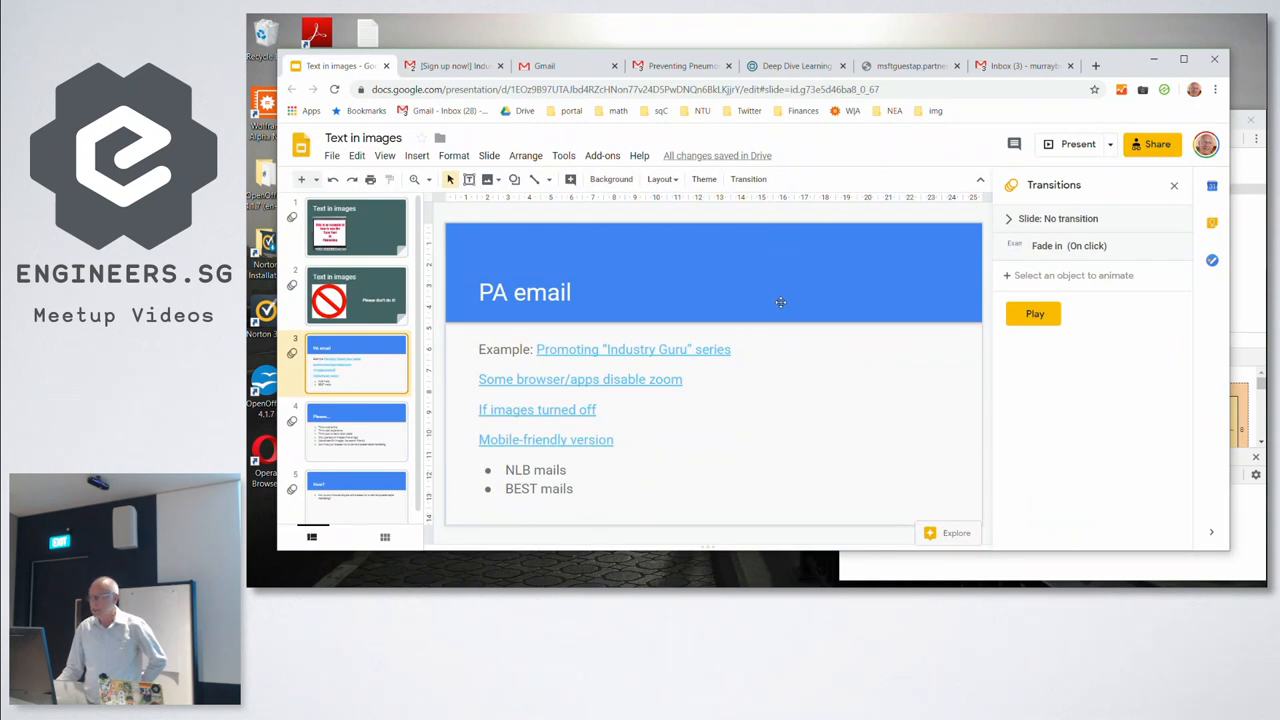
Start presenting the deck full screen on the Please... slide
{"action": "left_click", "coordinate": [1070, 144]}
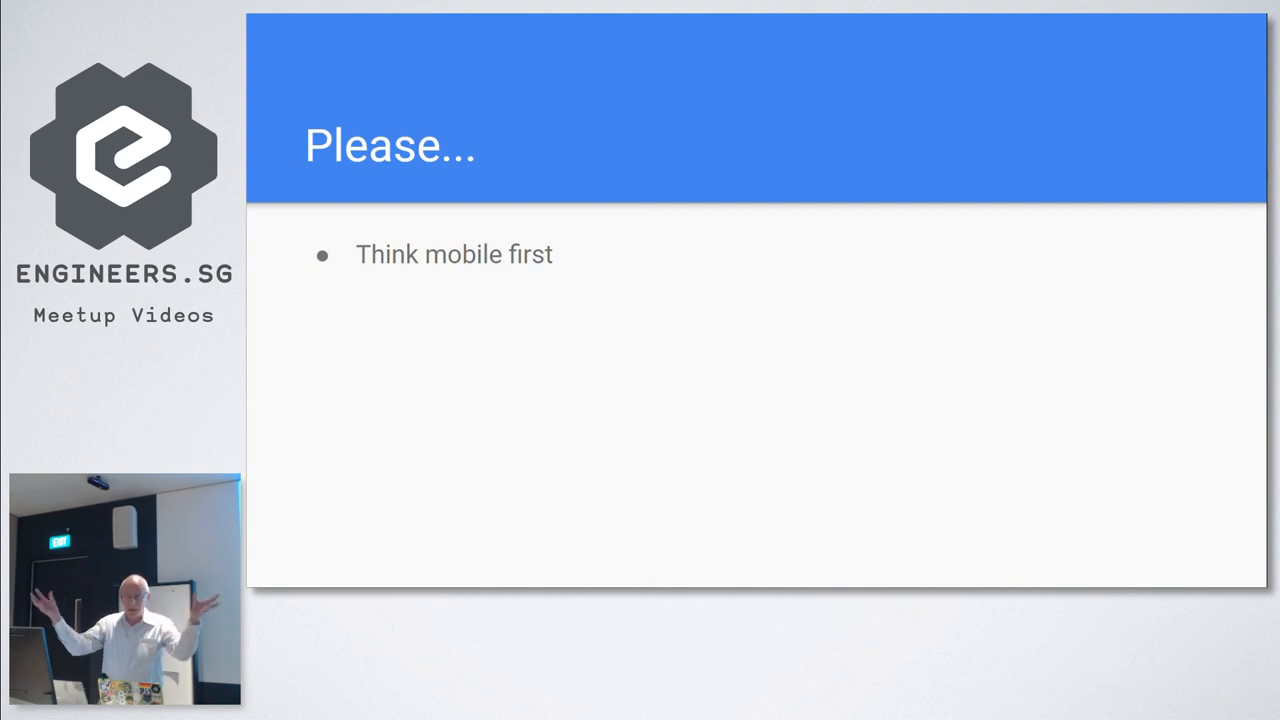
Reveal the Think user experience and Think poor or zero vision users bullets
{"action": "key", "text": "Right"}
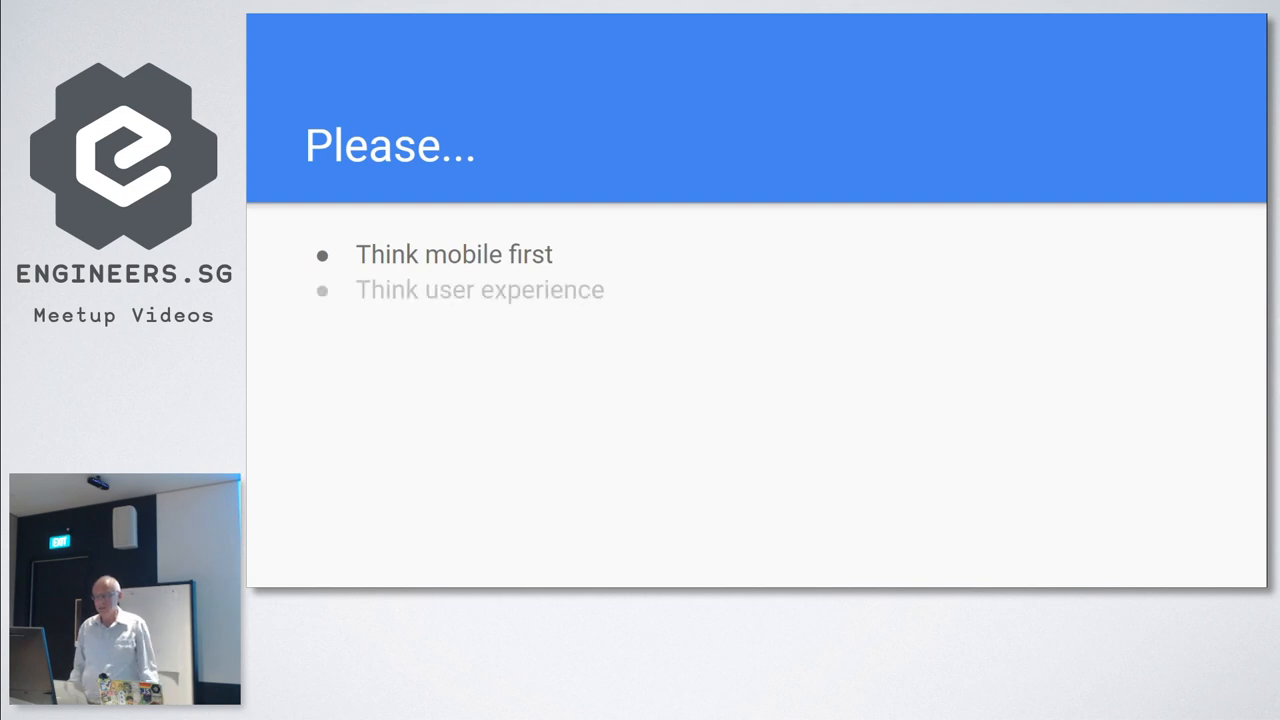
{"action": "key", "text": "Right"}
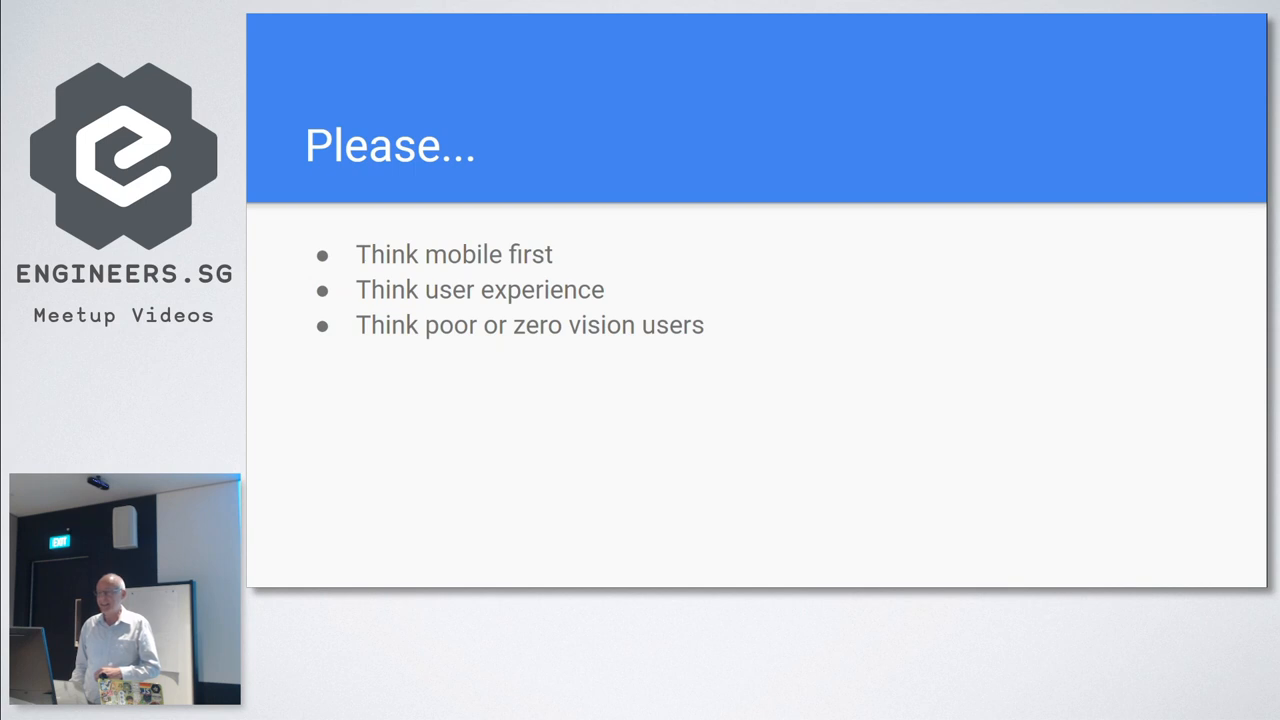
Reveal the remaining Please... bullets and reach the How? slide
{"action": "key", "text": "Right"}
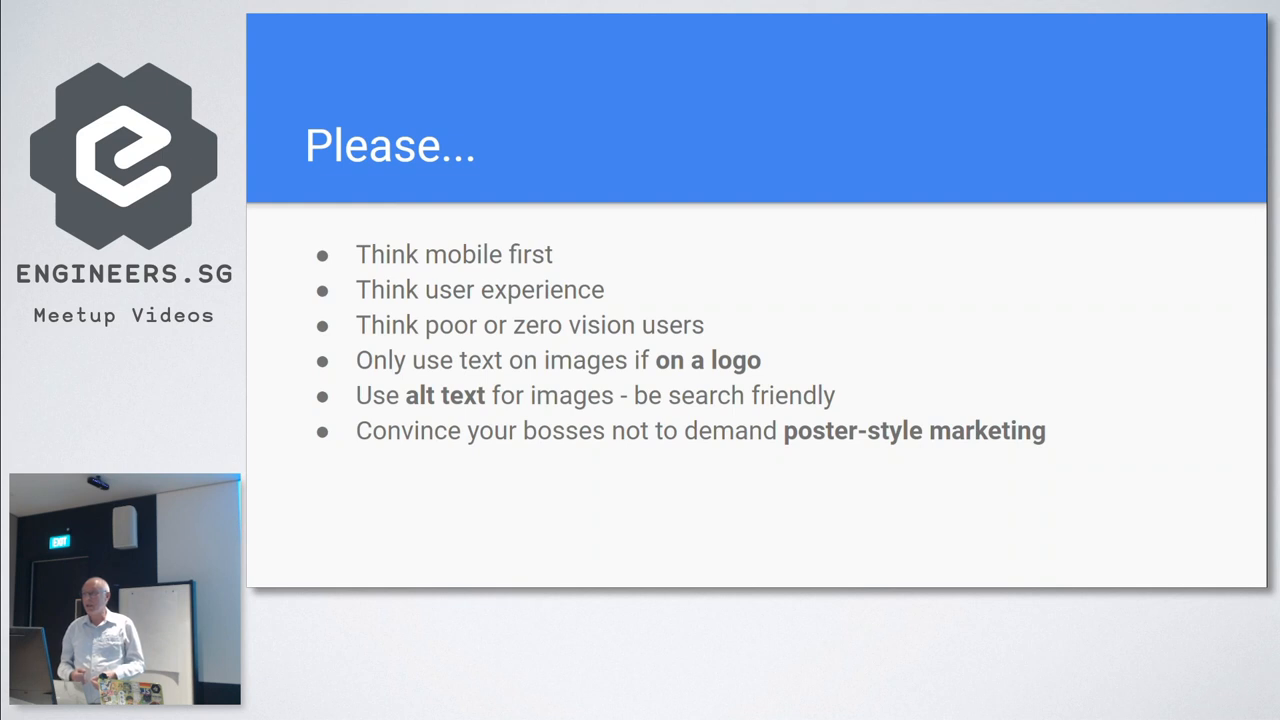
{"action": "key", "text": "Right"}
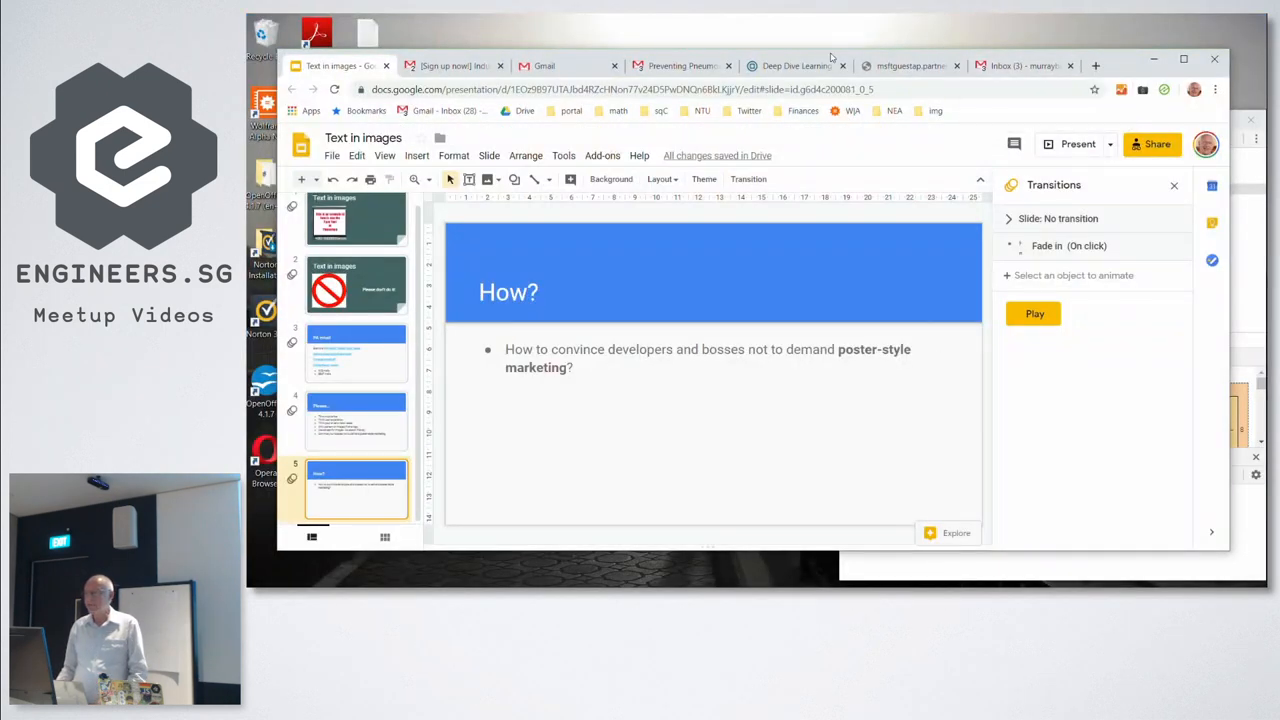
Switch to the Deep Dive newsletter page in phone-sized responsive view and scroll it
{"action": "left_click", "coordinate": [796, 64]}
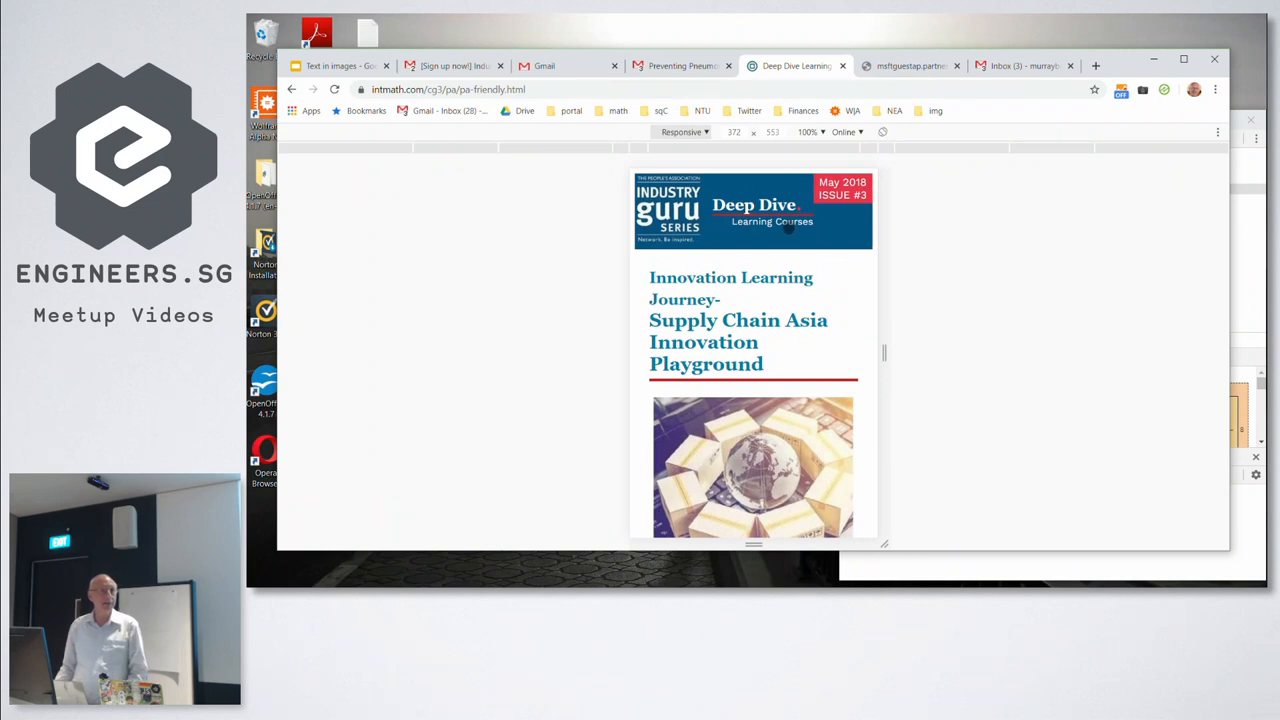
{"action": "scroll", "scroll_direction": "down", "scroll_amount": 3}
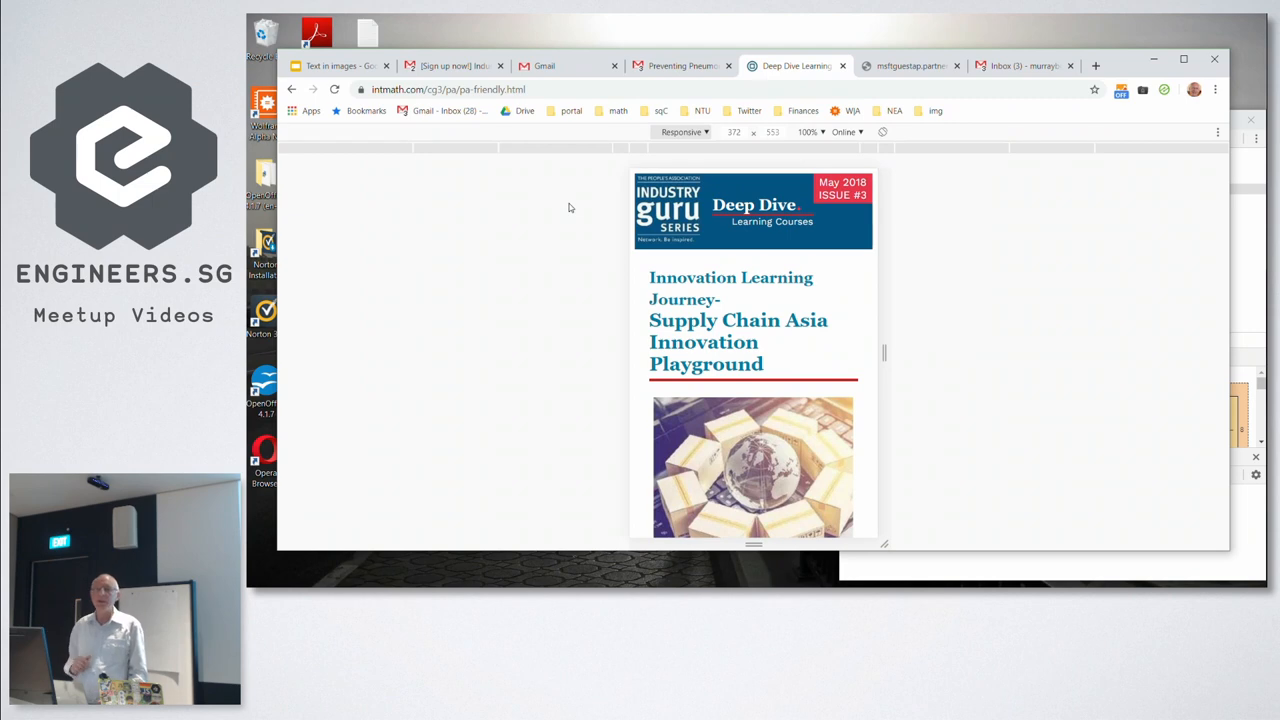
{"action": "mouse_move", "coordinate": [610, 200]}
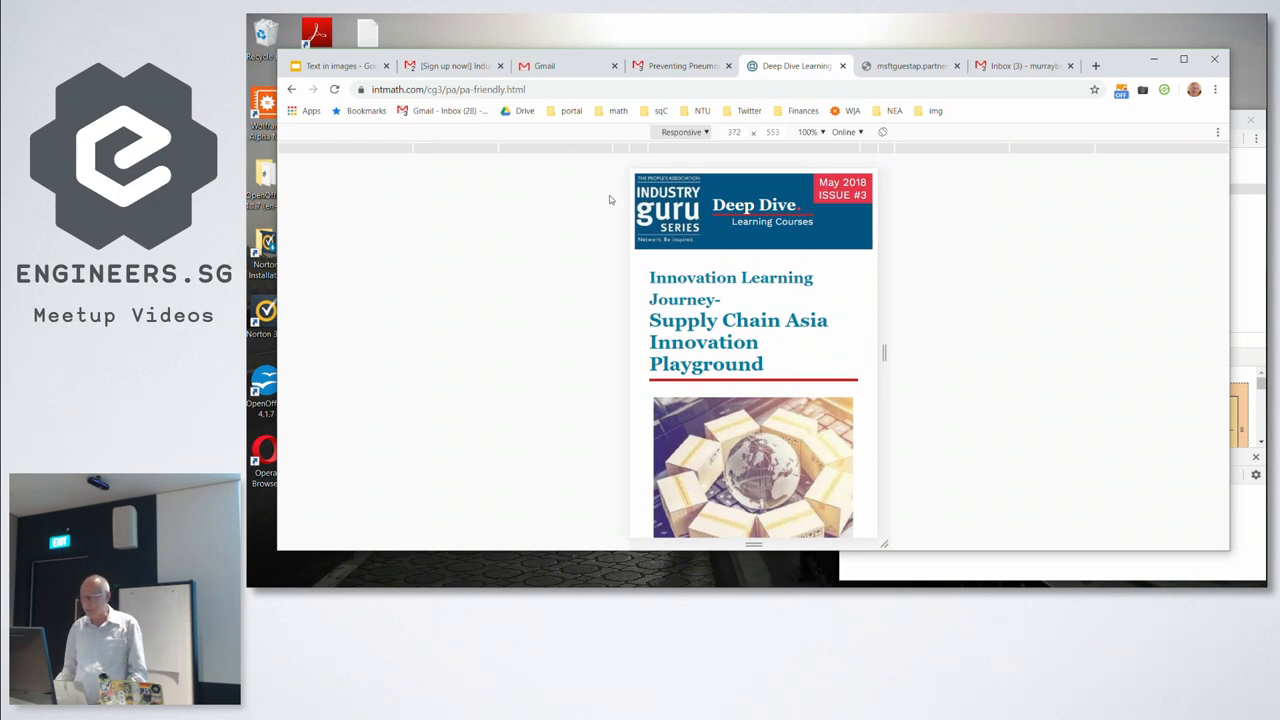
Scroll through the Deep Dive course listings, then return to the Text in images presentation
{"action": "scroll", "scroll_direction": "down", "scroll_amount": 3}
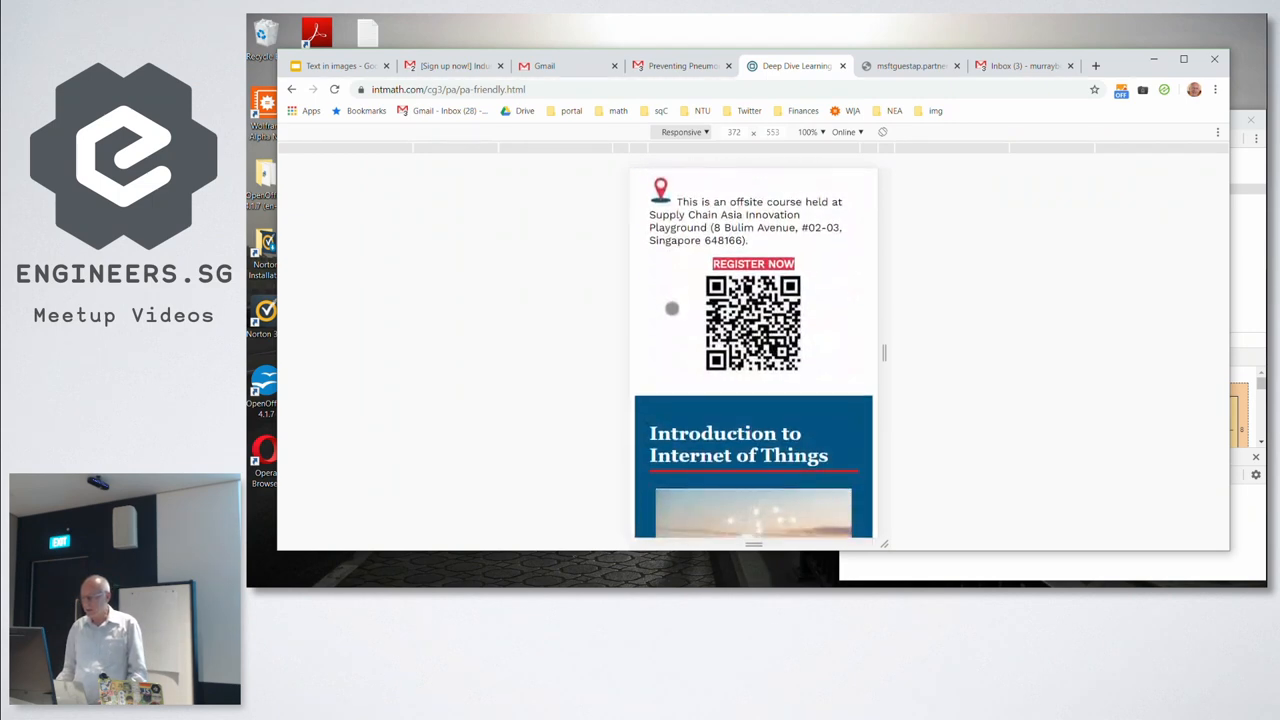
{"action": "scroll", "scroll_direction": "down", "scroll_amount": 3}
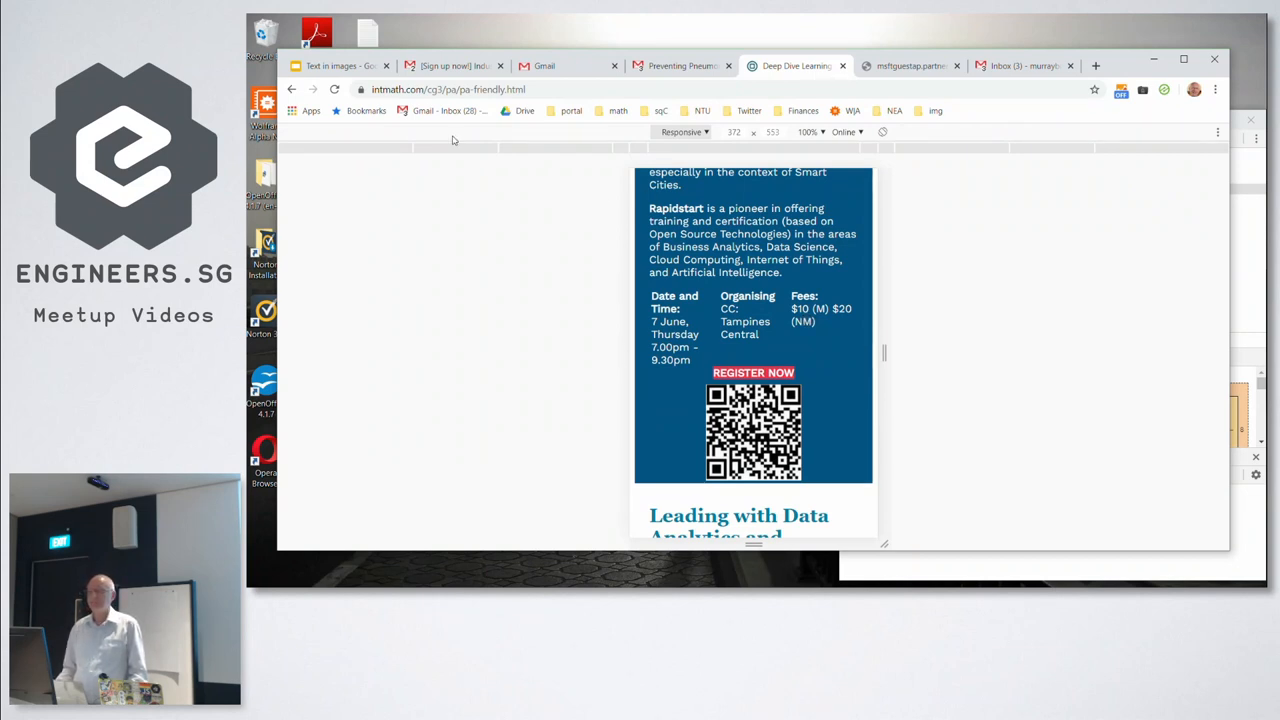
{"action": "left_click", "coordinate": [350, 64]}
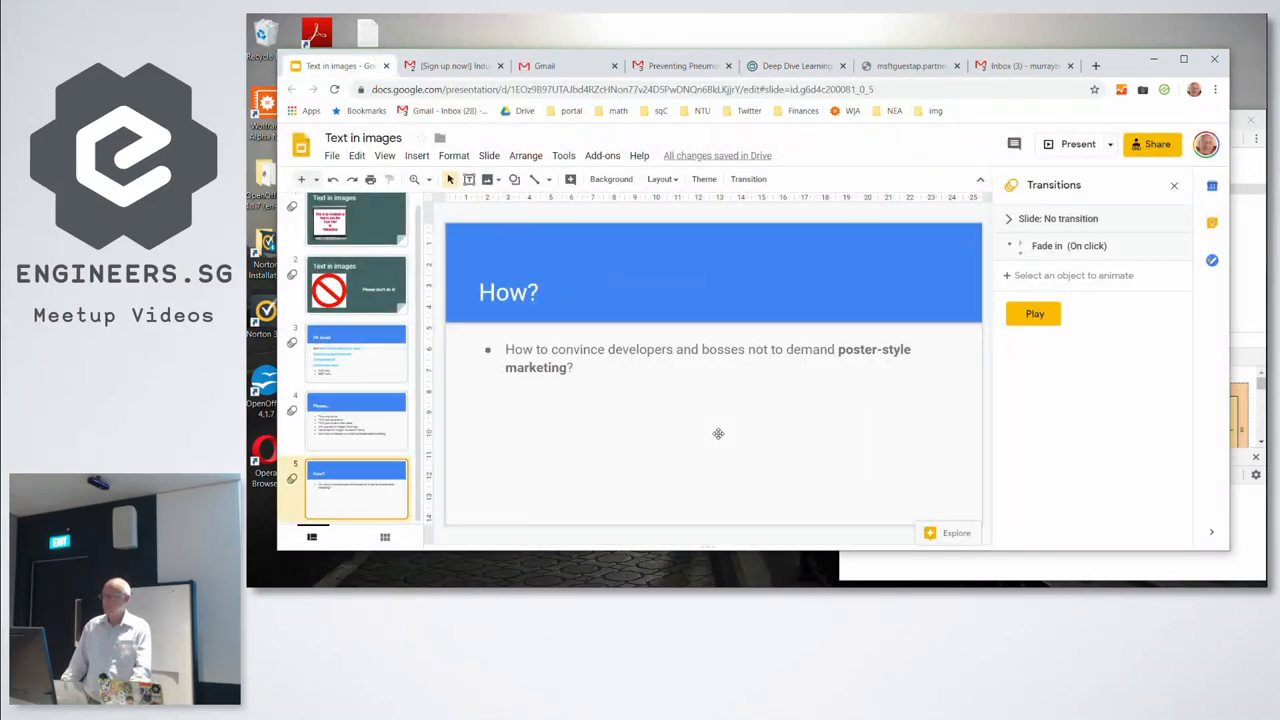
{"action": "mouse_move", "coordinate": [722, 404]}
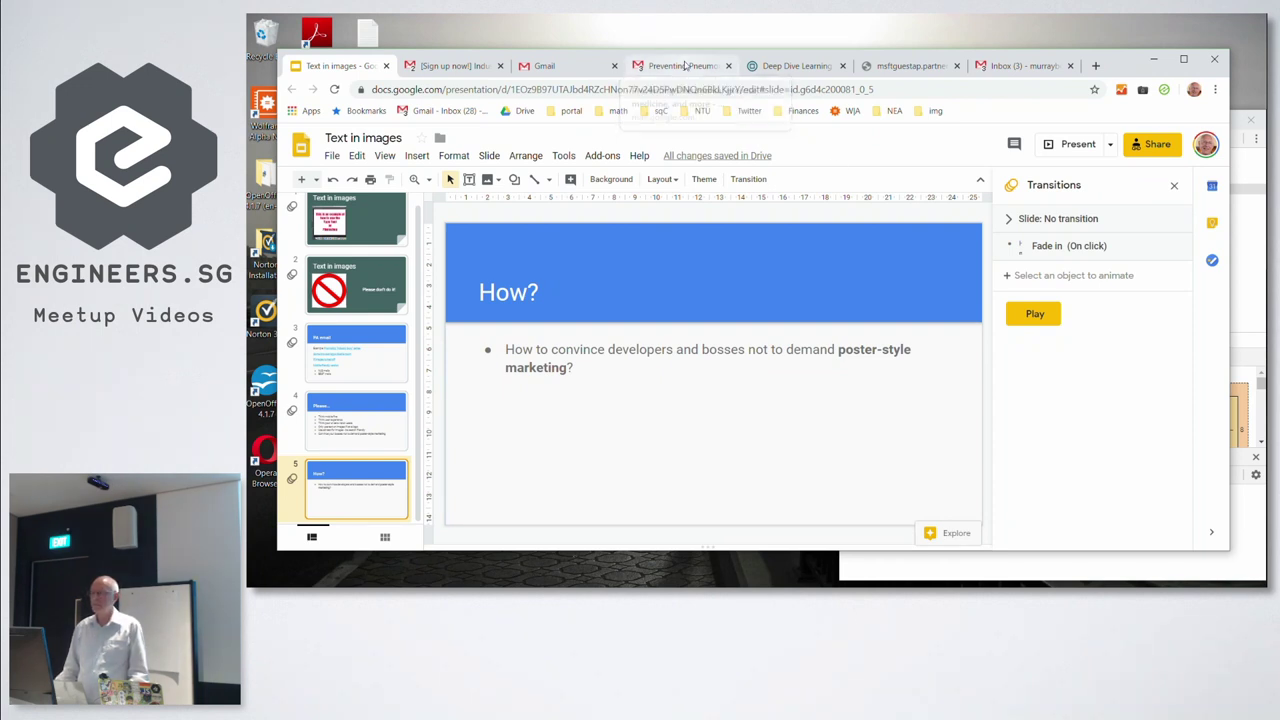
Open the HealthXchange Preventing Pneumonia email and scroll down to its pre-diabetes study ad
{"action": "left_click", "coordinate": [680, 64]}
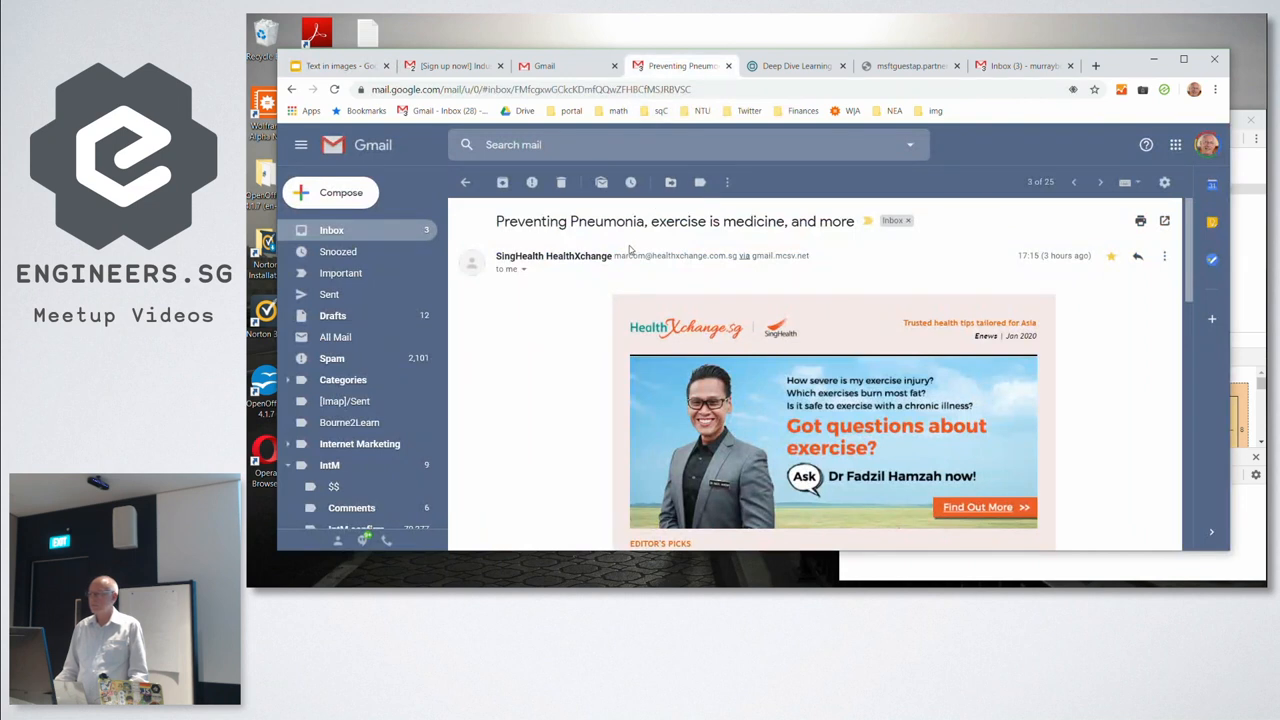
{"action": "scroll", "scroll_direction": "down", "scroll_amount": 3}
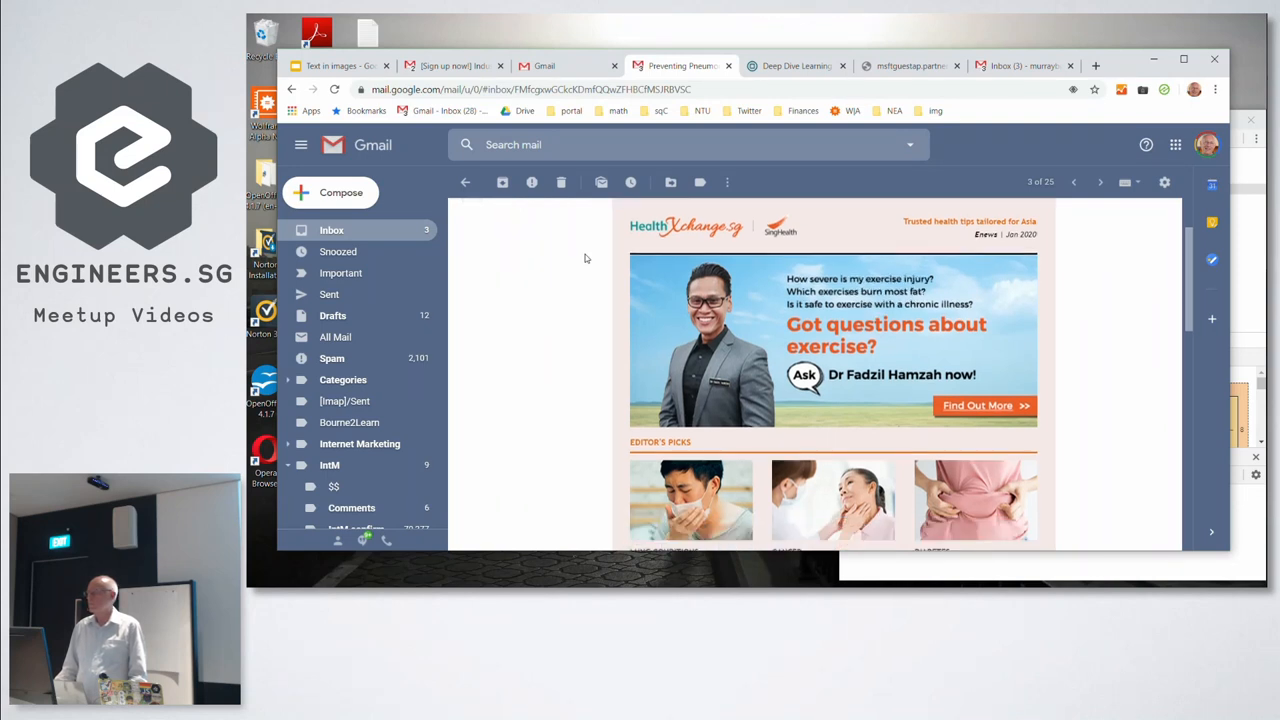
{"action": "scroll", "scroll_direction": "down", "scroll_amount": 3}
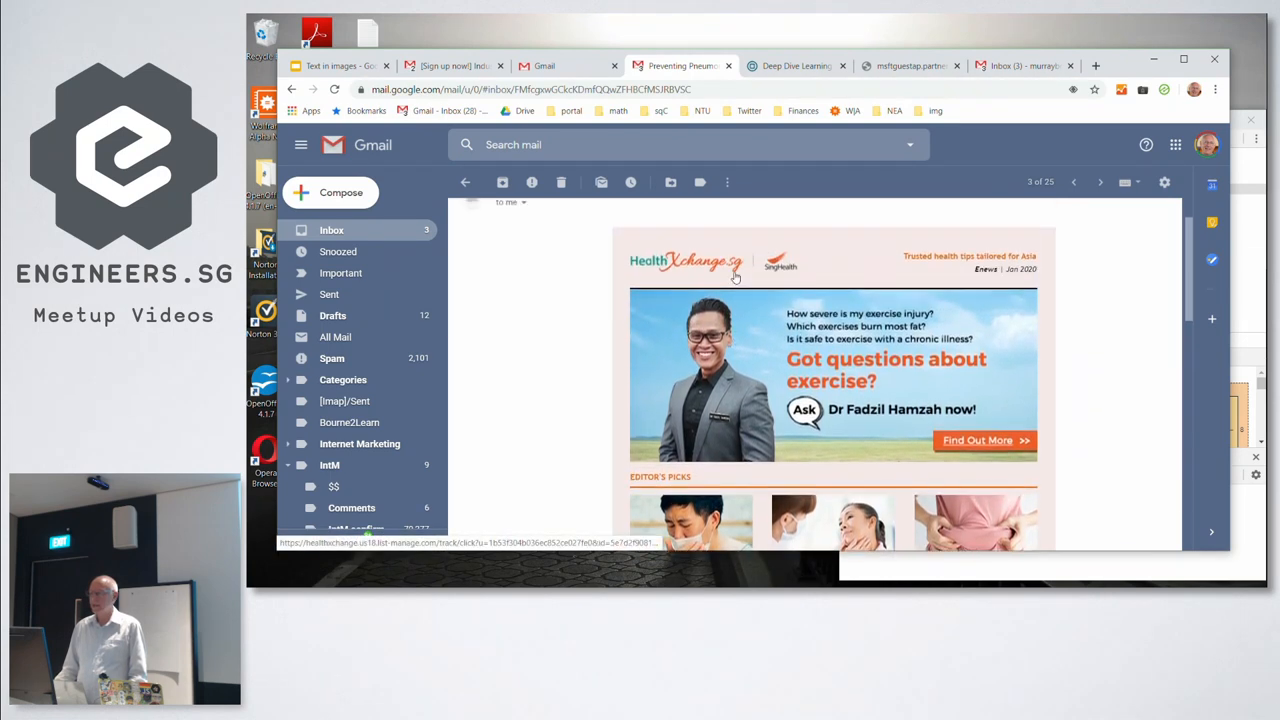
{"action": "scroll", "scroll_direction": "down", "scroll_amount": 3}
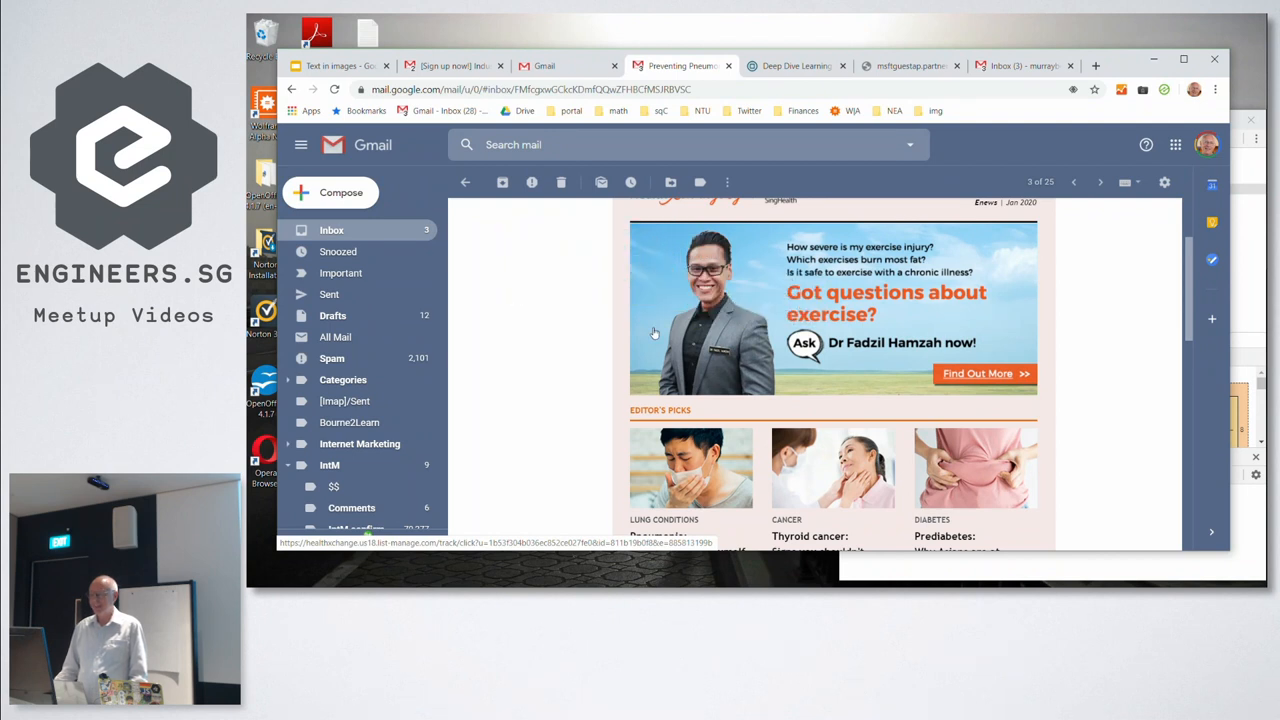
{"action": "scroll", "scroll_direction": "down", "scroll_amount": 3}
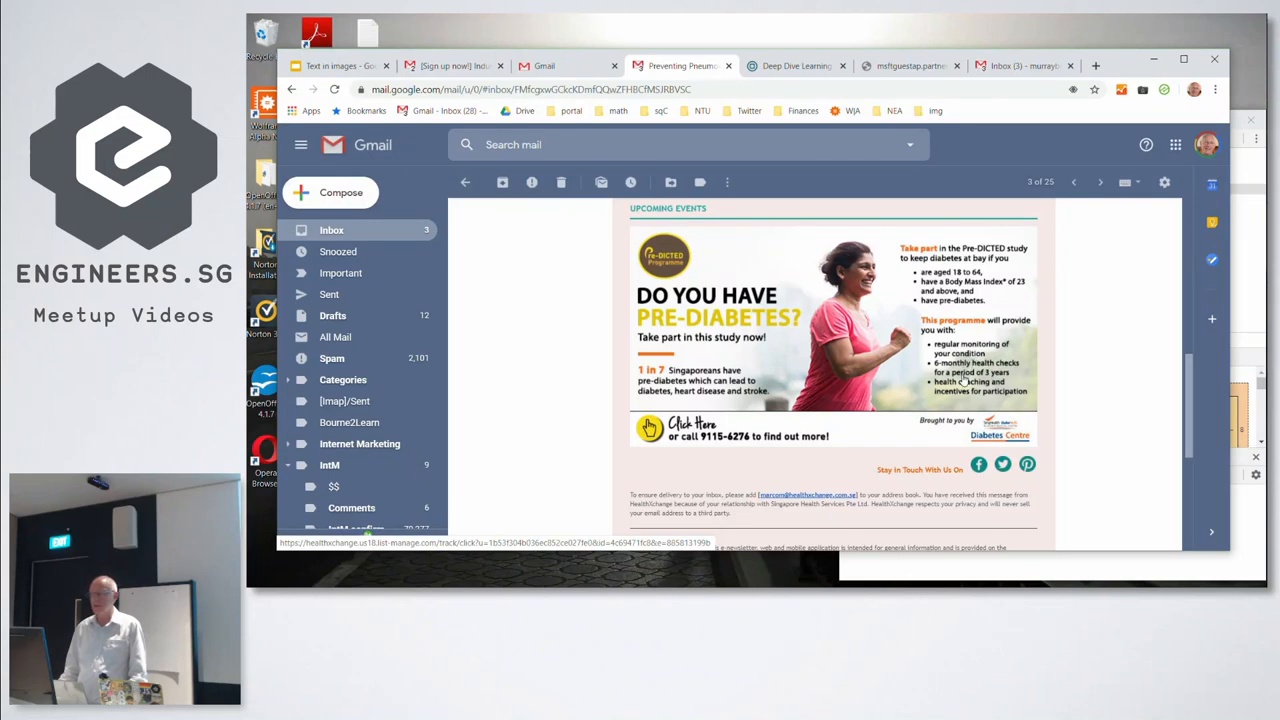
{"action": "mouse_move", "coordinate": [736, 184]}
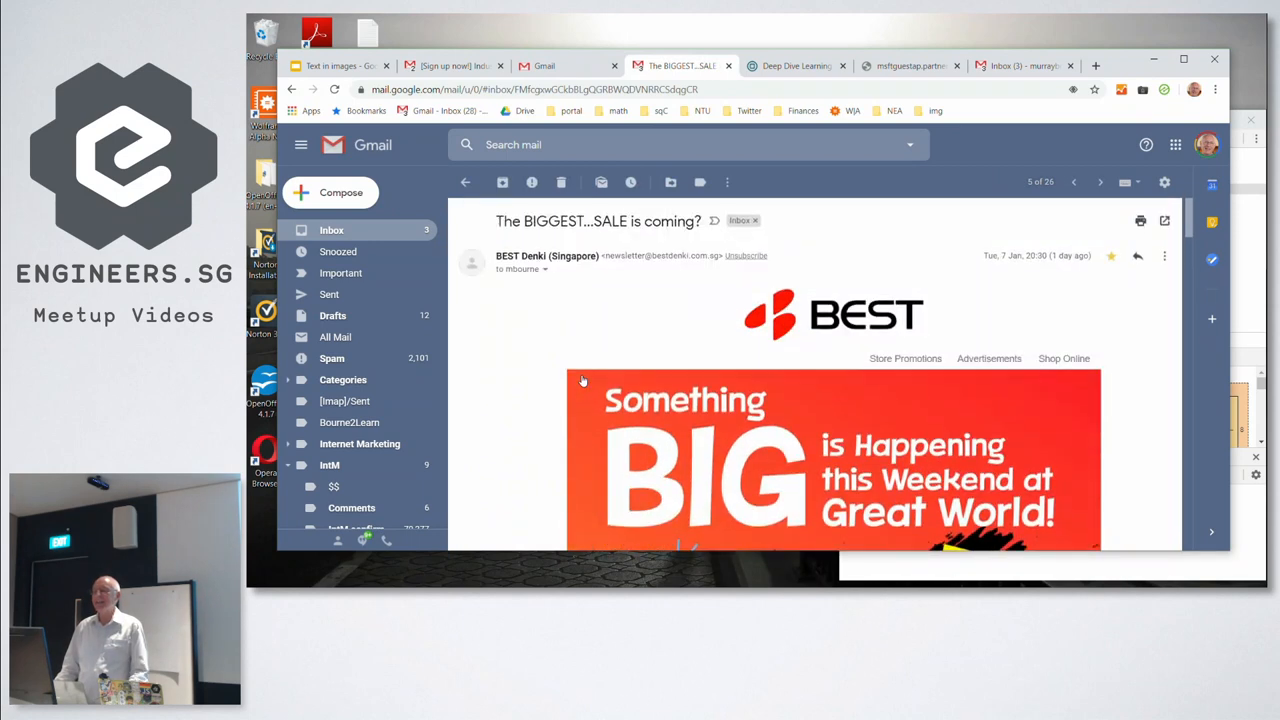
{"action": "mouse_move", "coordinate": [582, 380]}
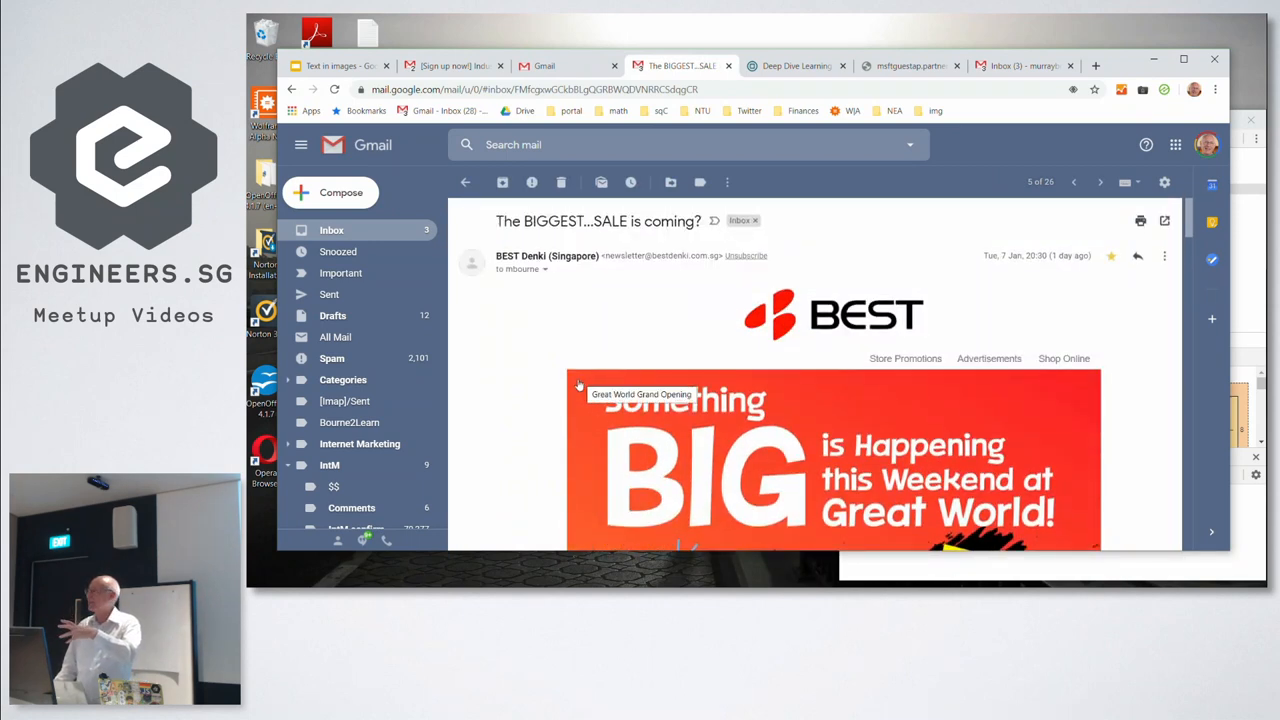
{"action": "mouse_move", "coordinate": [570, 392]}
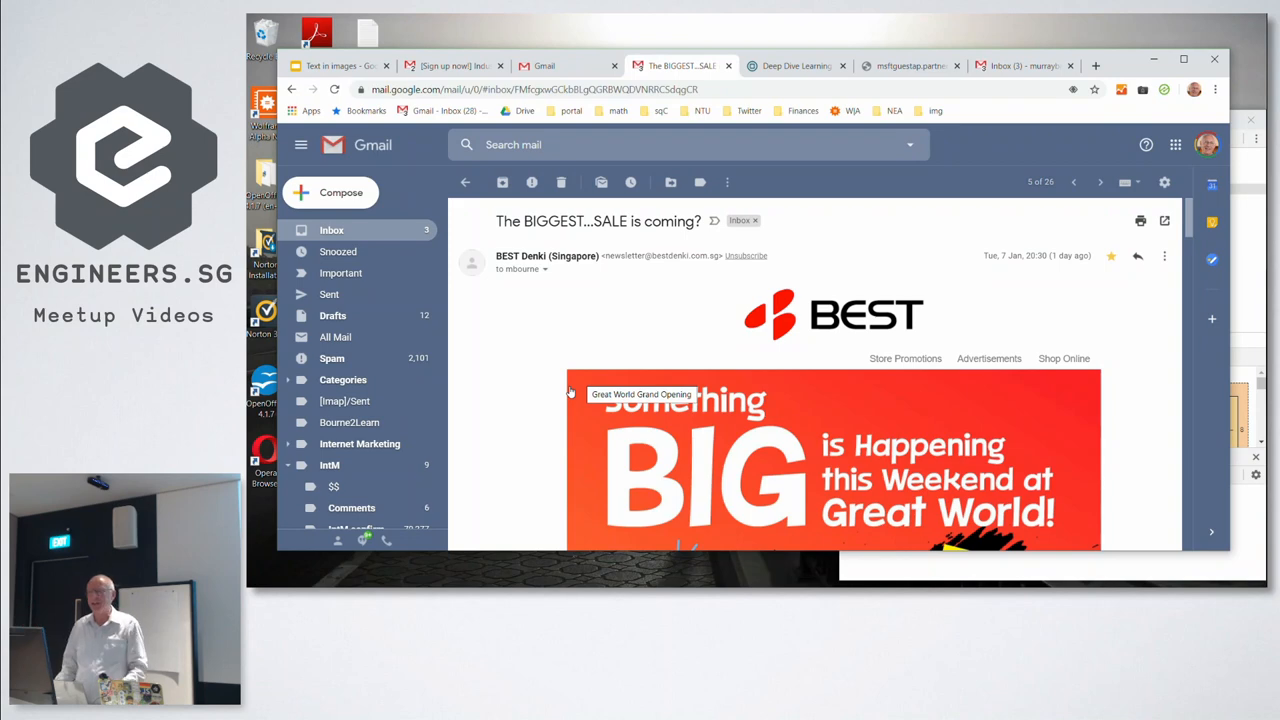
Scroll through the BEST Denki sale email's large promotional banners
{"action": "scroll", "scroll_direction": "down", "scroll_amount": 3}
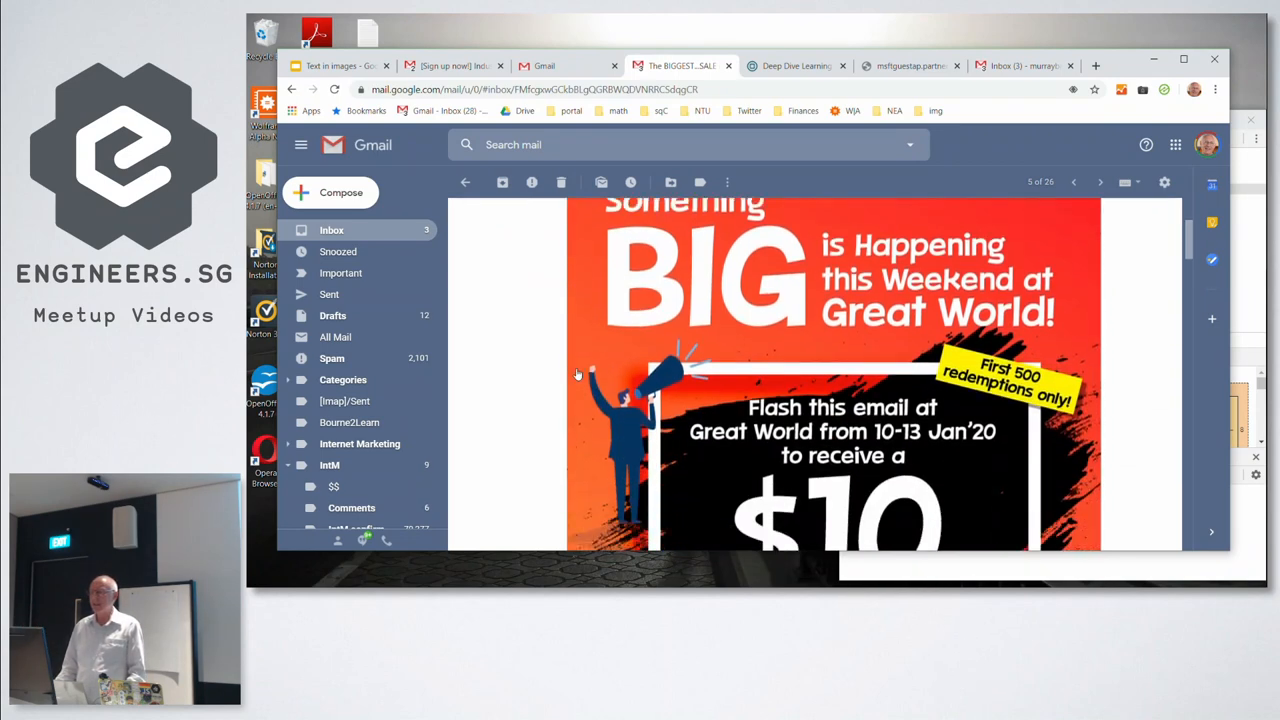
{"action": "scroll", "scroll_direction": "down", "scroll_amount": 3}
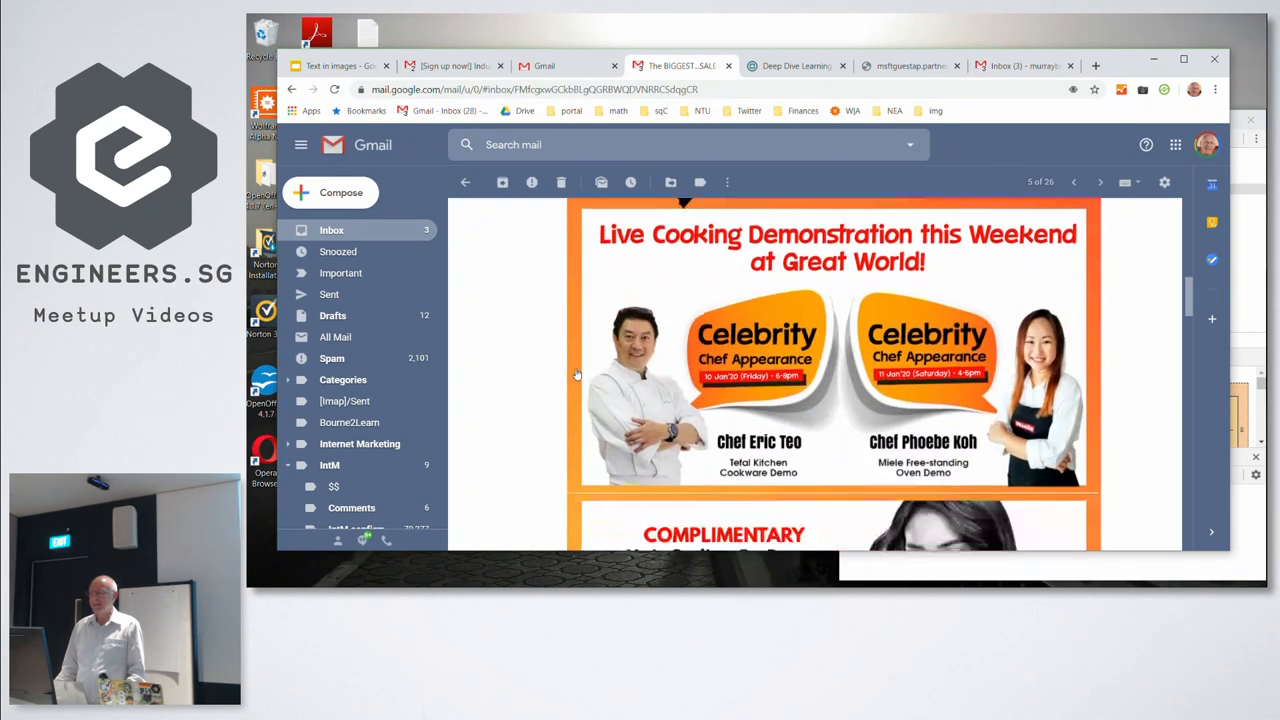
{"action": "scroll", "scroll_direction": "down", "scroll_amount": 3}
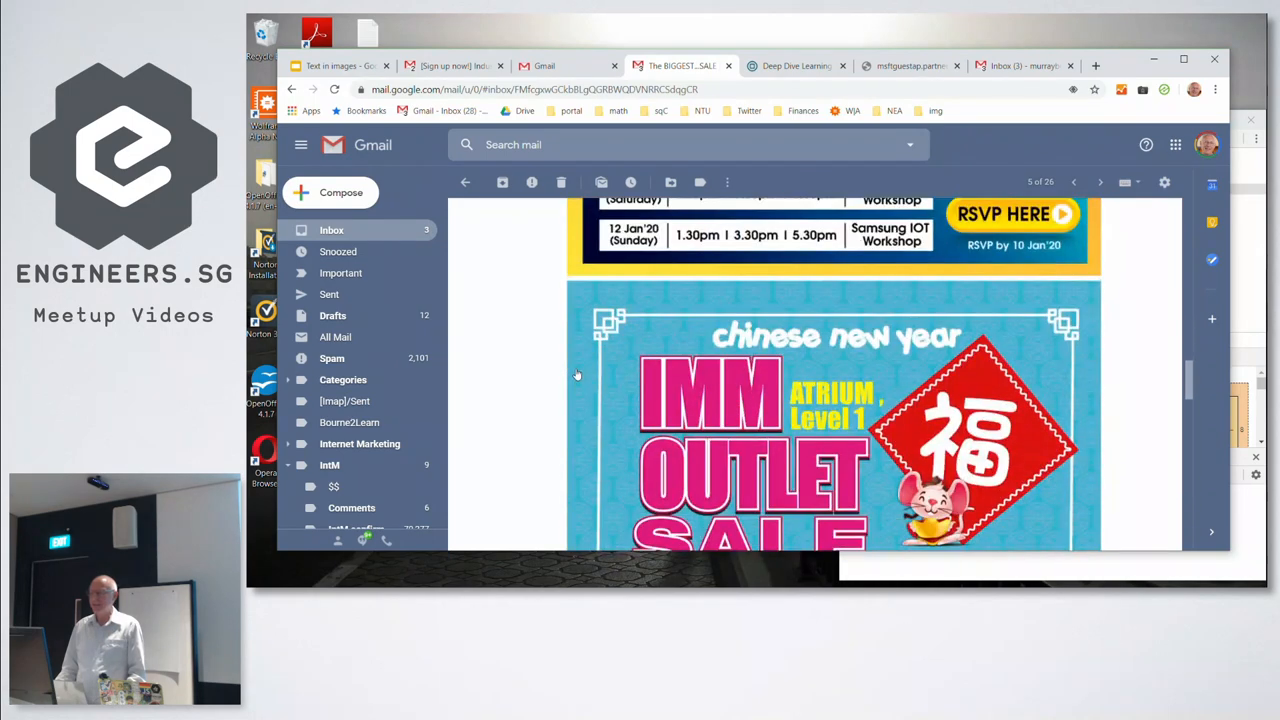
{"action": "scroll", "scroll_direction": "down", "scroll_amount": 3}
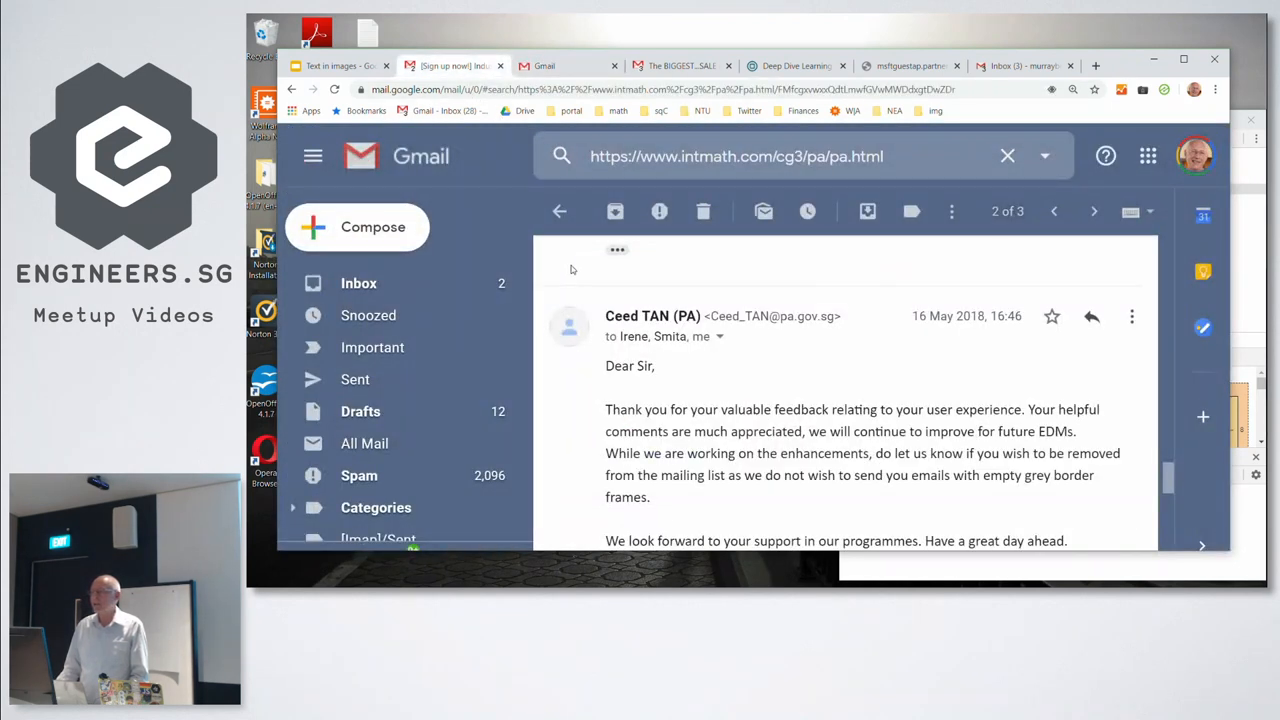
{"action": "mouse_move", "coordinate": [770, 244]}
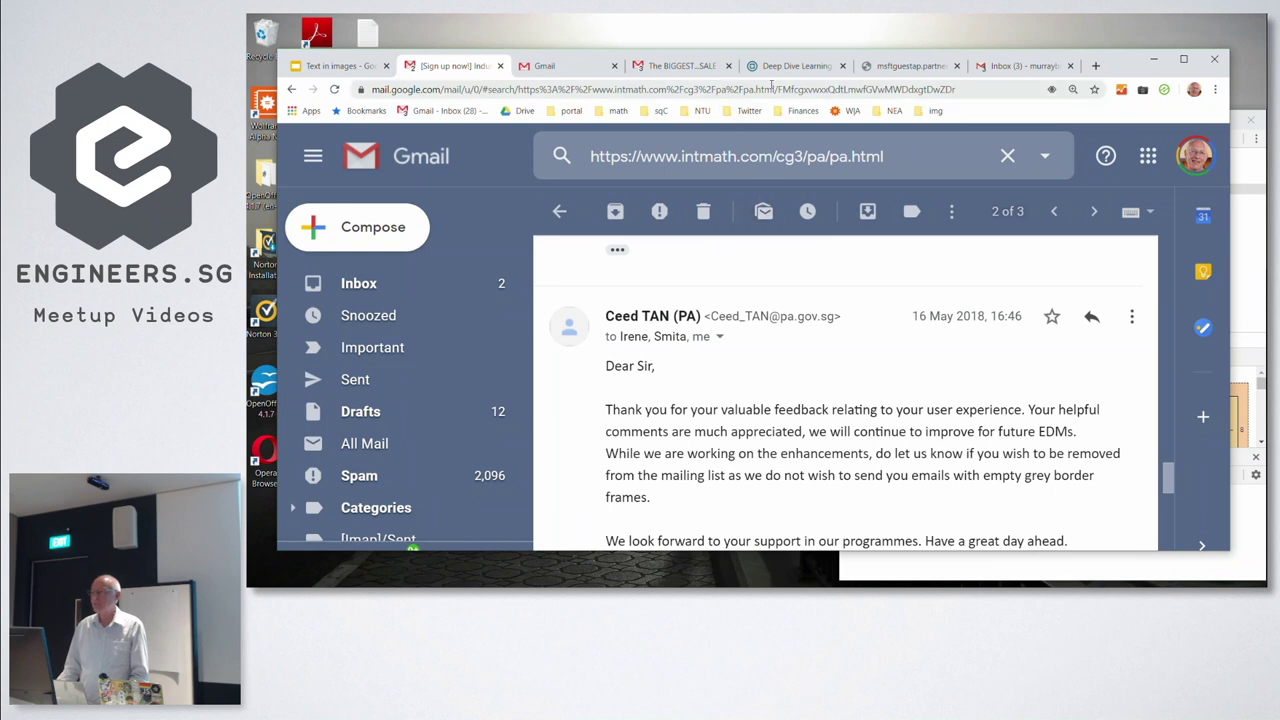
{"action": "mouse_move", "coordinate": [778, 78]}
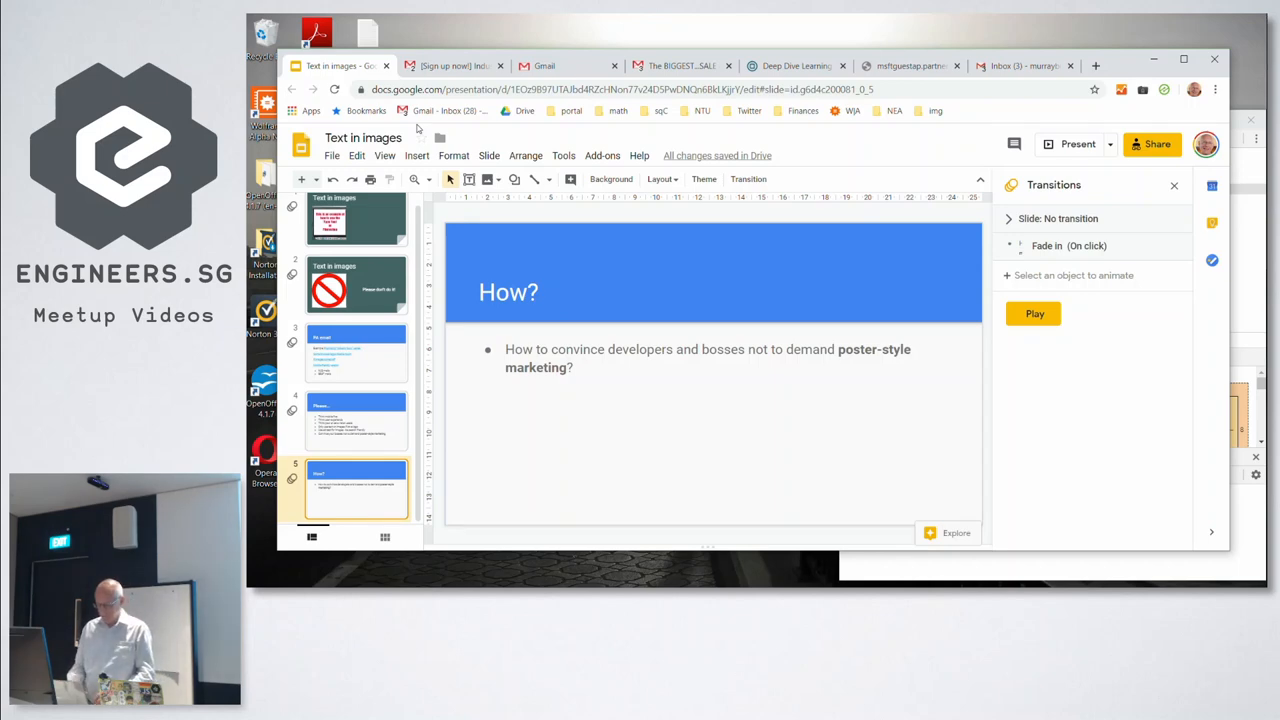
Search 'project naptha', browse projectnaptha.com, then start a fresh tab
{"action": "type", "text": "project napht"}
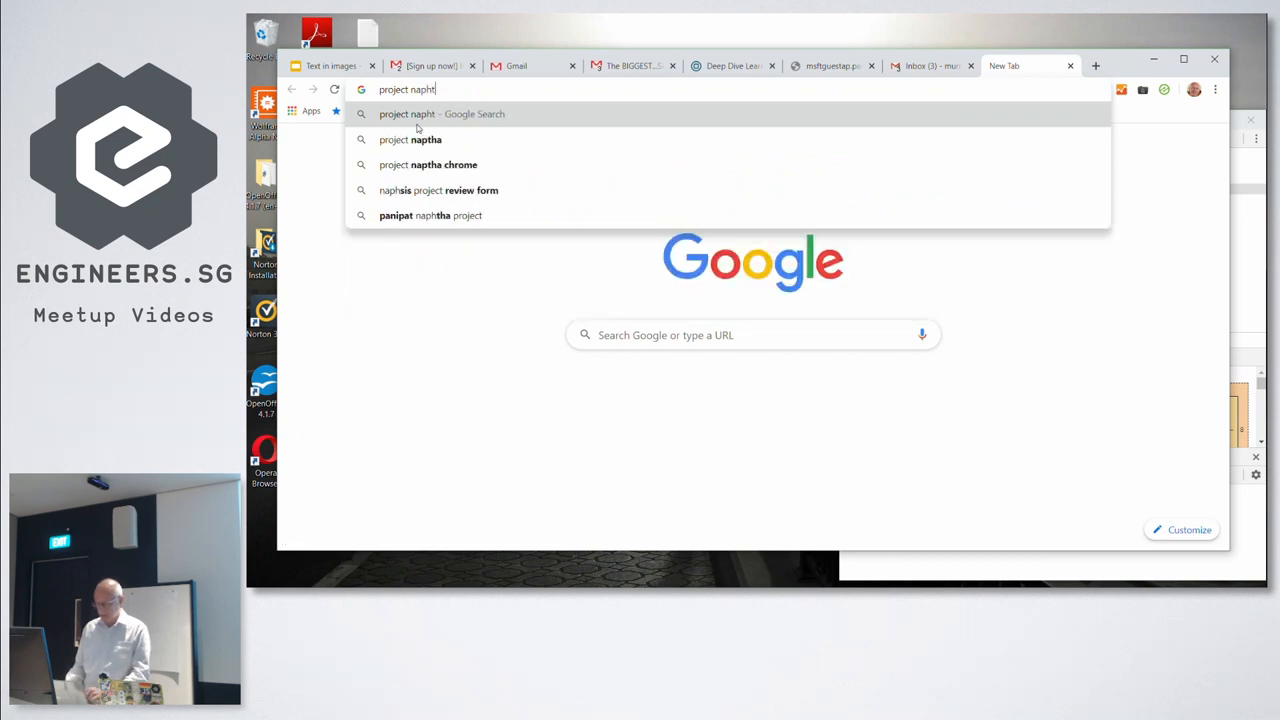
{"action": "left_click", "coordinate": [408, 140]}
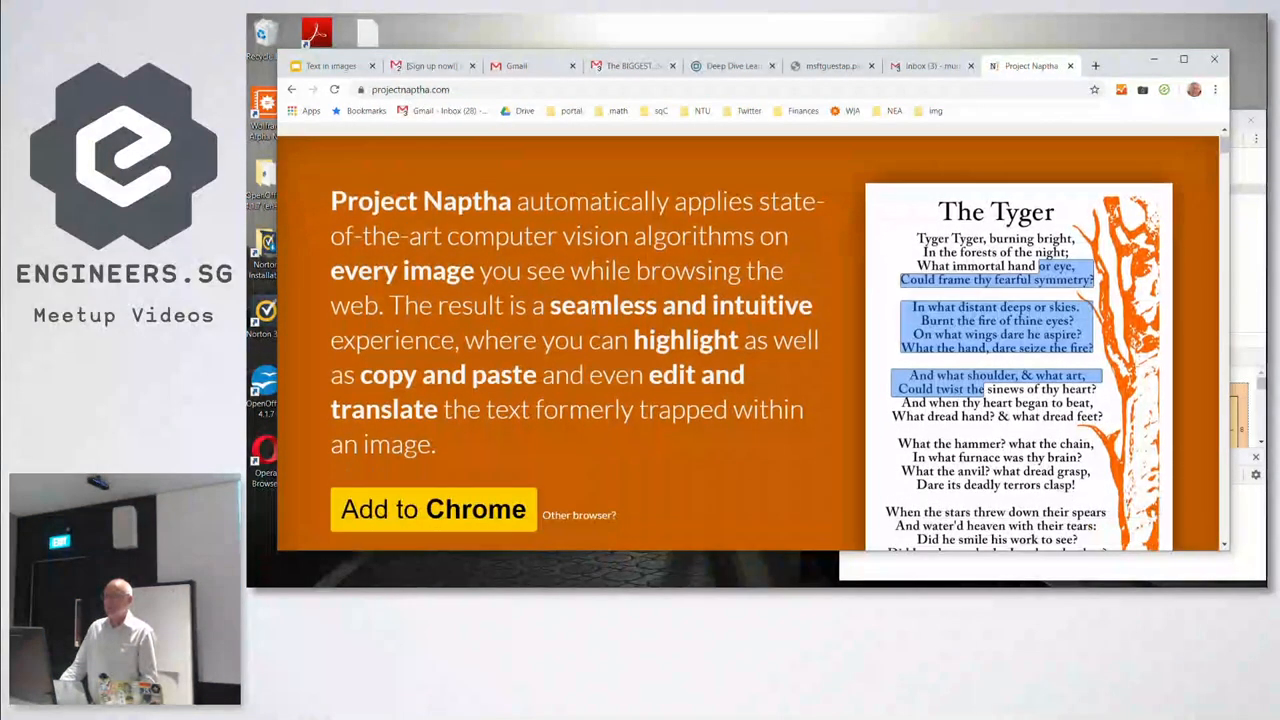
{"action": "scroll", "scroll_direction": "down", "scroll_amount": 3}
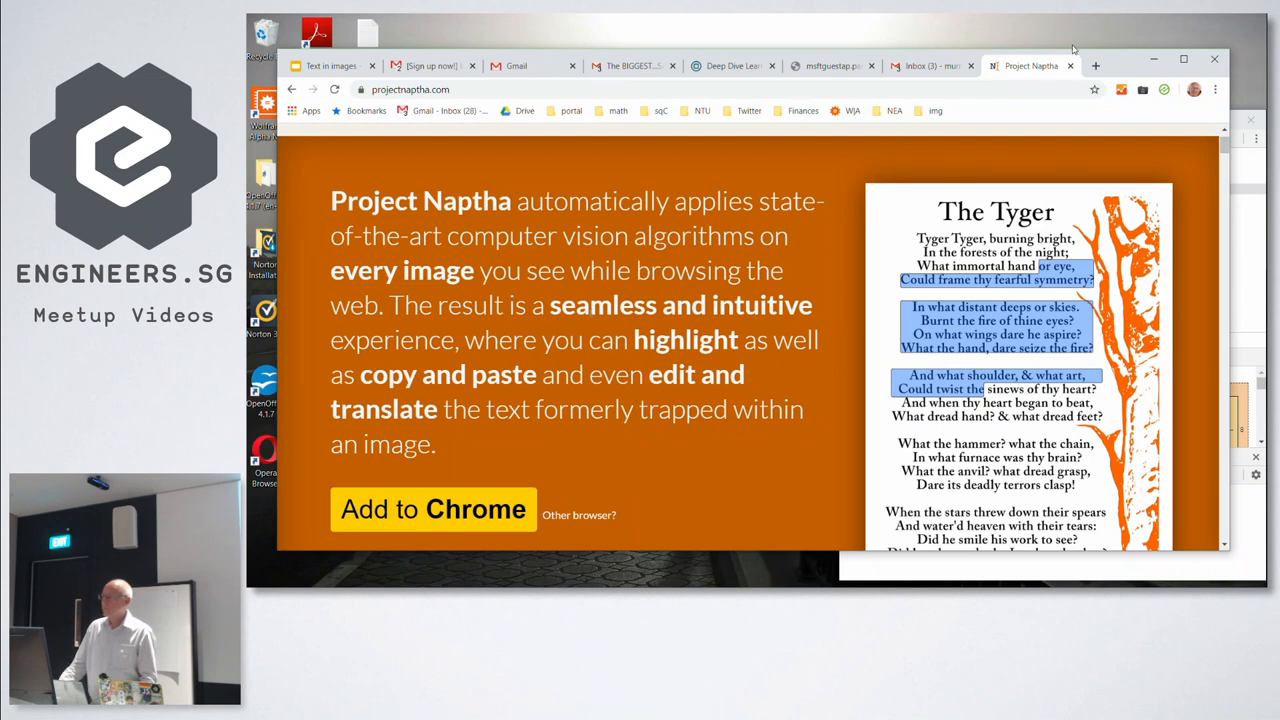
{"action": "left_click", "coordinate": [1096, 64]}
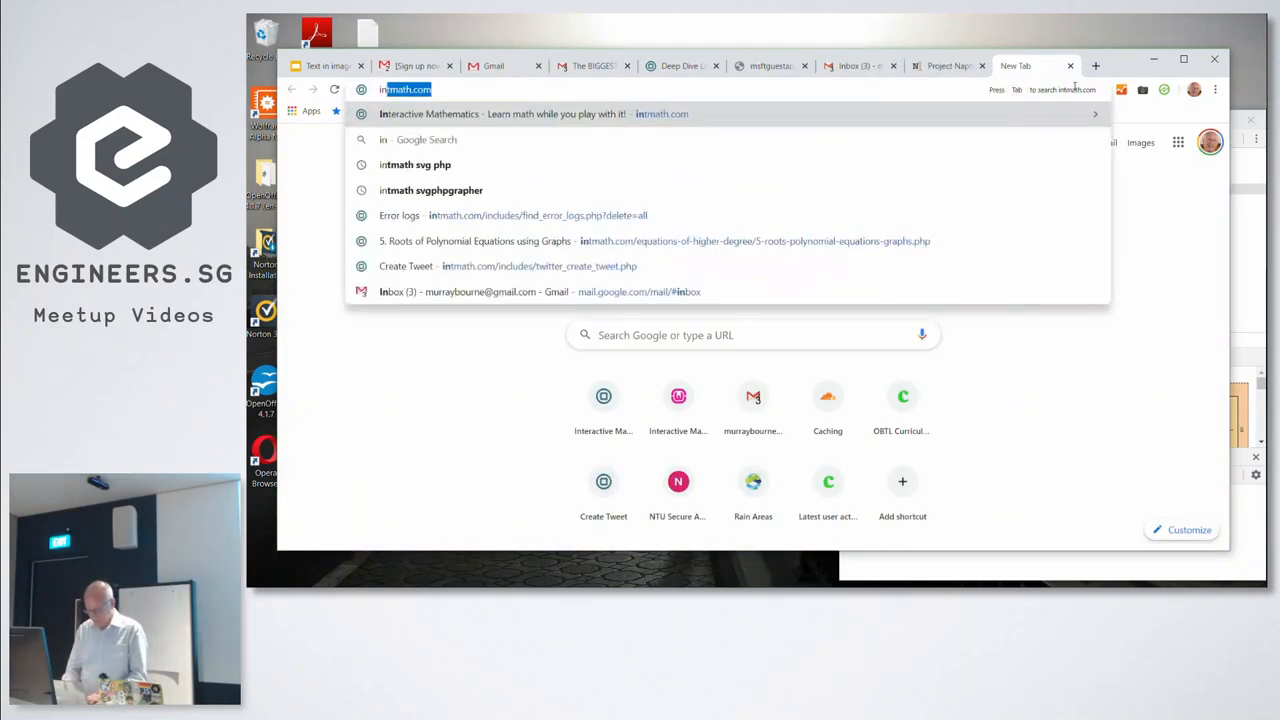
Search Google Images for 'inspirational quotes' and scroll through the quote image results
{"action": "type", "text": "inspira"}
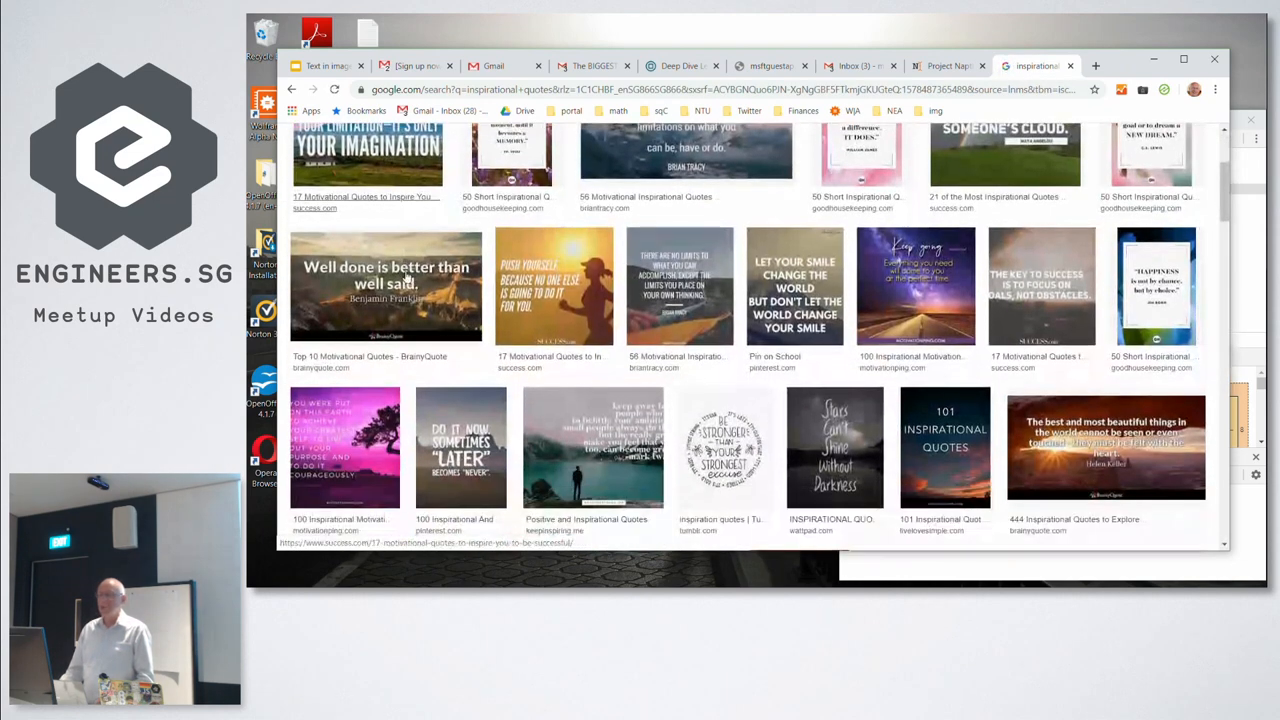
{"action": "scroll", "scroll_direction": "down", "scroll_amount": 3}
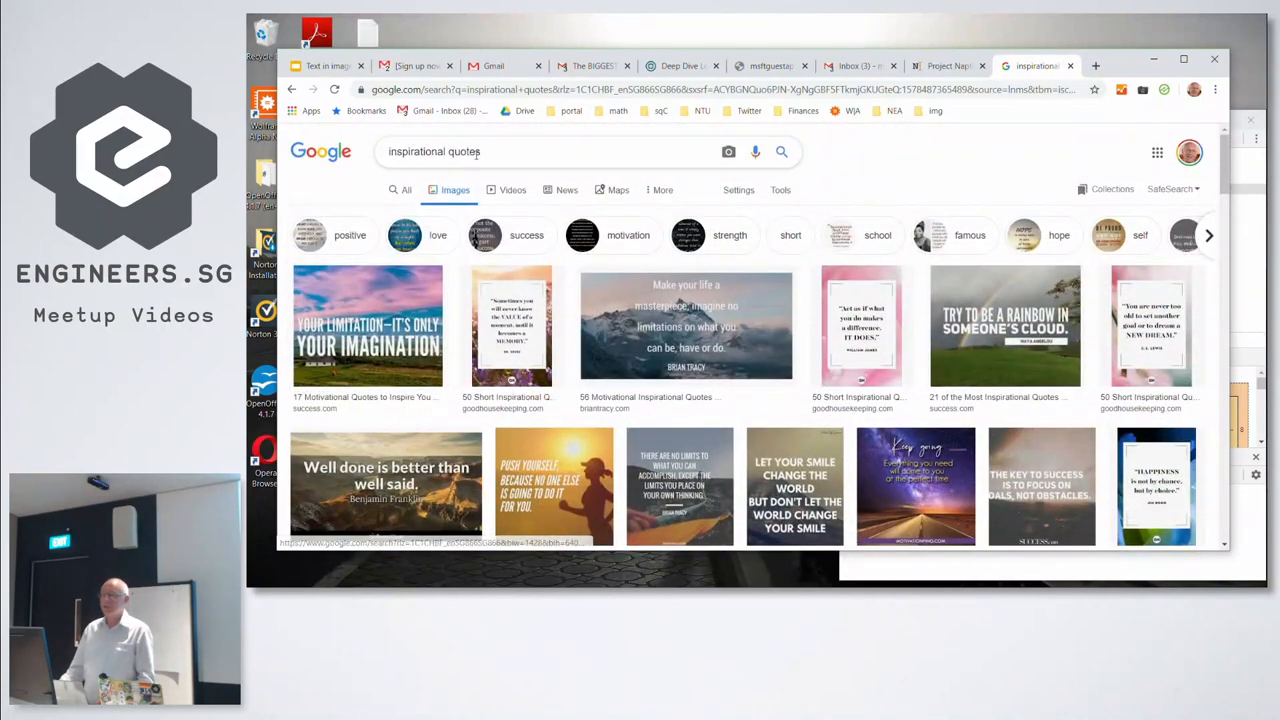
{"action": "scroll", "scroll_direction": "down", "scroll_amount": 3}
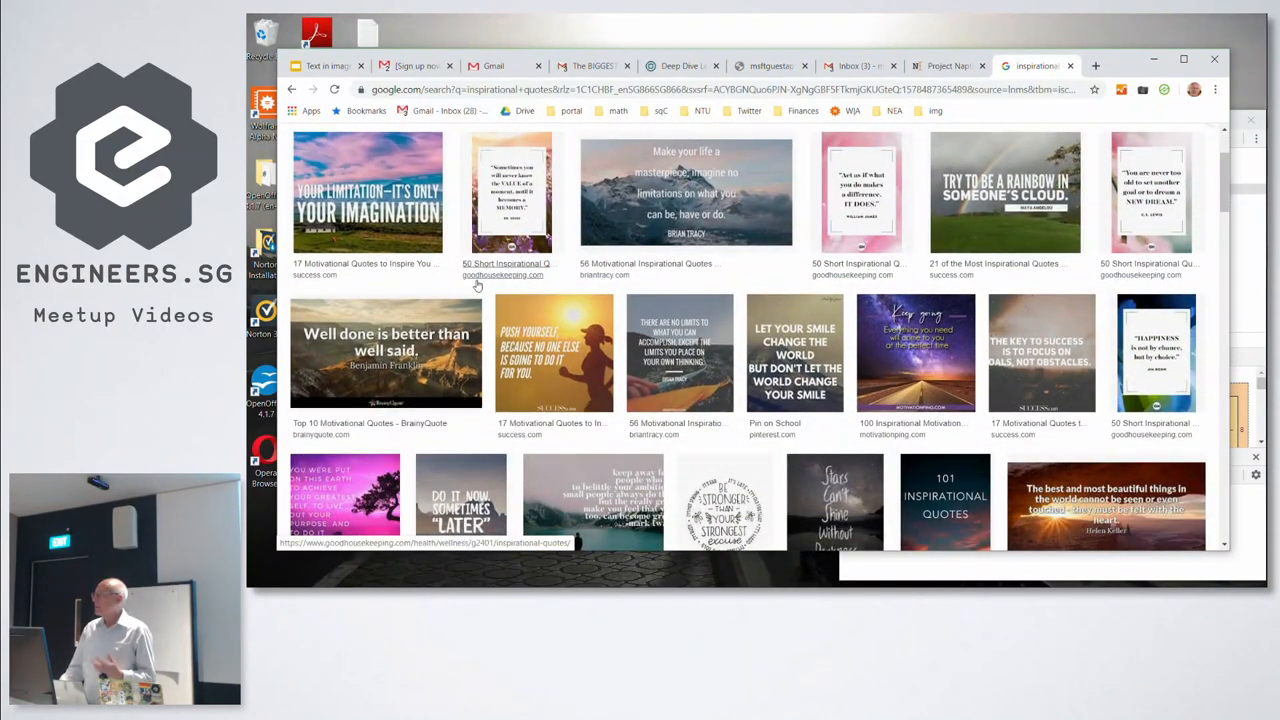
{"action": "scroll", "scroll_direction": "down", "scroll_amount": 3}
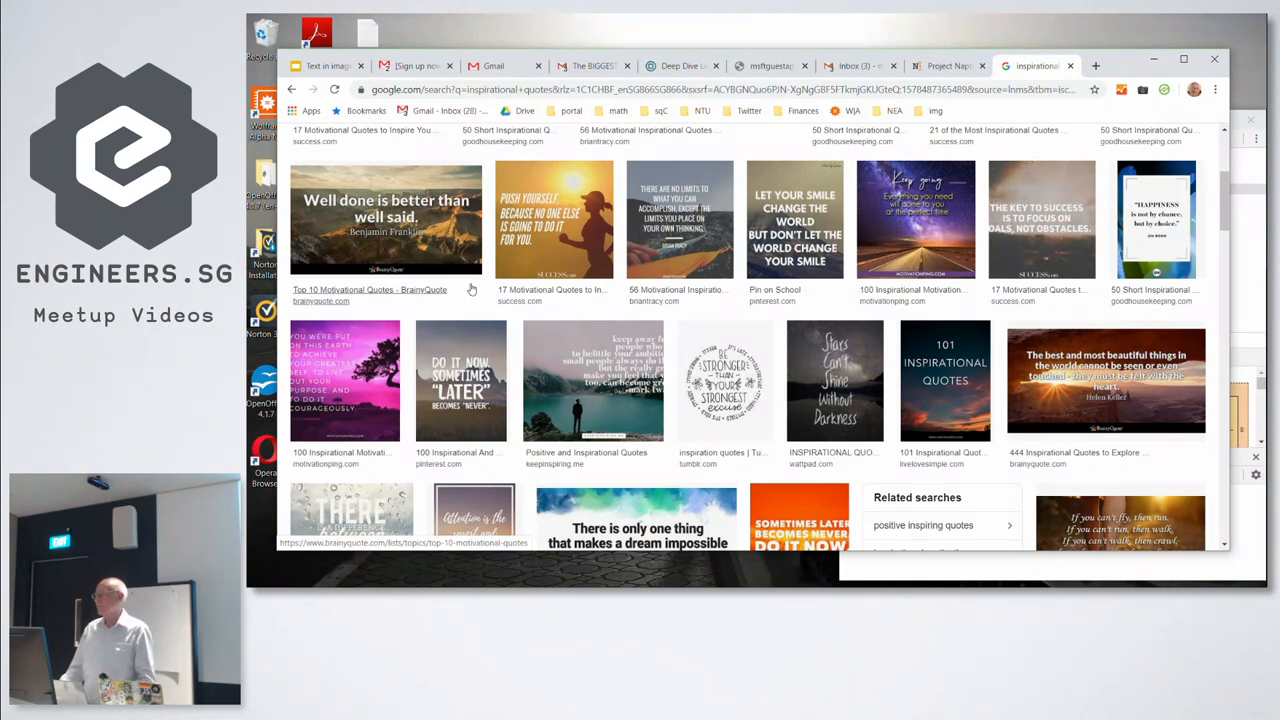
{"action": "scroll", "scroll_direction": "down", "scroll_amount": 3}
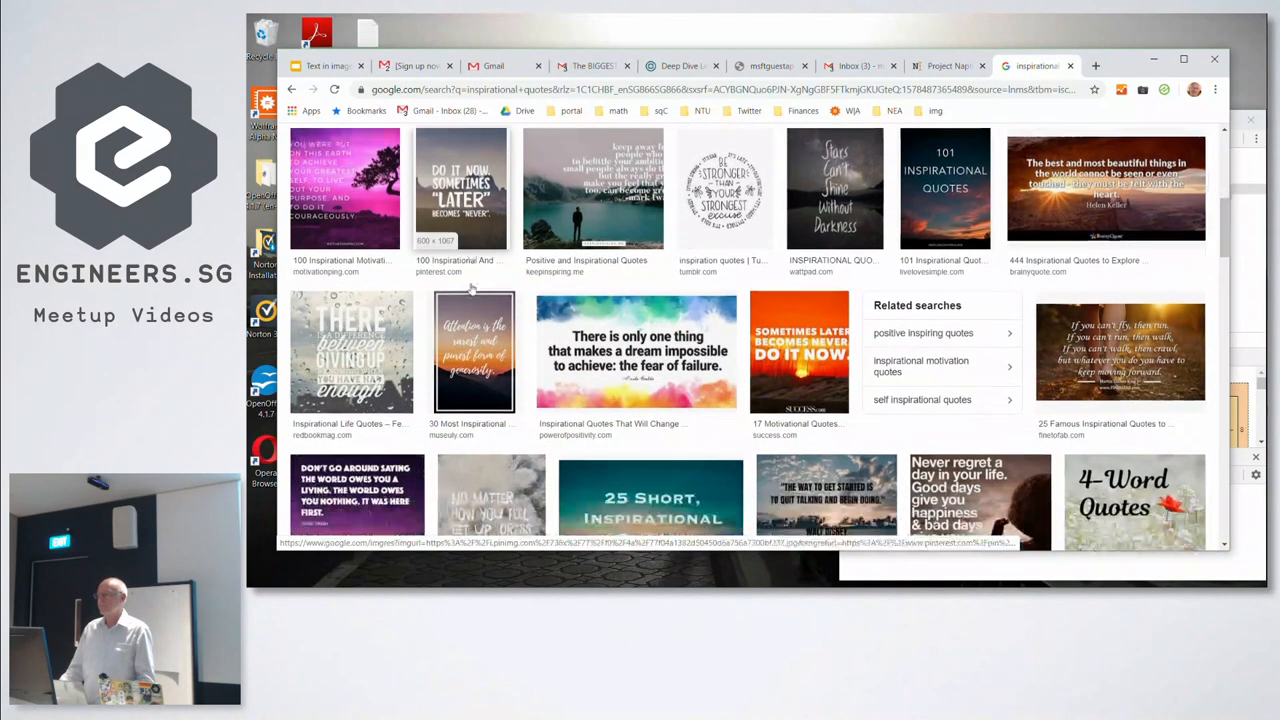
{"action": "scroll", "scroll_direction": "down", "scroll_amount": 3}
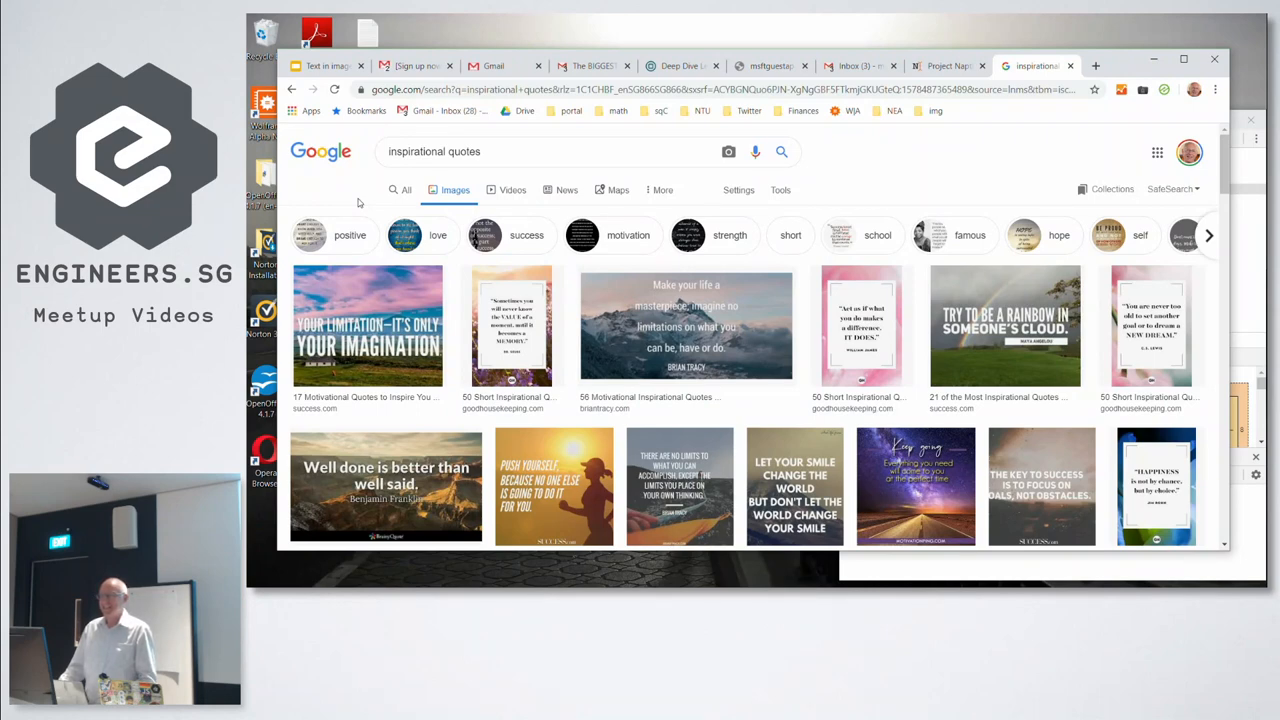
{"action": "mouse_move", "coordinate": [370, 200]}
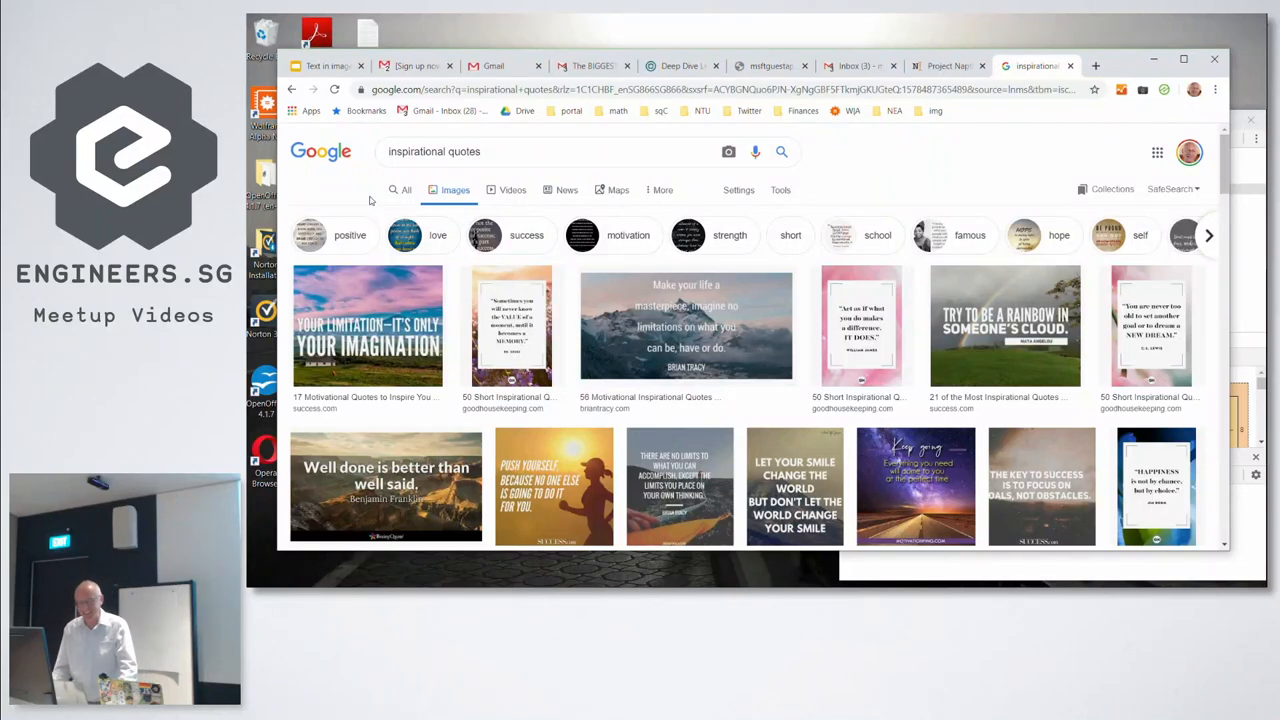